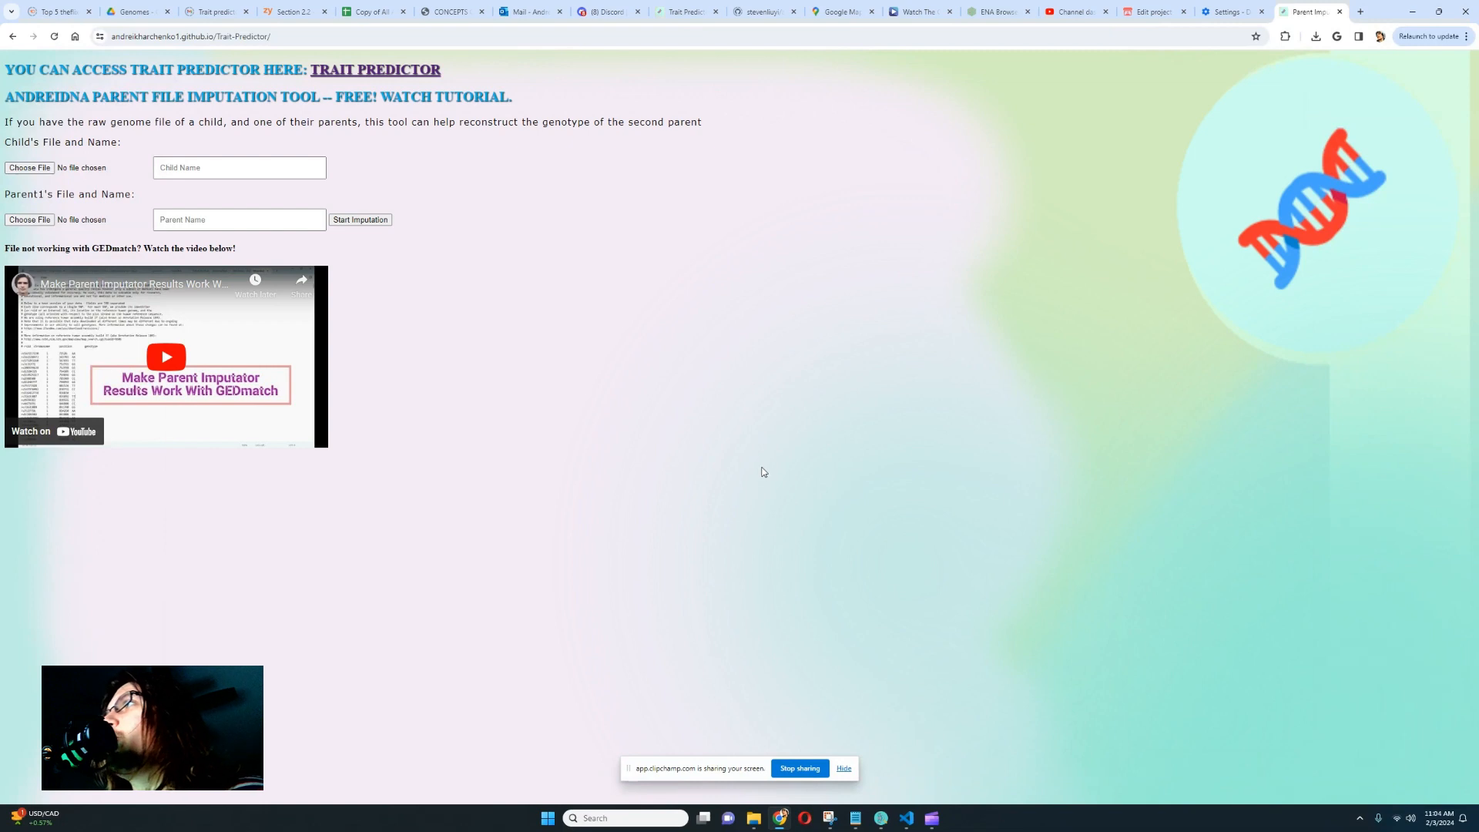
pyautogui.moveTo(736, 386)
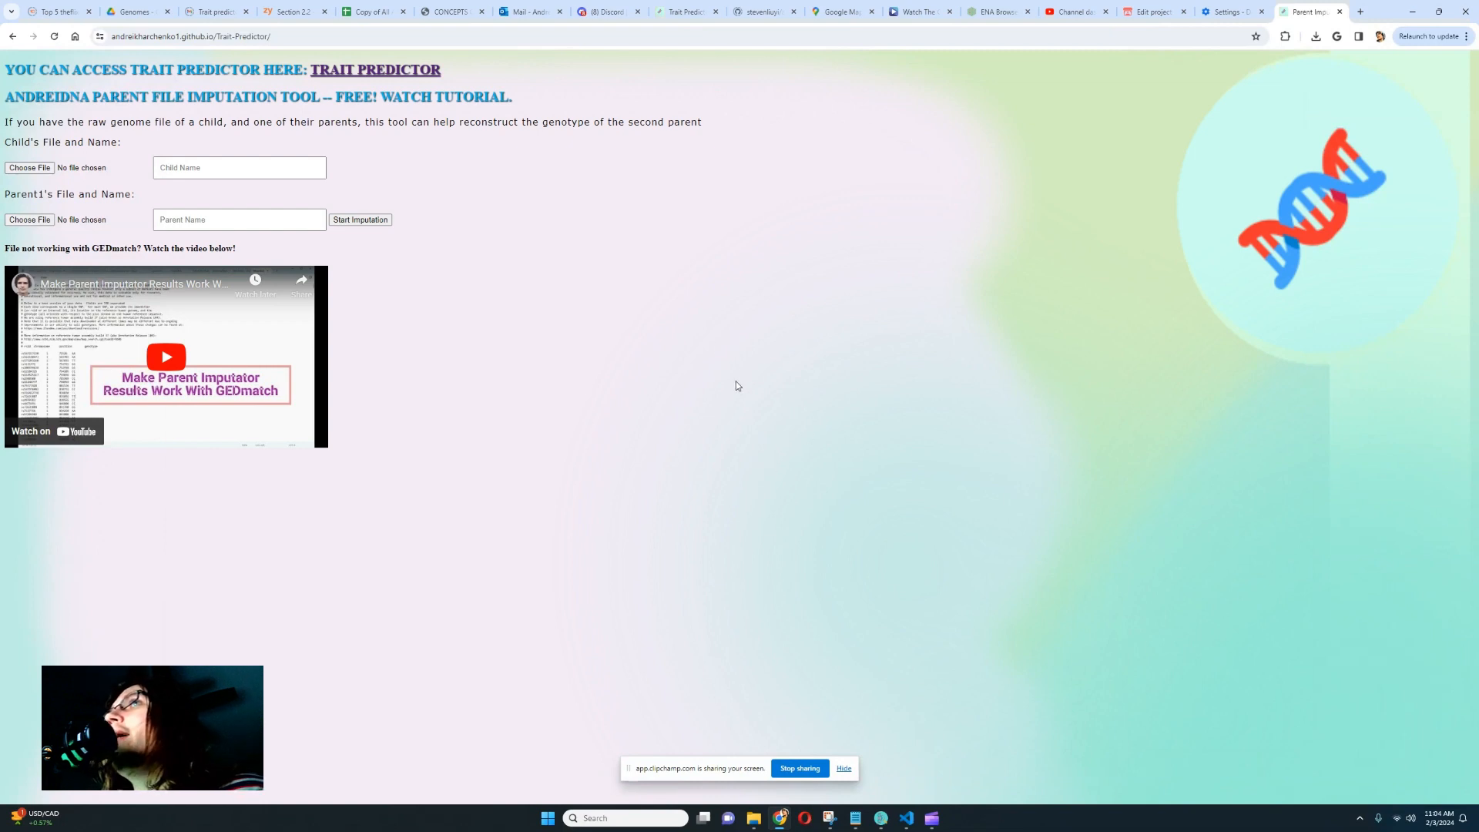
# Highlight the Trait Predictor page heading and its description lines on itch.io
pyautogui.moveTo(6, 69); pyautogui.dragTo(596, 121)
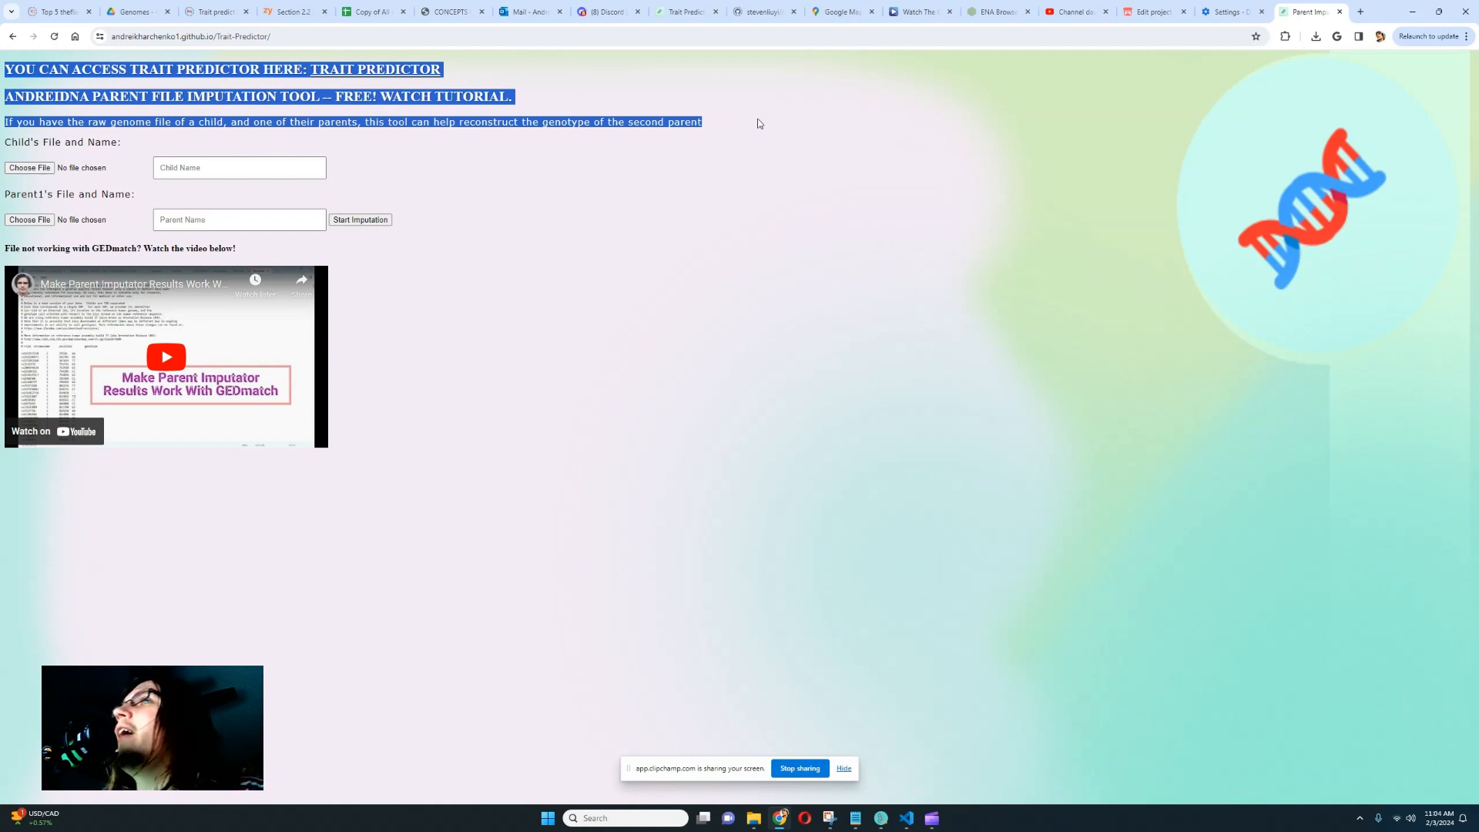
pyautogui.moveTo(914, 99)
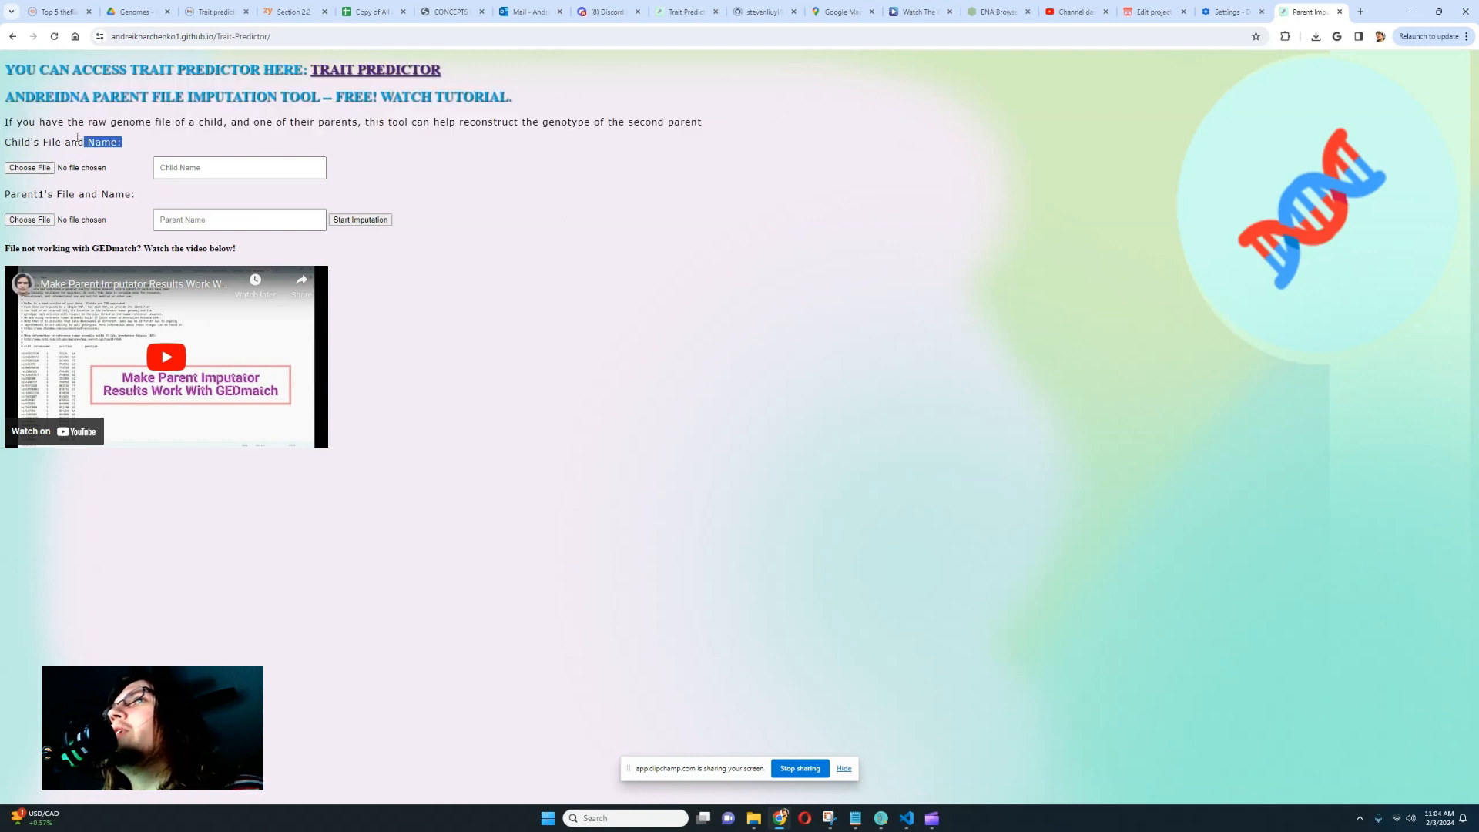
pyautogui.moveTo(80, 142); pyautogui.dragTo(5, 121)
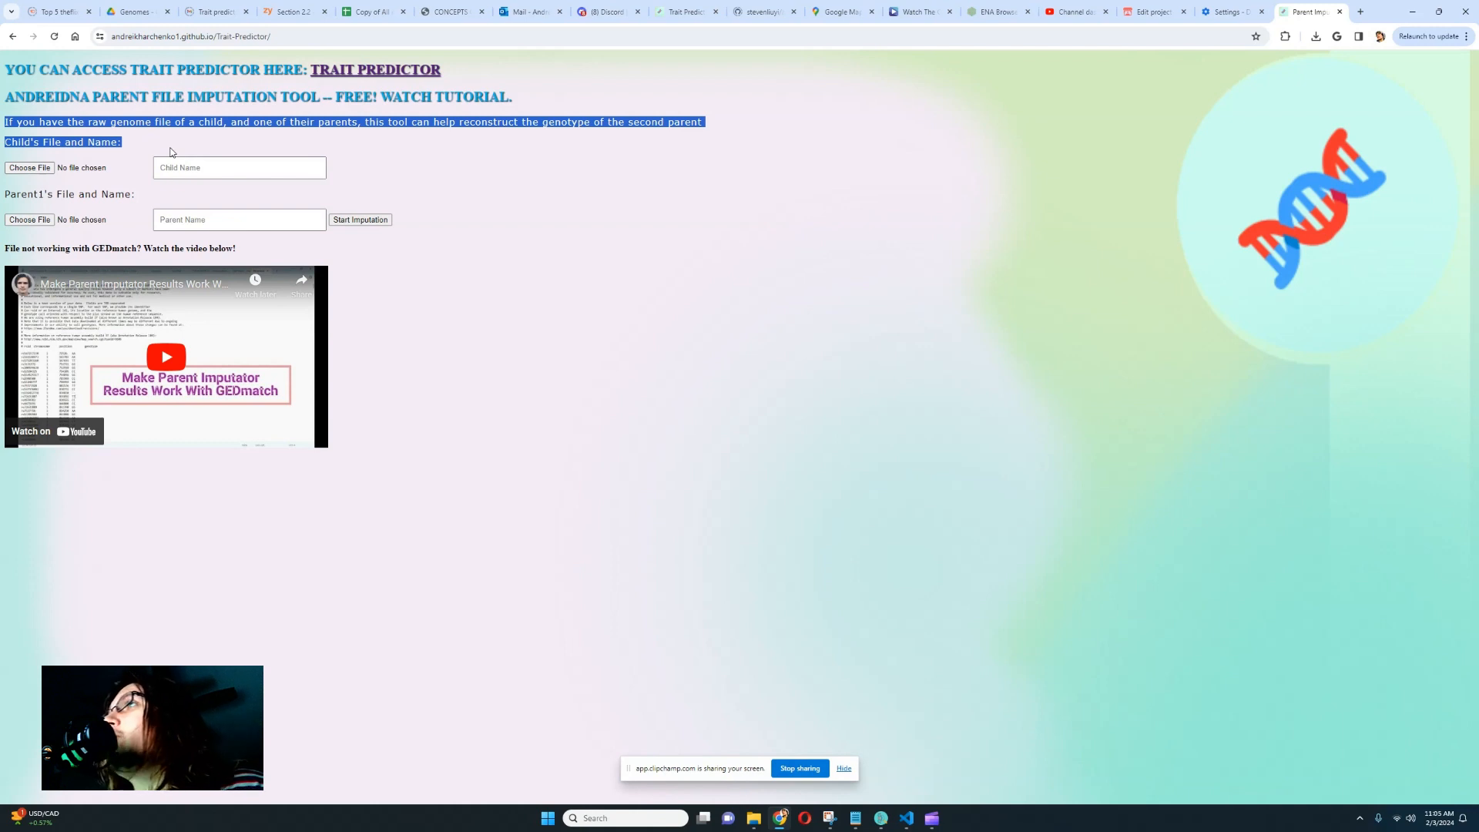
pyautogui.moveTo(201, 147)
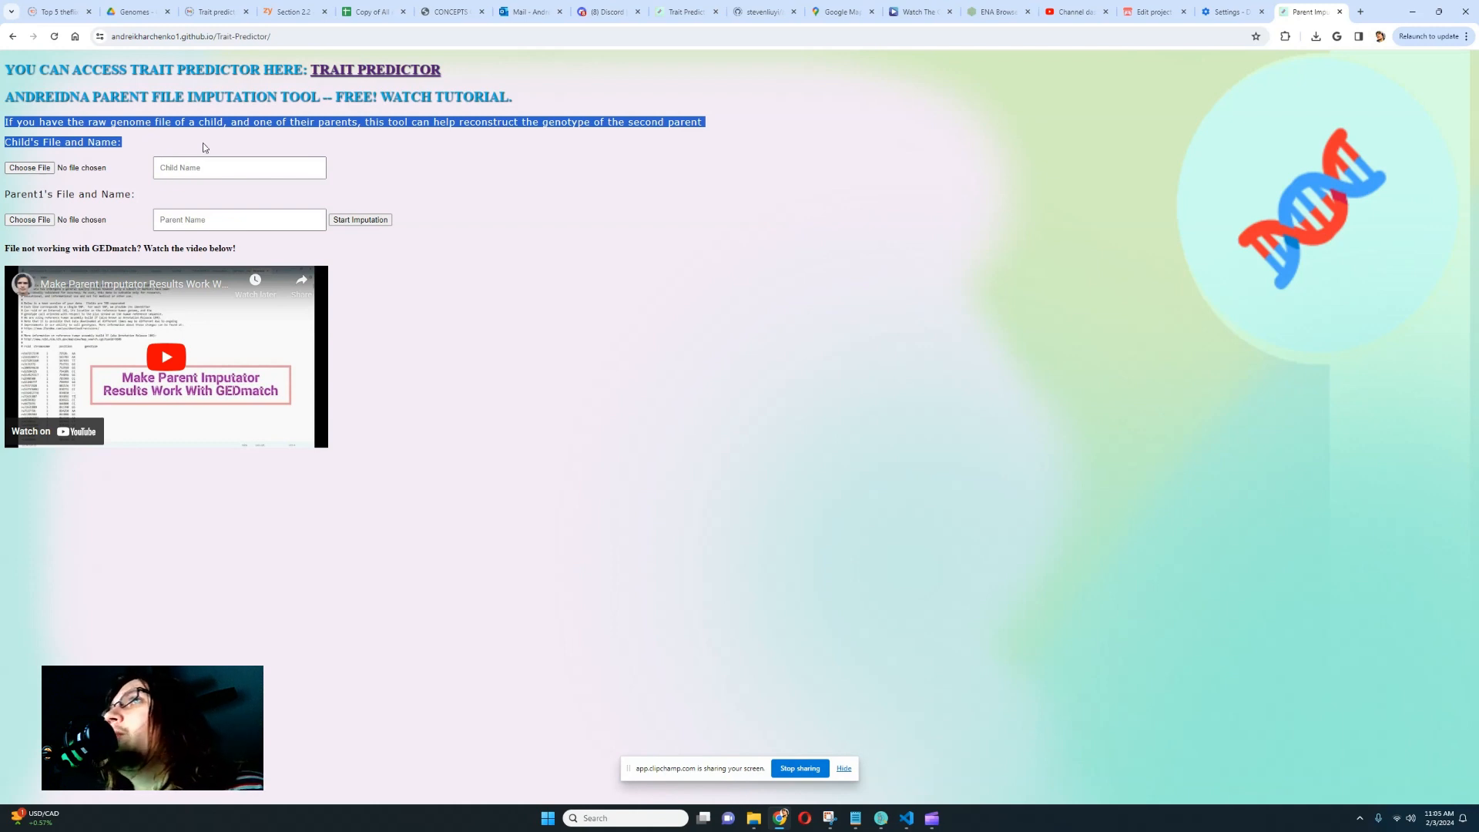
pyautogui.click(185, 146)
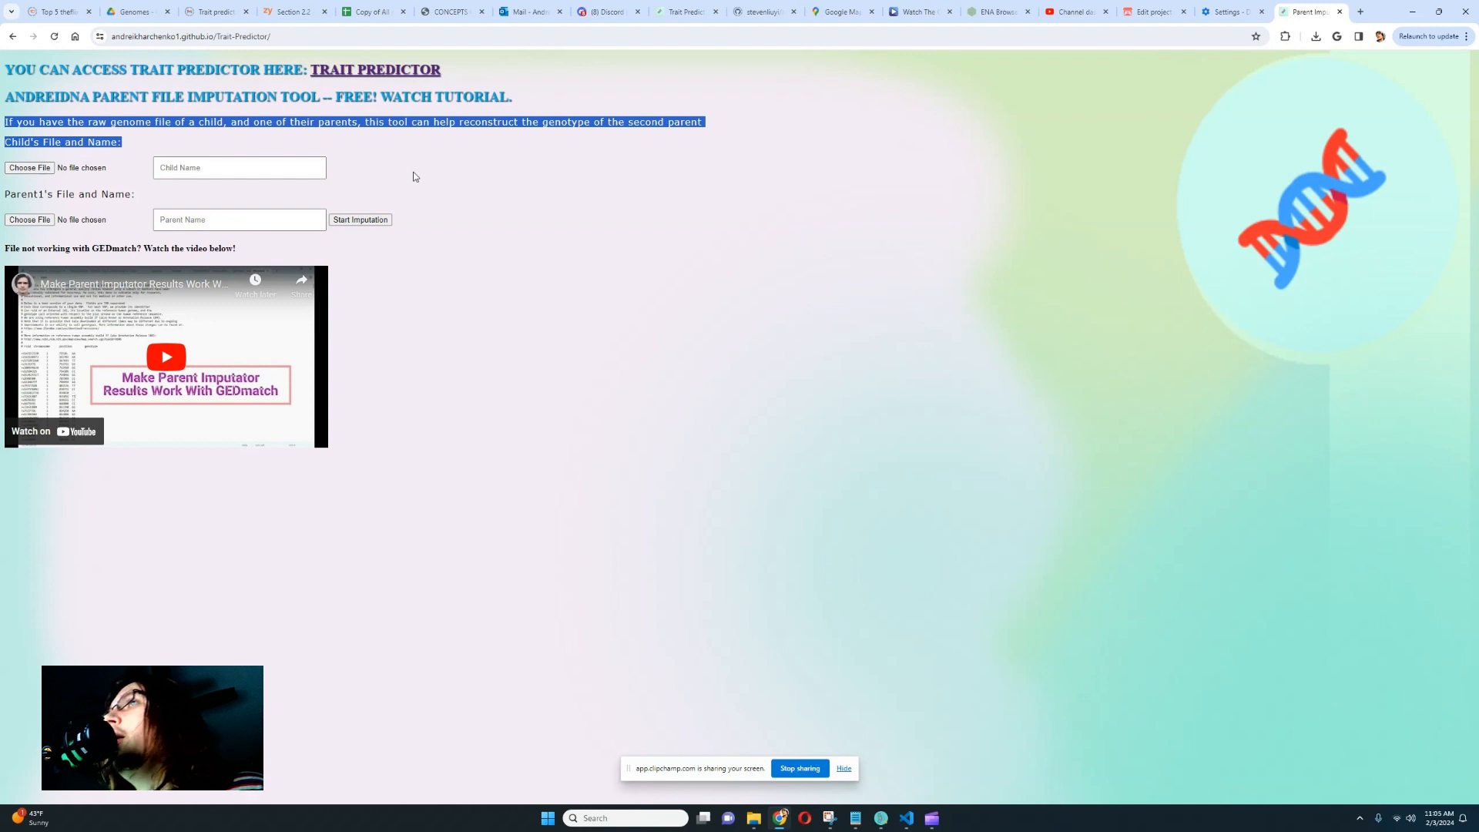
# Point out the AndreiDNA_TP_v2.exe download name and the $11.99 price
pyautogui.click(429, 138)
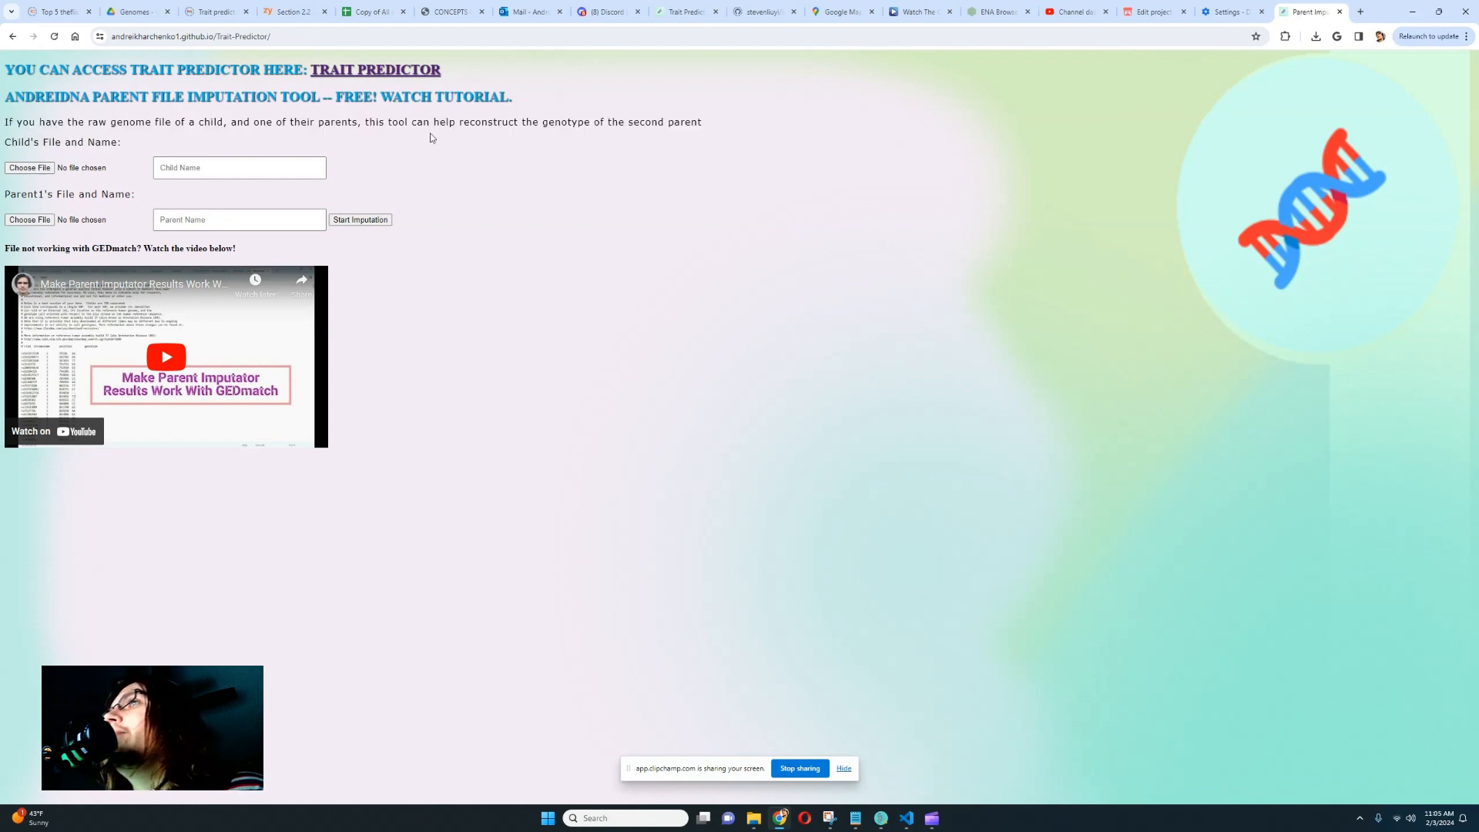
pyautogui.moveTo(470, 181)
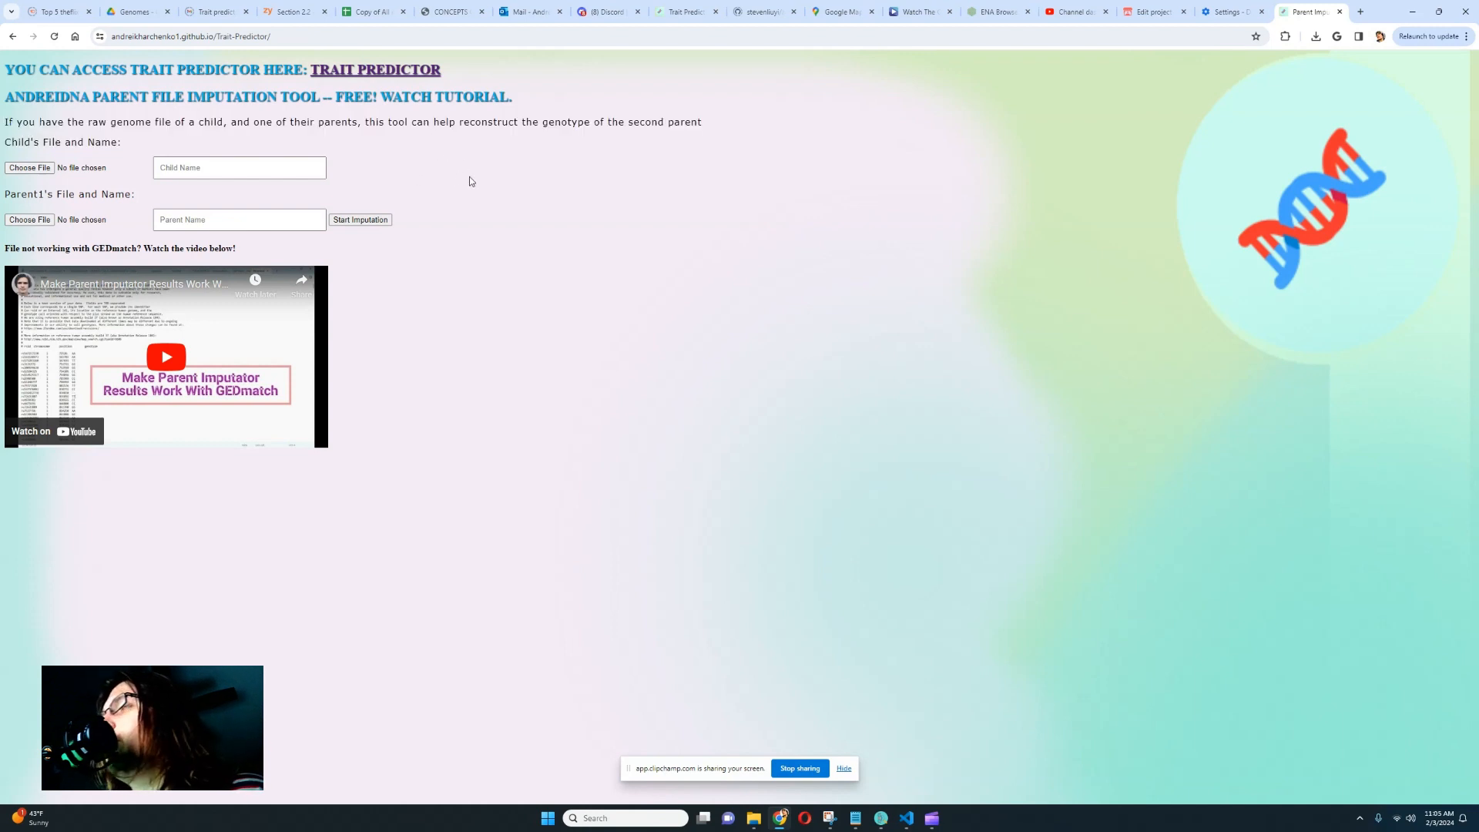
pyautogui.click(375, 70)
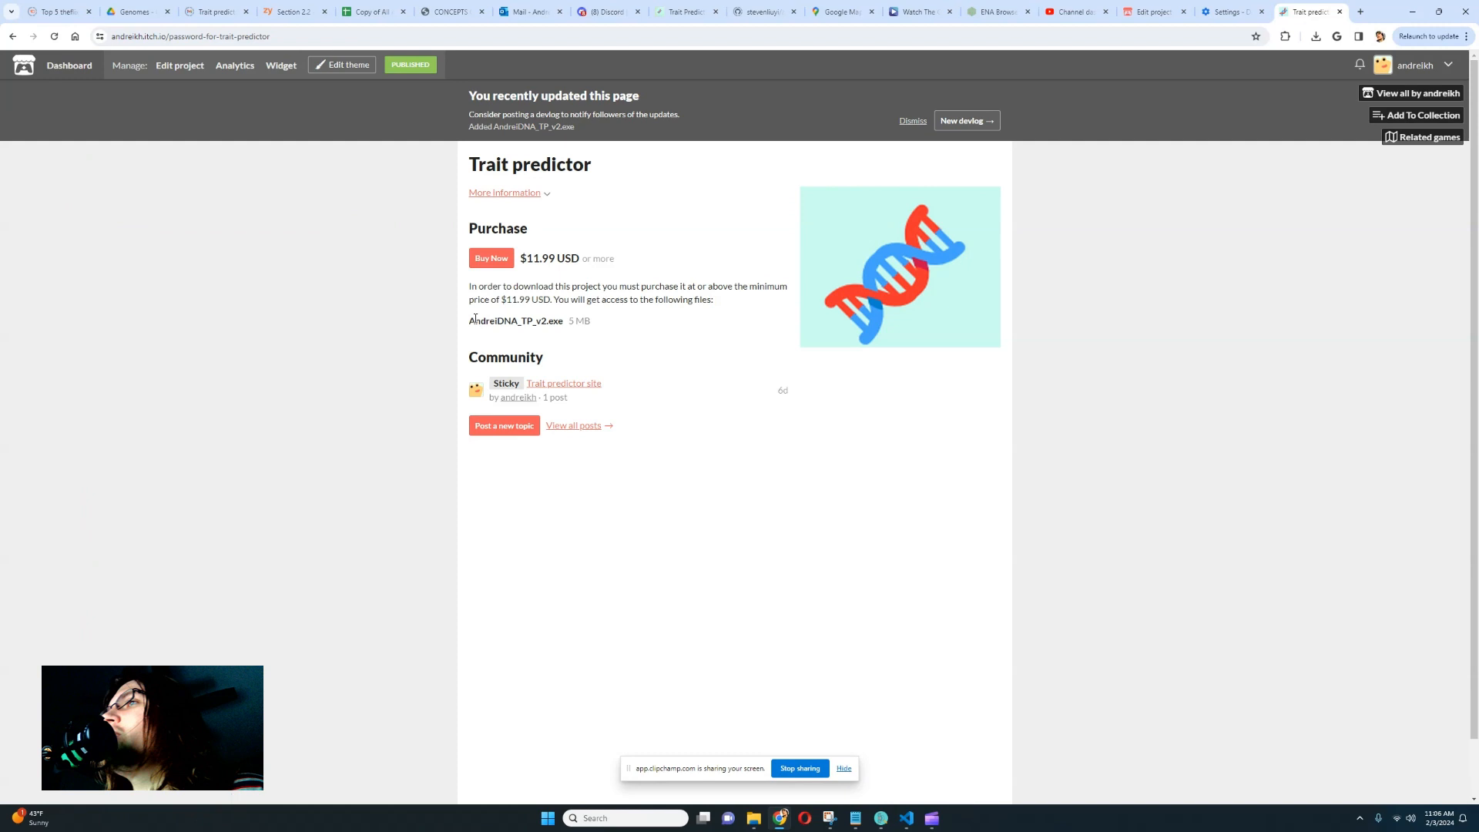
pyautogui.doubleClick(516, 320)
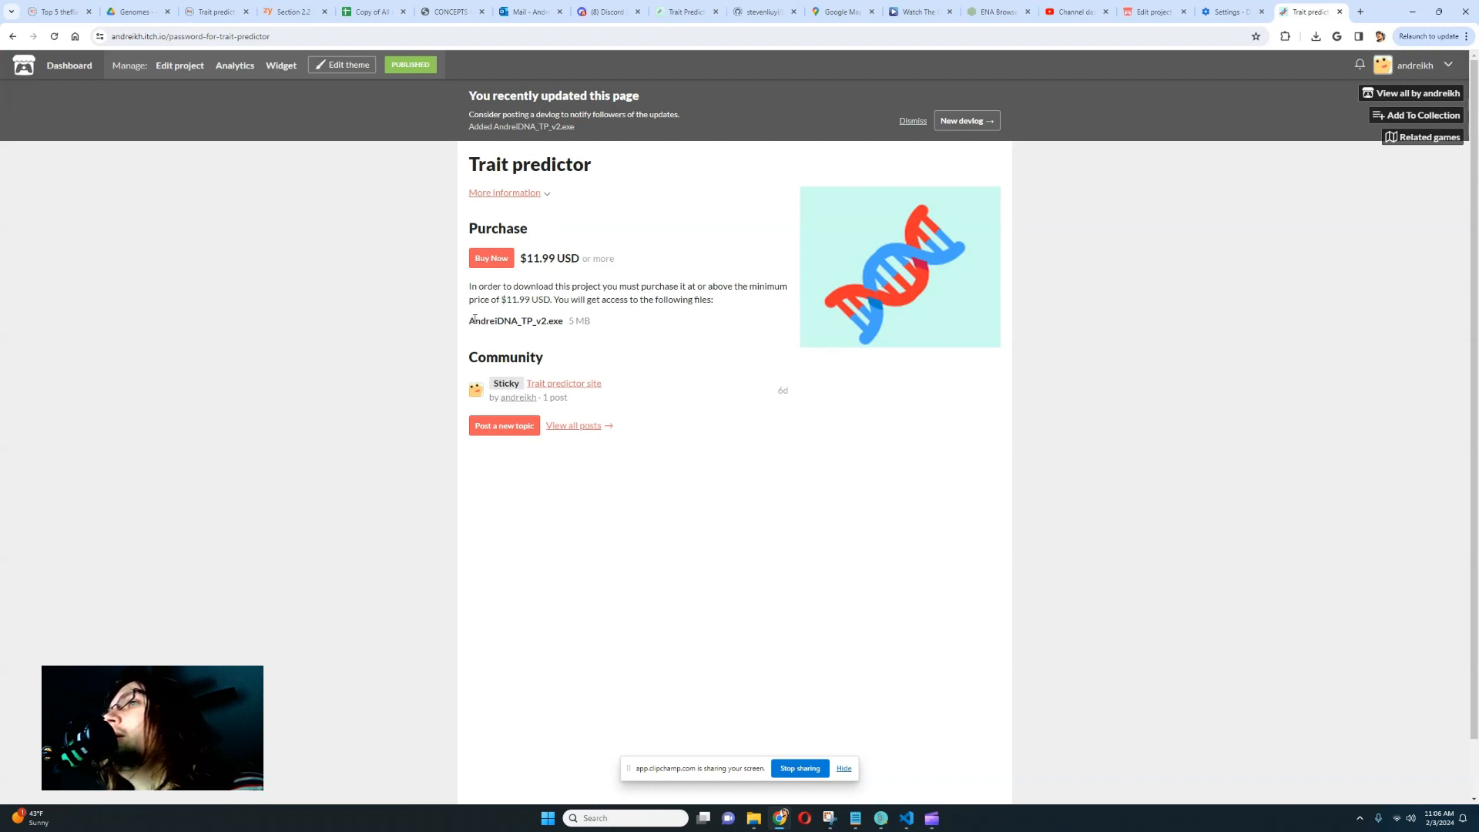
pyautogui.doubleClick(501, 320)
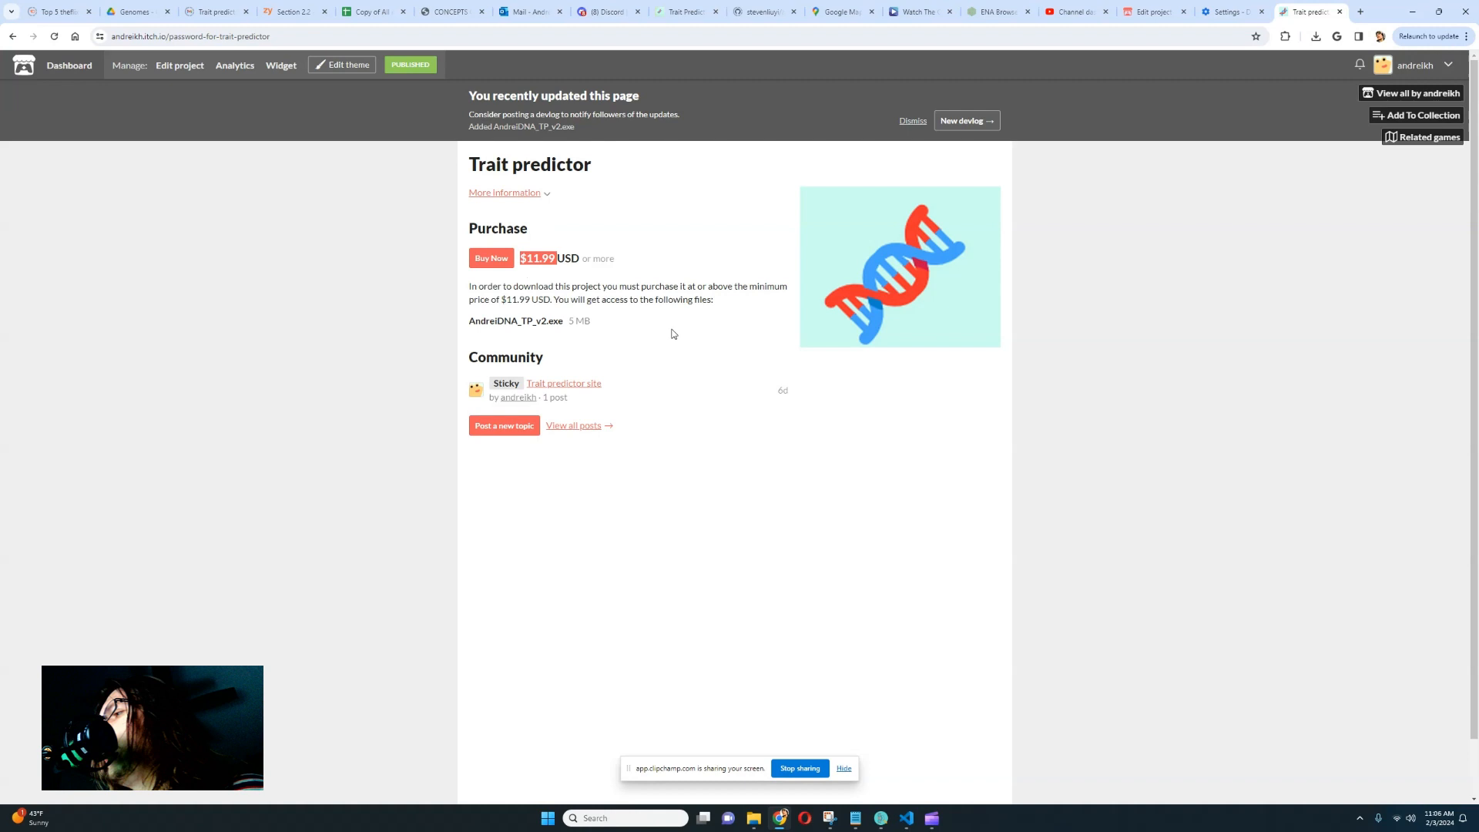
pyautogui.moveTo(684, 336)
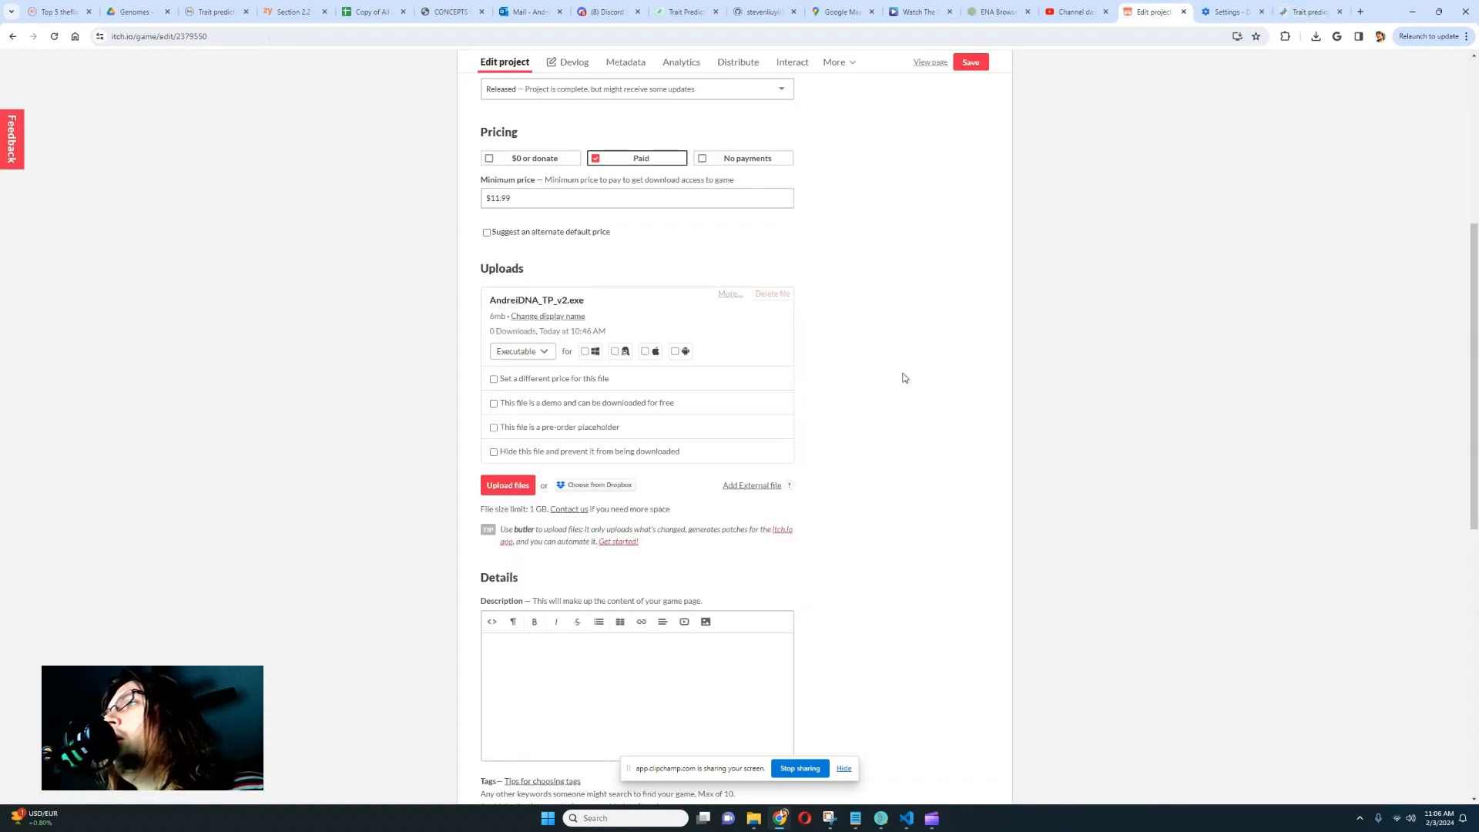
pyautogui.moveTo(881, 344)
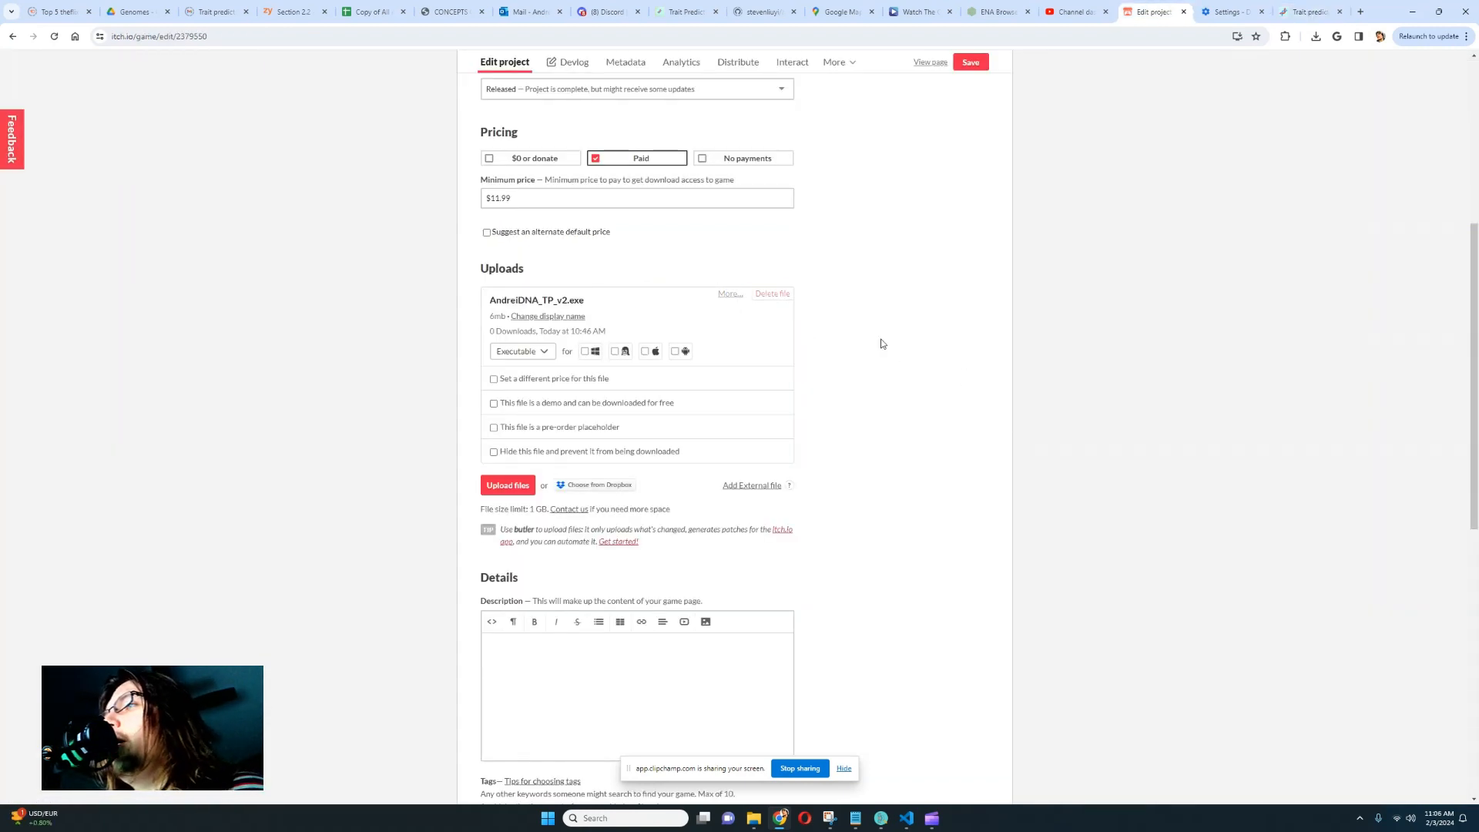
# Download AndreiDNA_TP_v2.exe from Uploads and keep it despite Chrome's suspicious-file warning
pyautogui.click(729, 293)
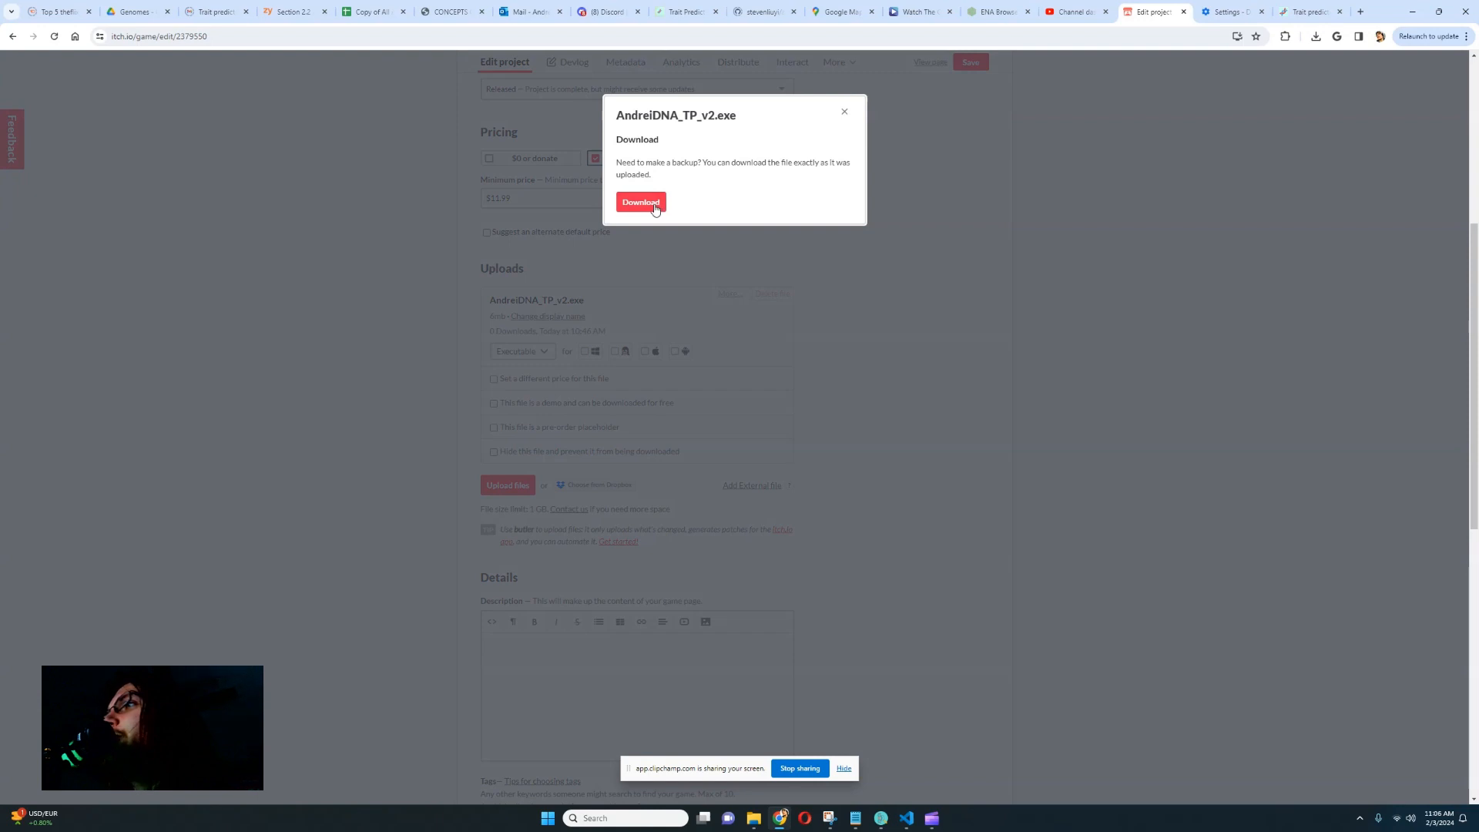
pyautogui.click(640, 202)
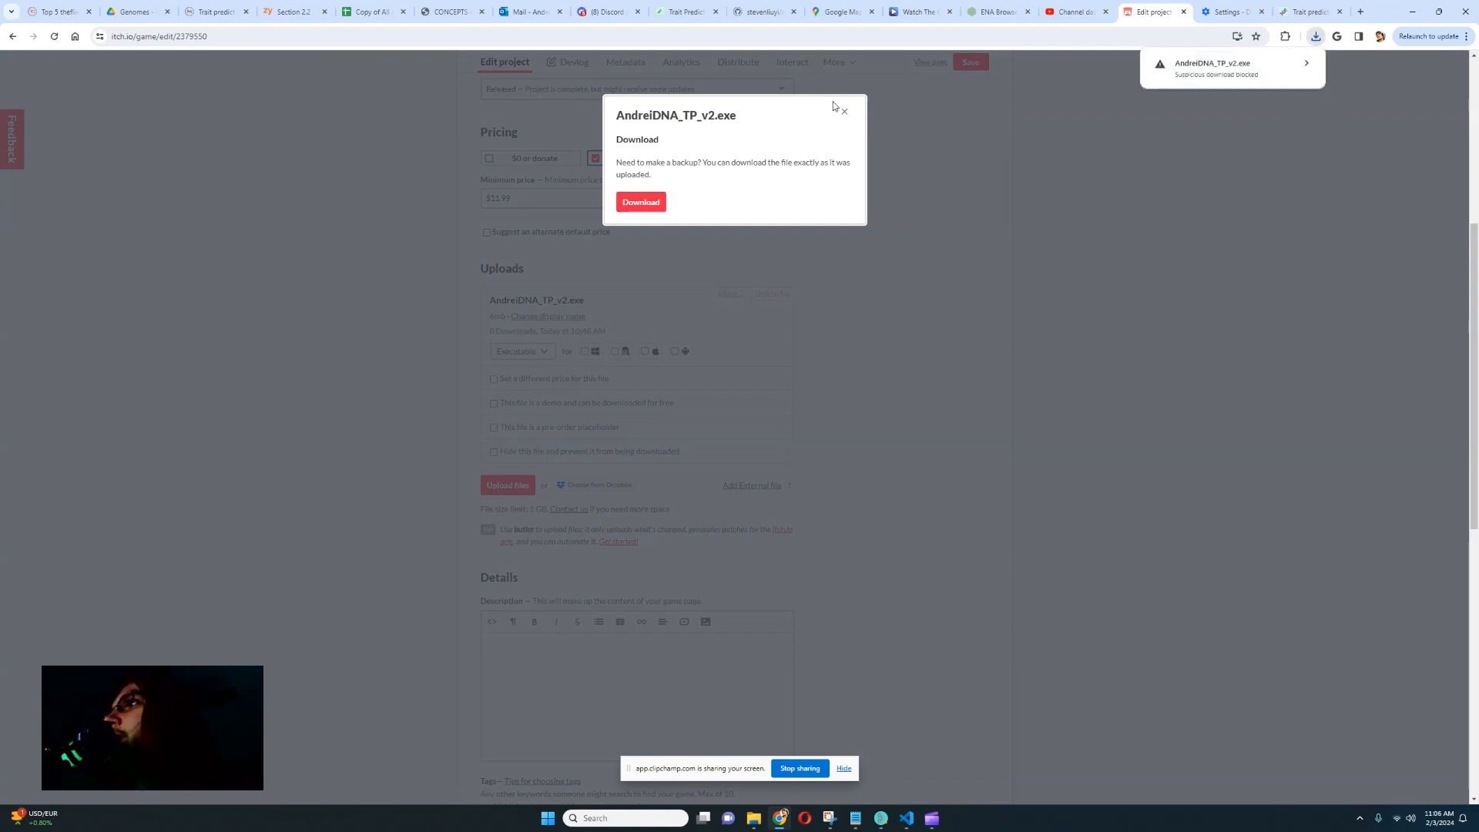
pyautogui.click(1315, 36)
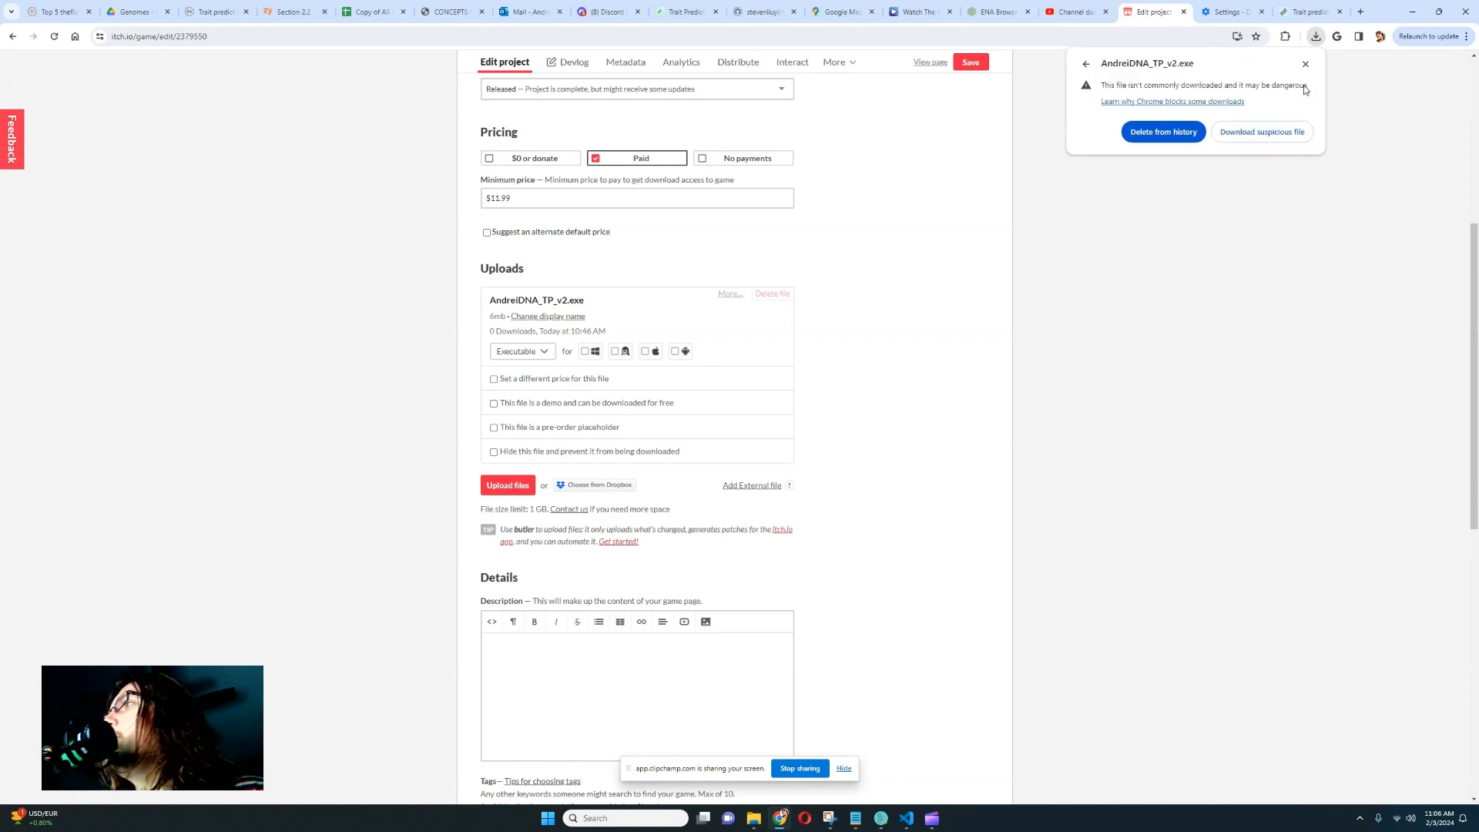
pyautogui.click(1305, 63)
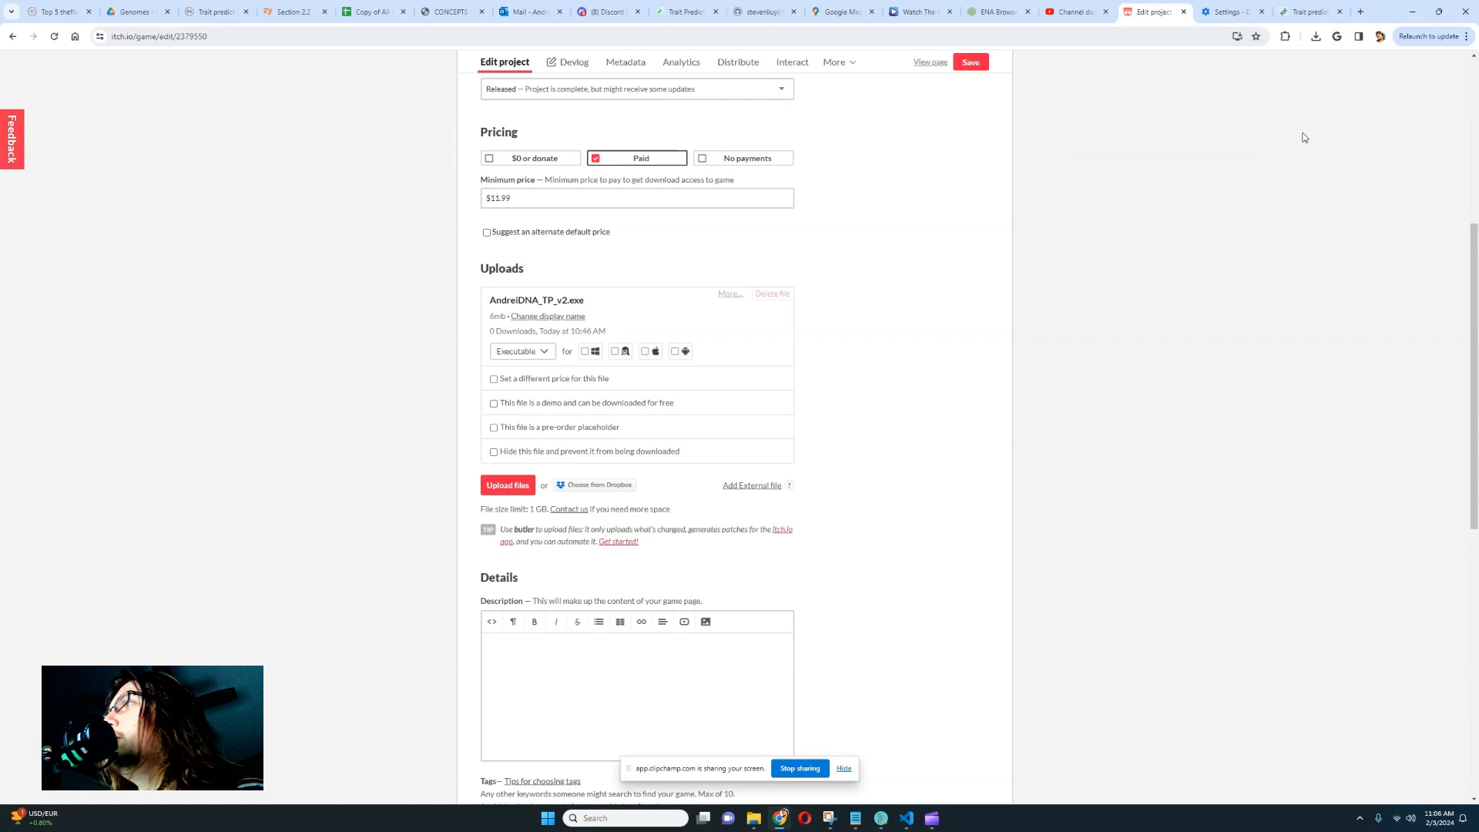
pyautogui.click(1316, 37)
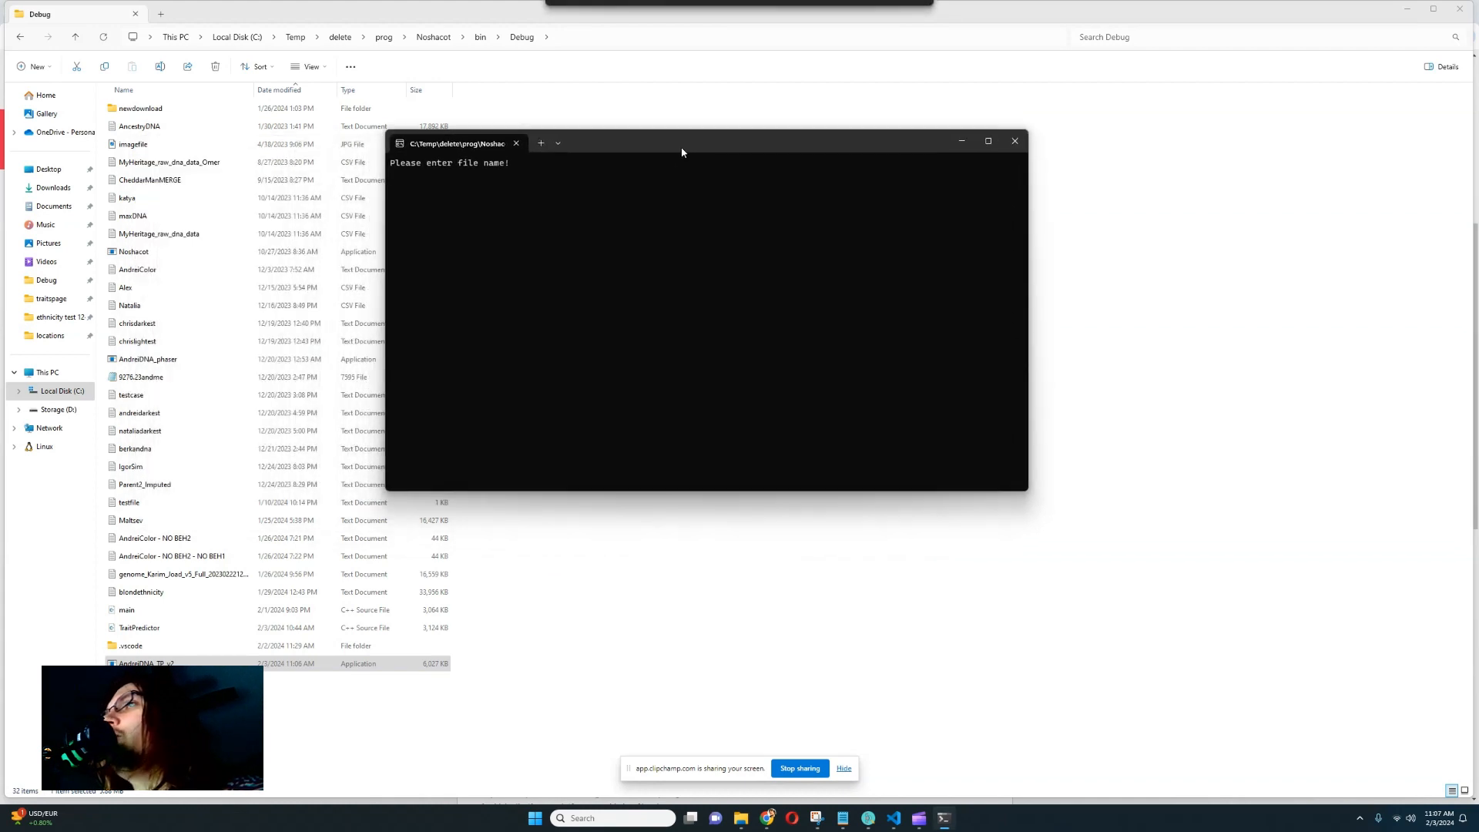
pyautogui.moveTo(669, 209)
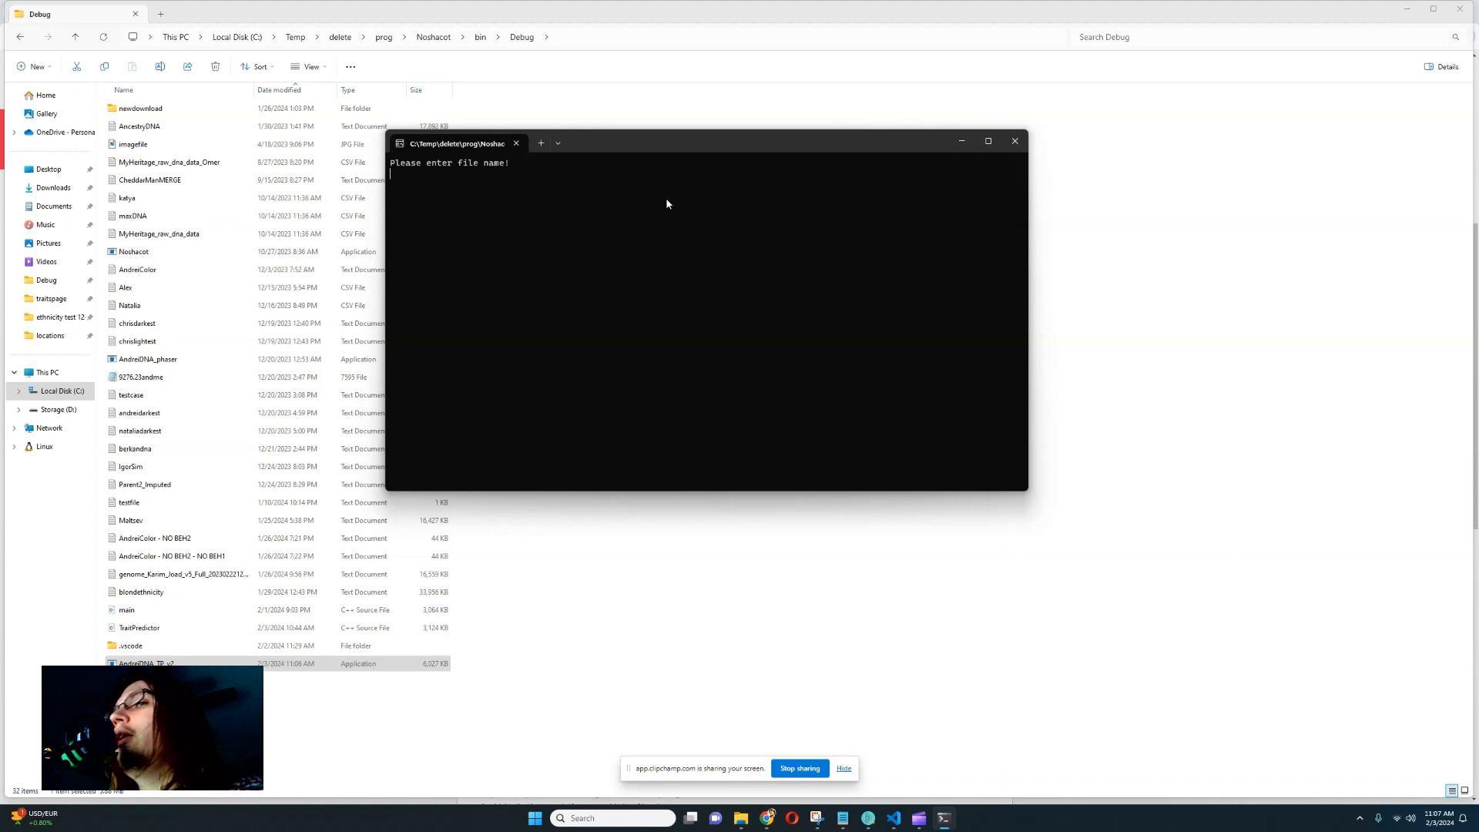
pyautogui.moveTo(606, 327)
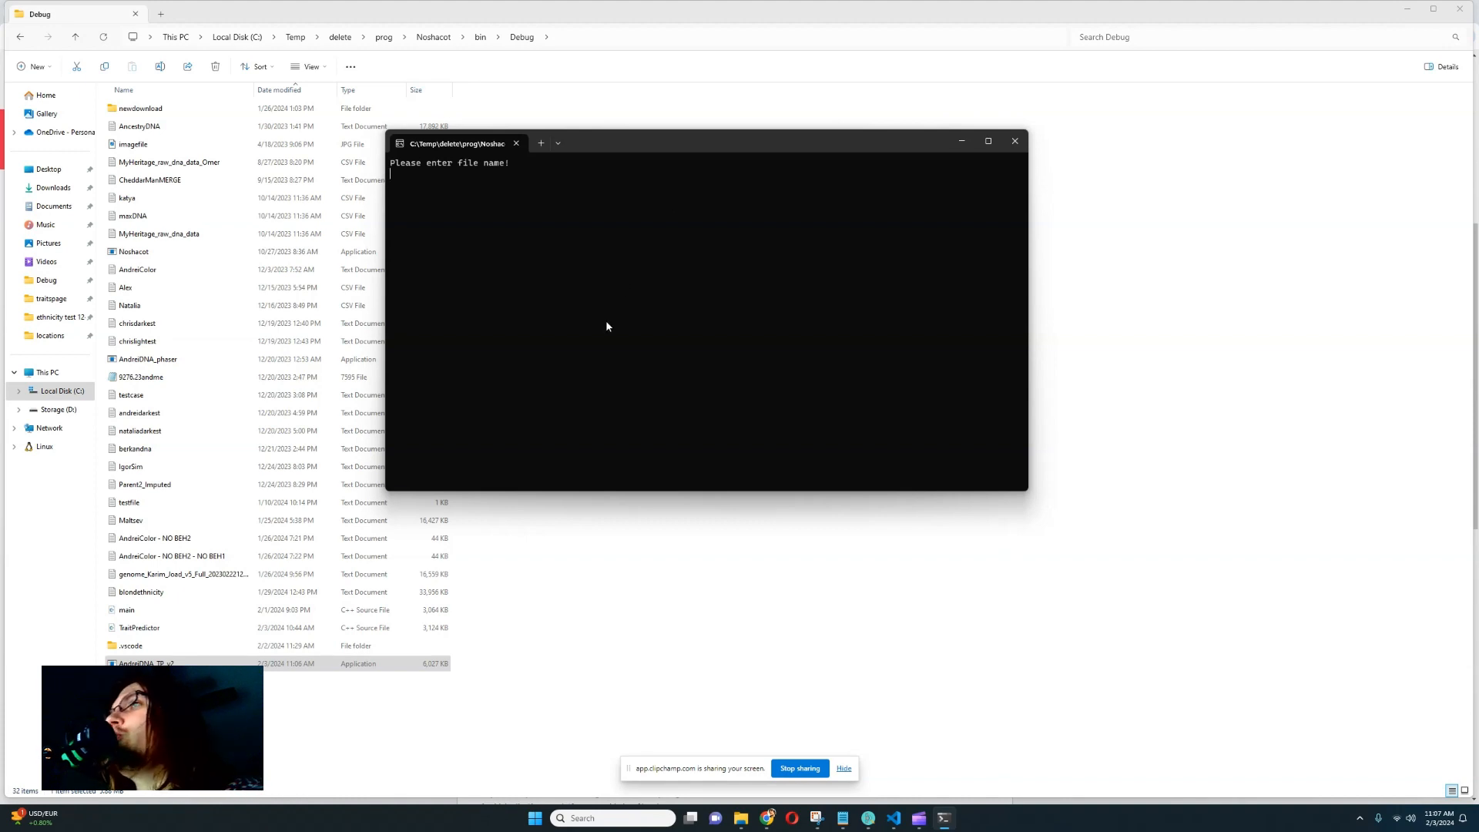
pyautogui.moveTo(614, 322)
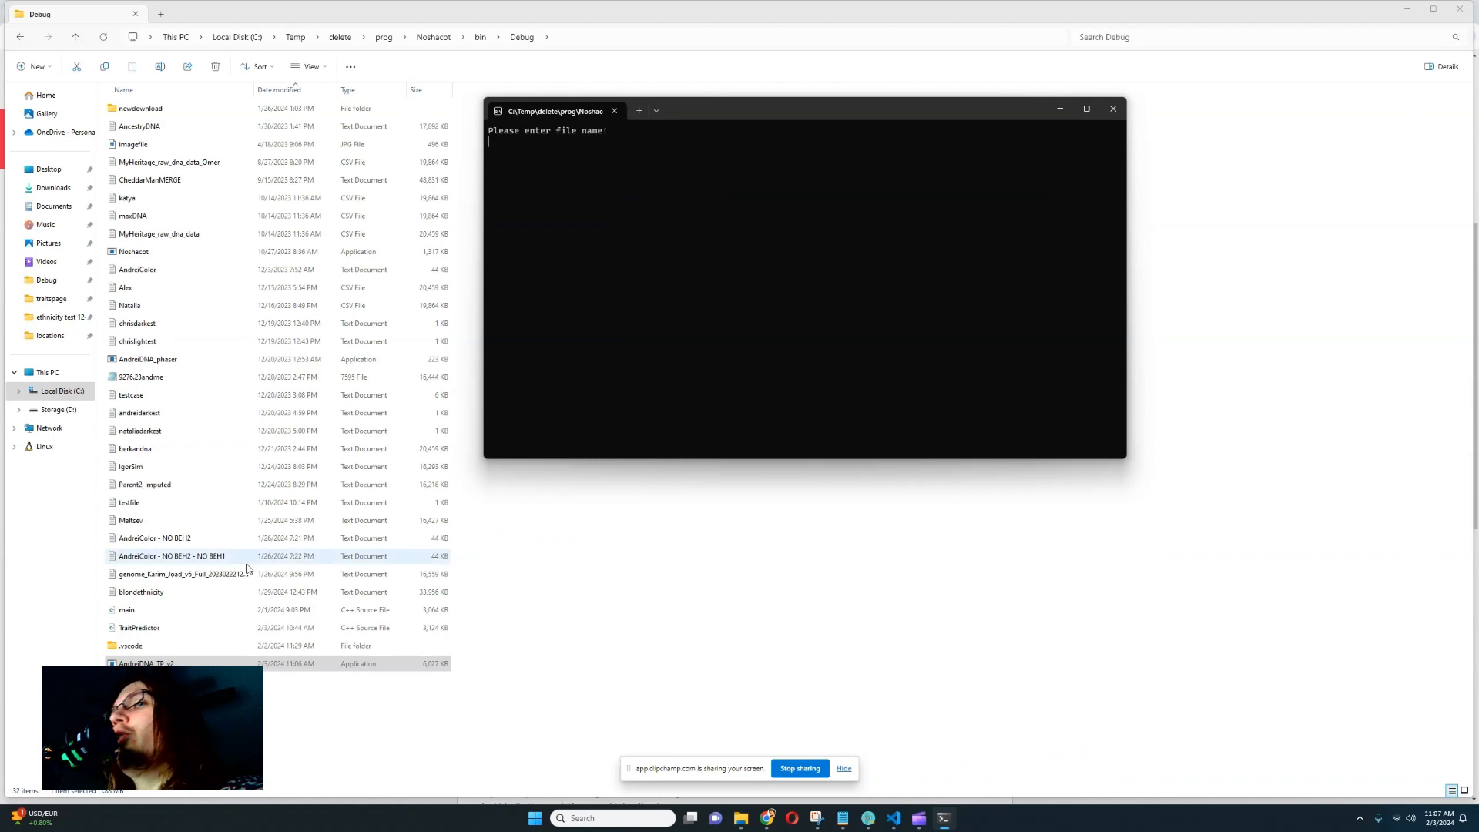
# Start AndreiDNA_TP_v2 from the Debug folder and move its console window aside
pyautogui.click(139, 627)
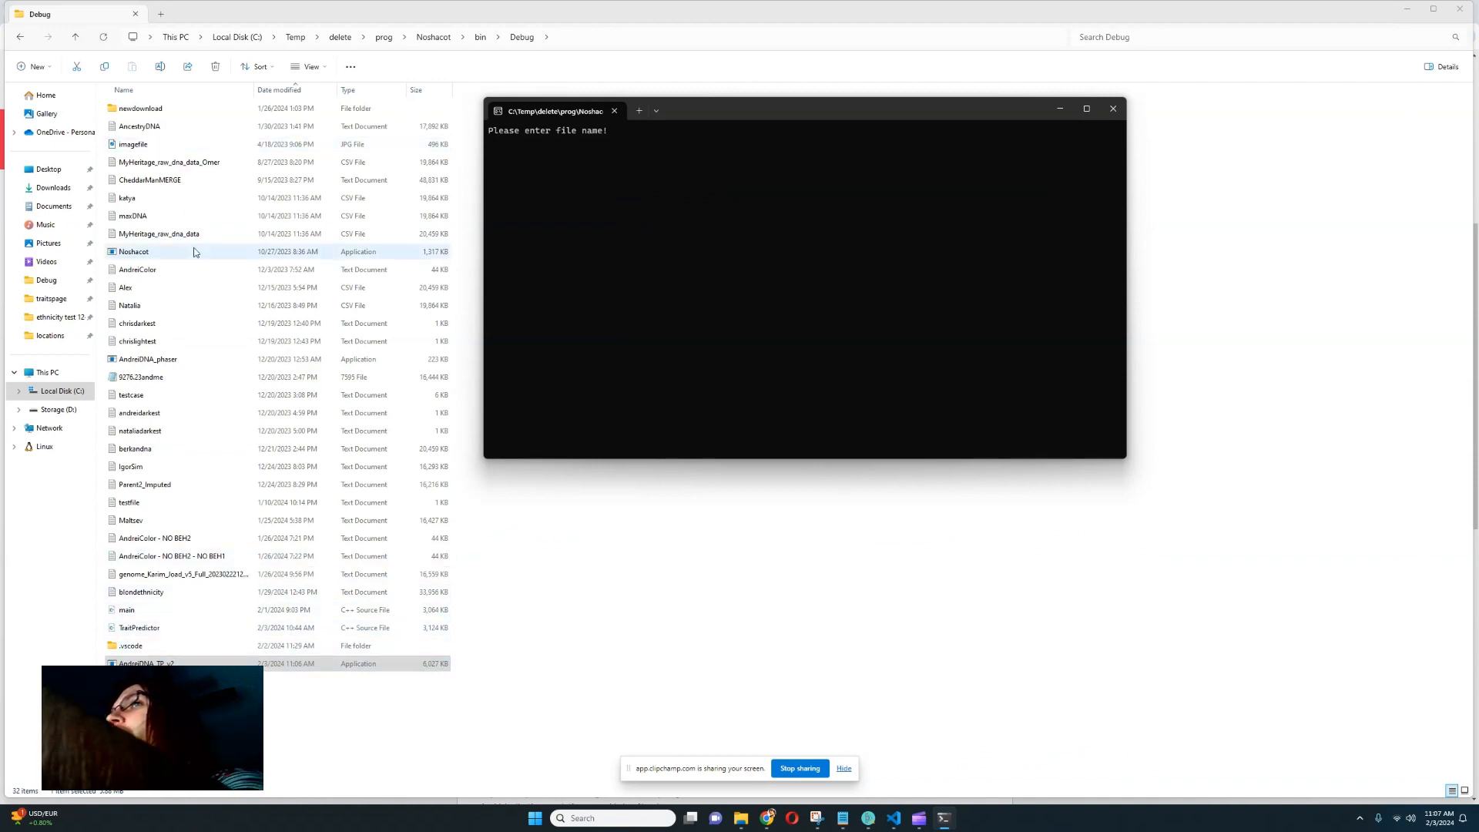
pyautogui.click(140, 108)
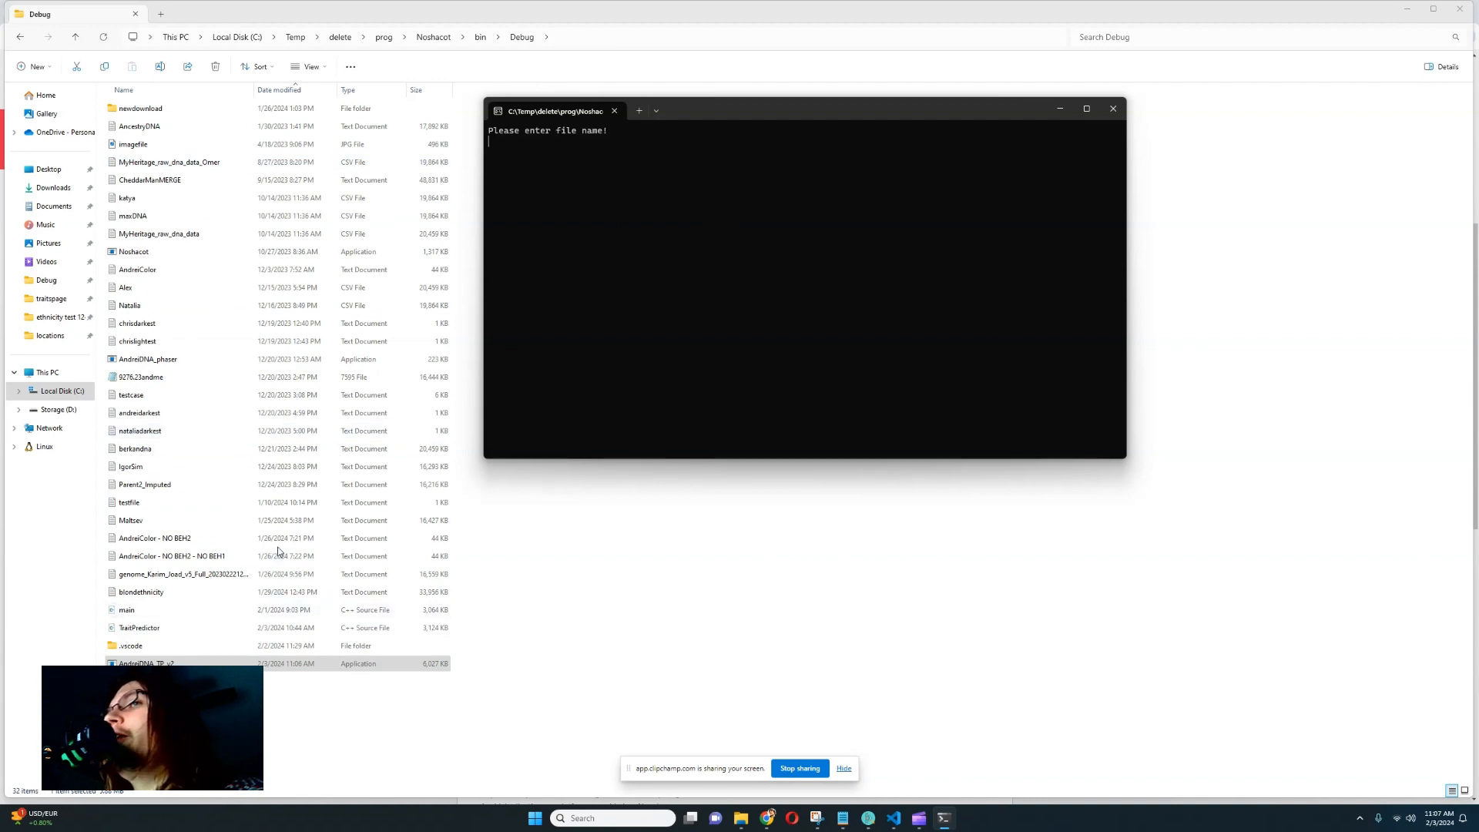
pyautogui.click(138, 125)
pyautogui.write('AncestryDNA')
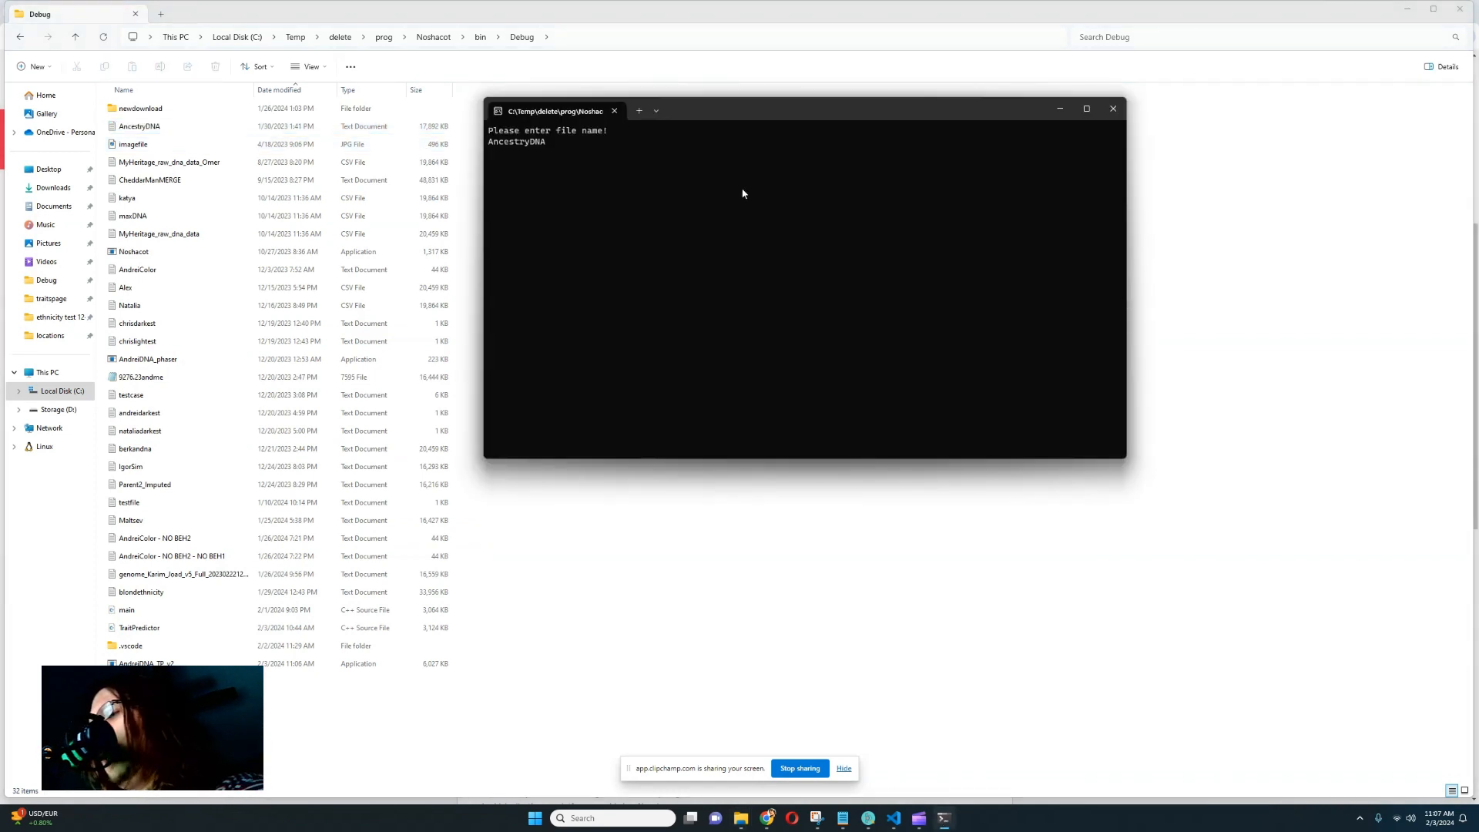
# Enter AncestryDNA.txt at the 'Please enter file name!' prompt
pyautogui.write('.txt')
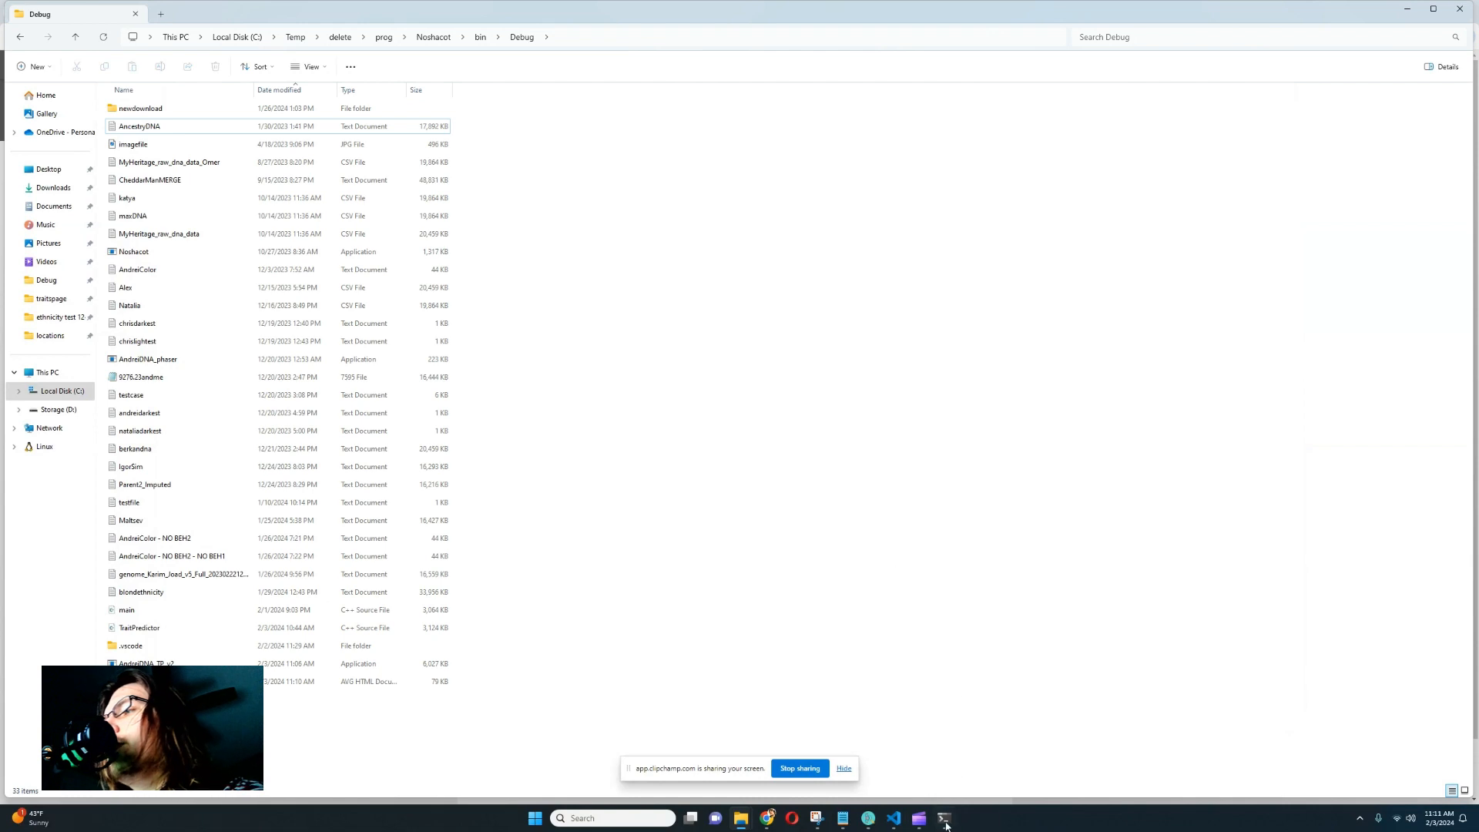
# Read the Y-DNA result and AncestryDNA.txt.html success message, then minimize the console
pyautogui.click(943, 818)
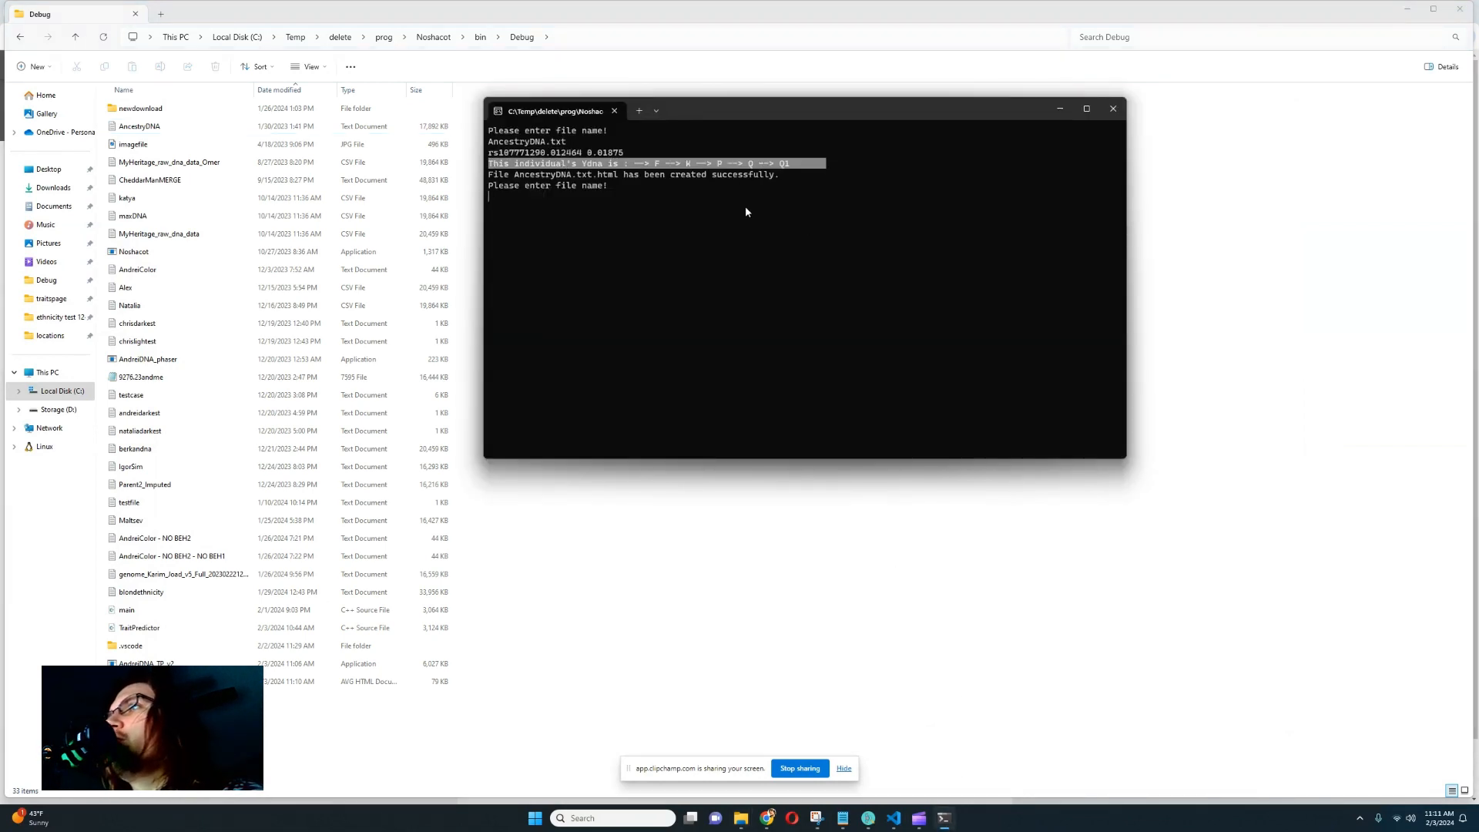
pyautogui.moveTo(832, 194)
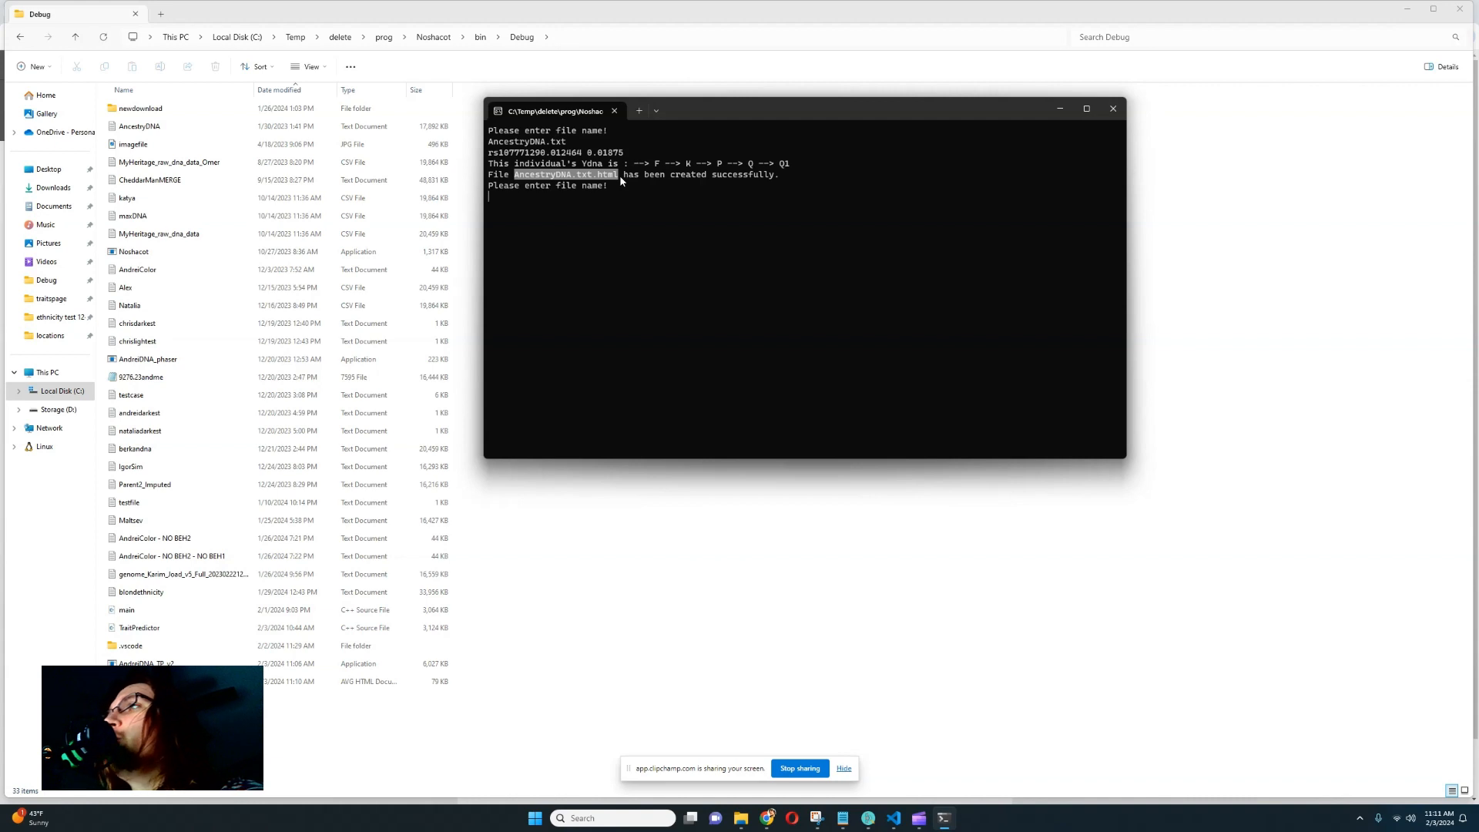
pyautogui.moveTo(654, 226)
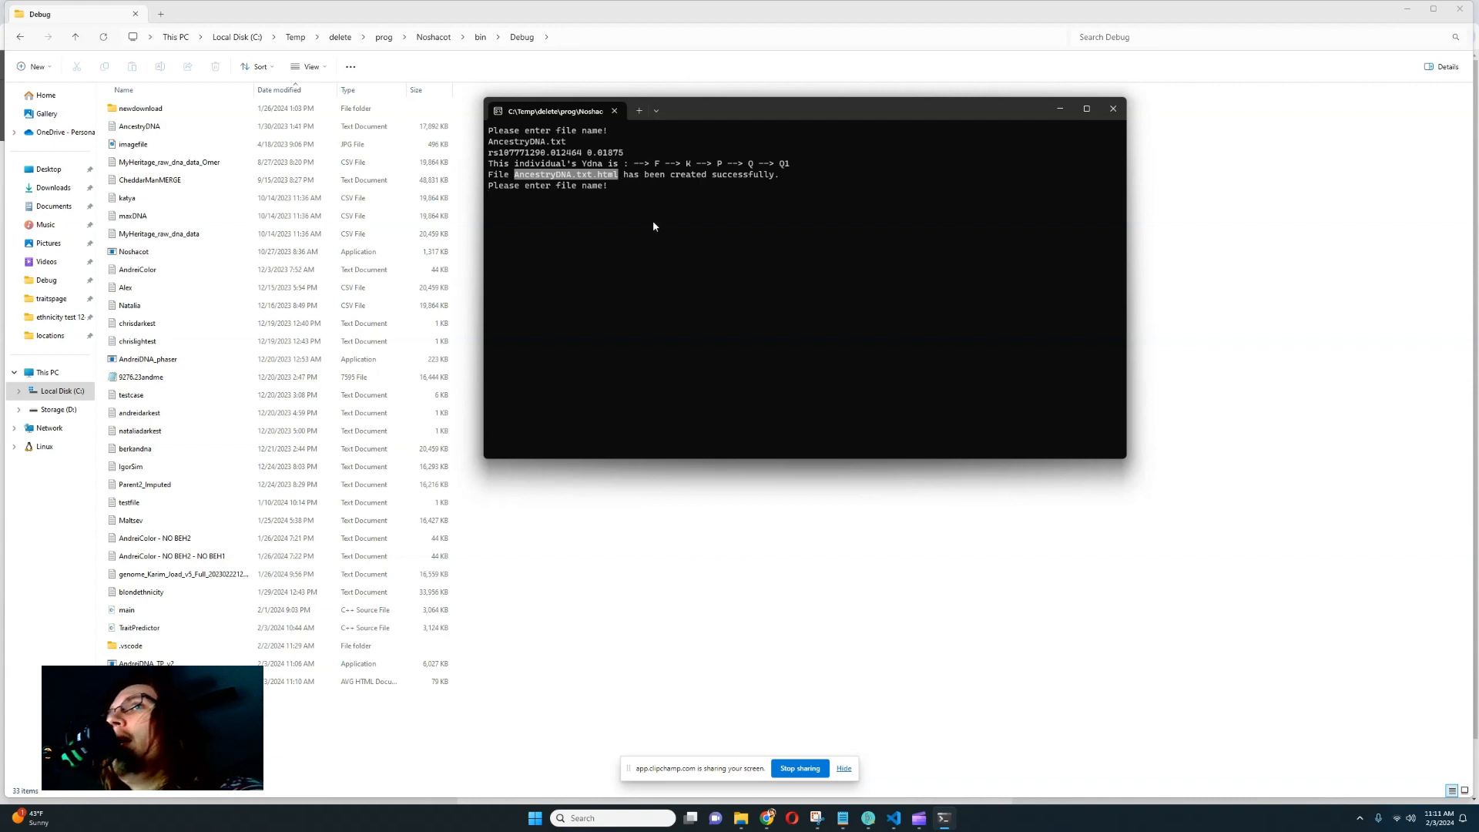
pyautogui.click(1112, 109)
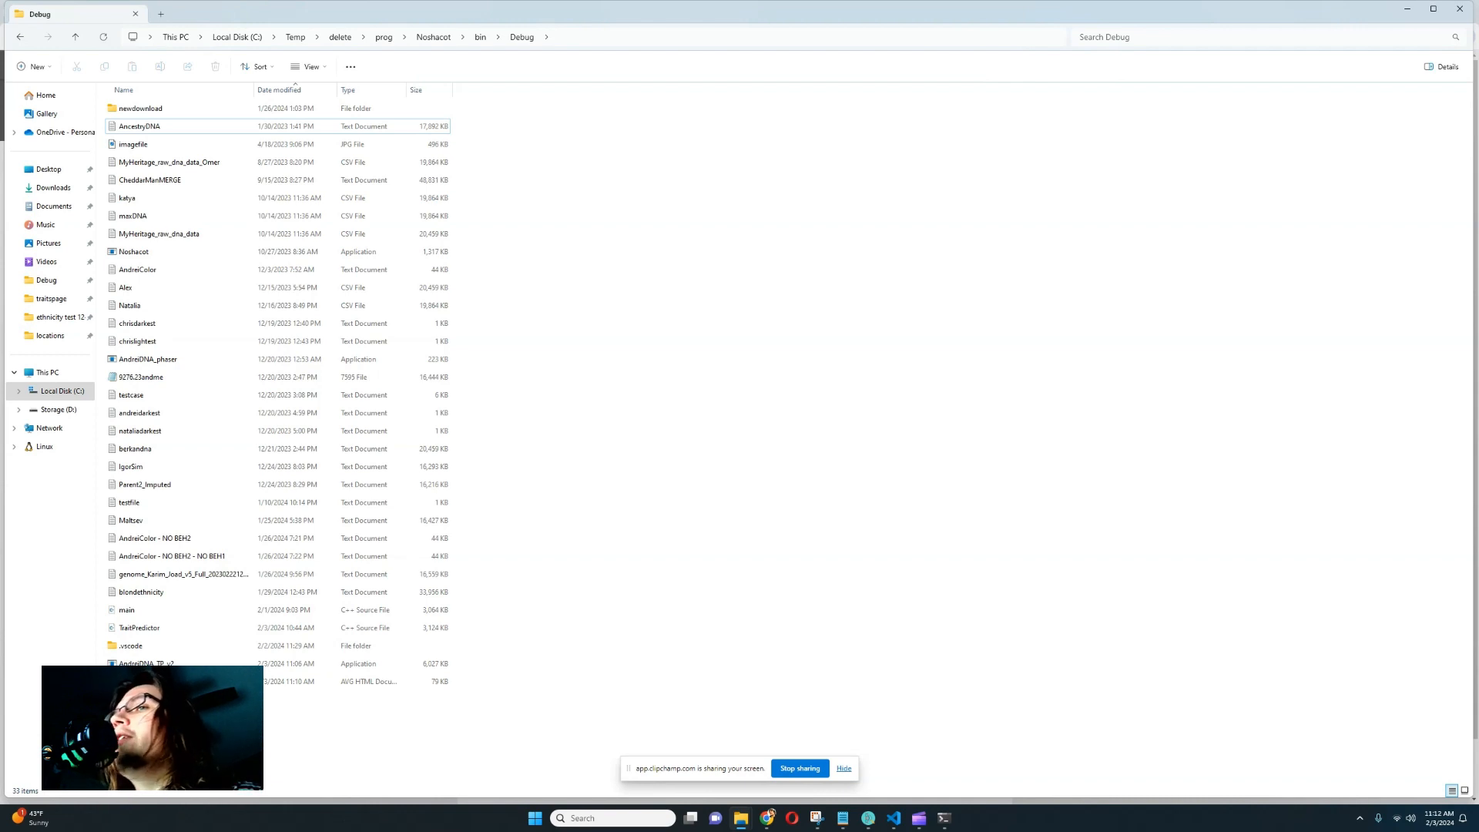
pyautogui.moveTo(472, 683)
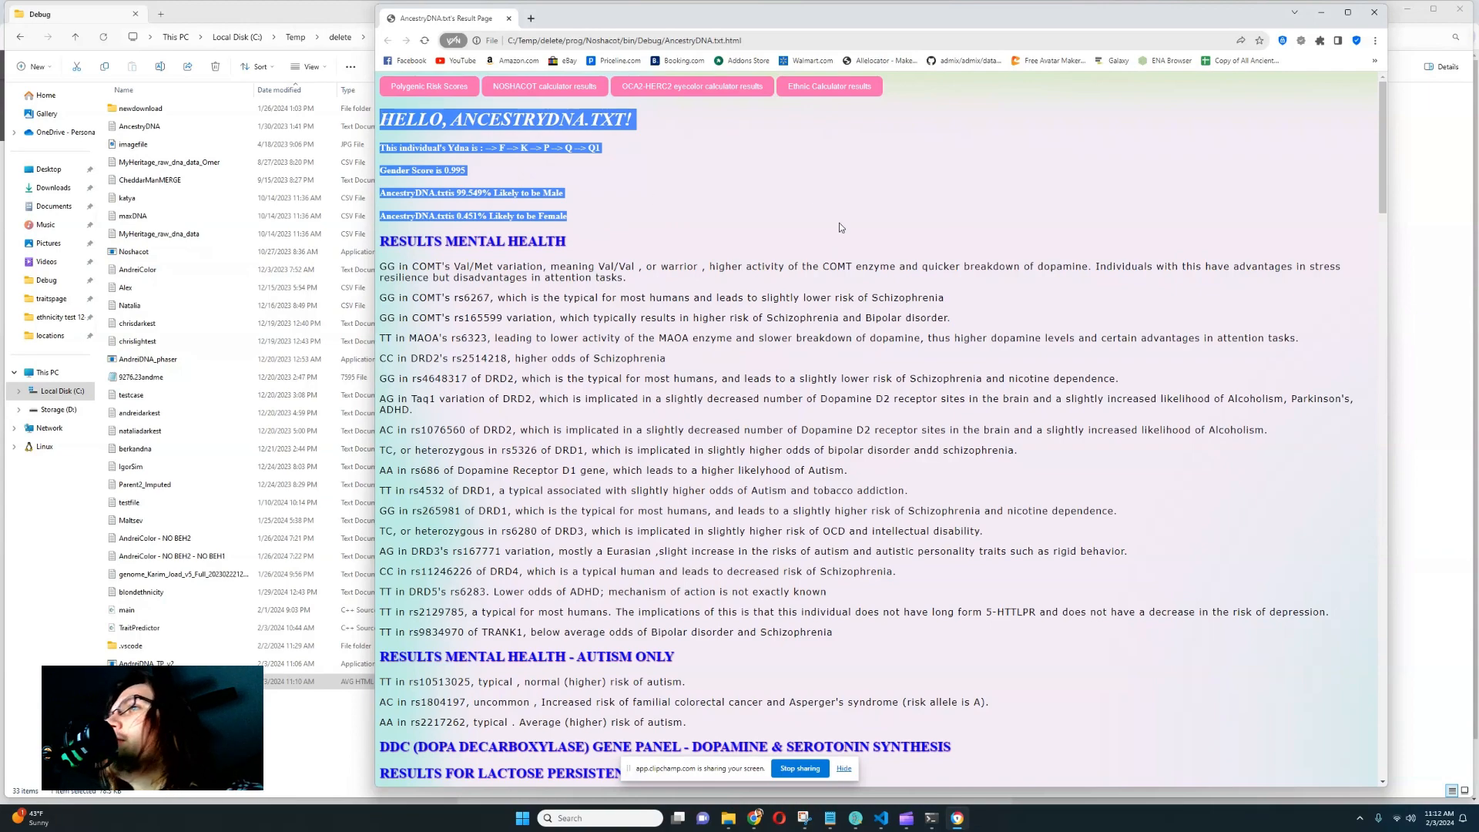
pyautogui.scroll(-3)
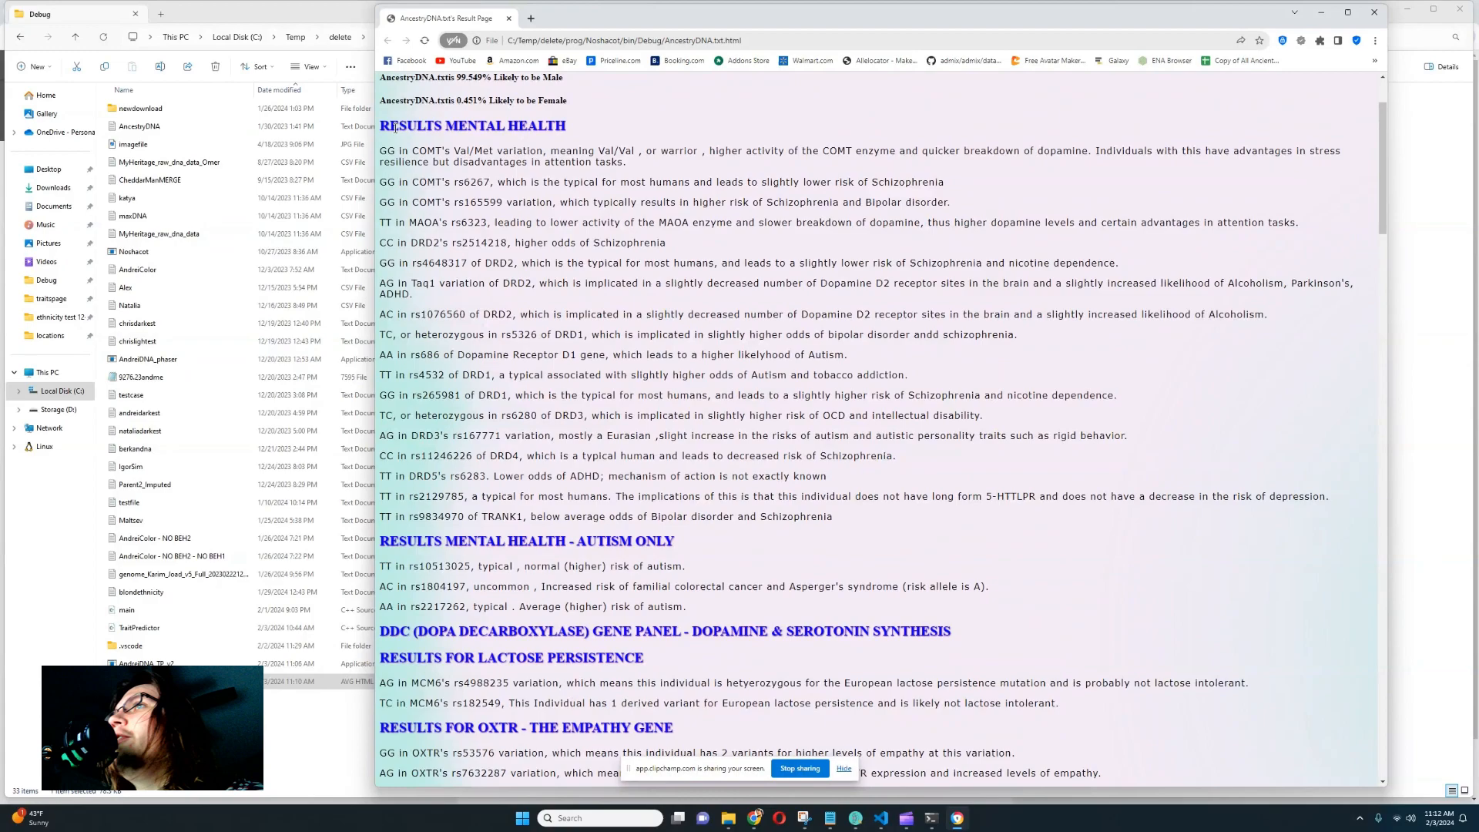
pyautogui.scroll(-3)
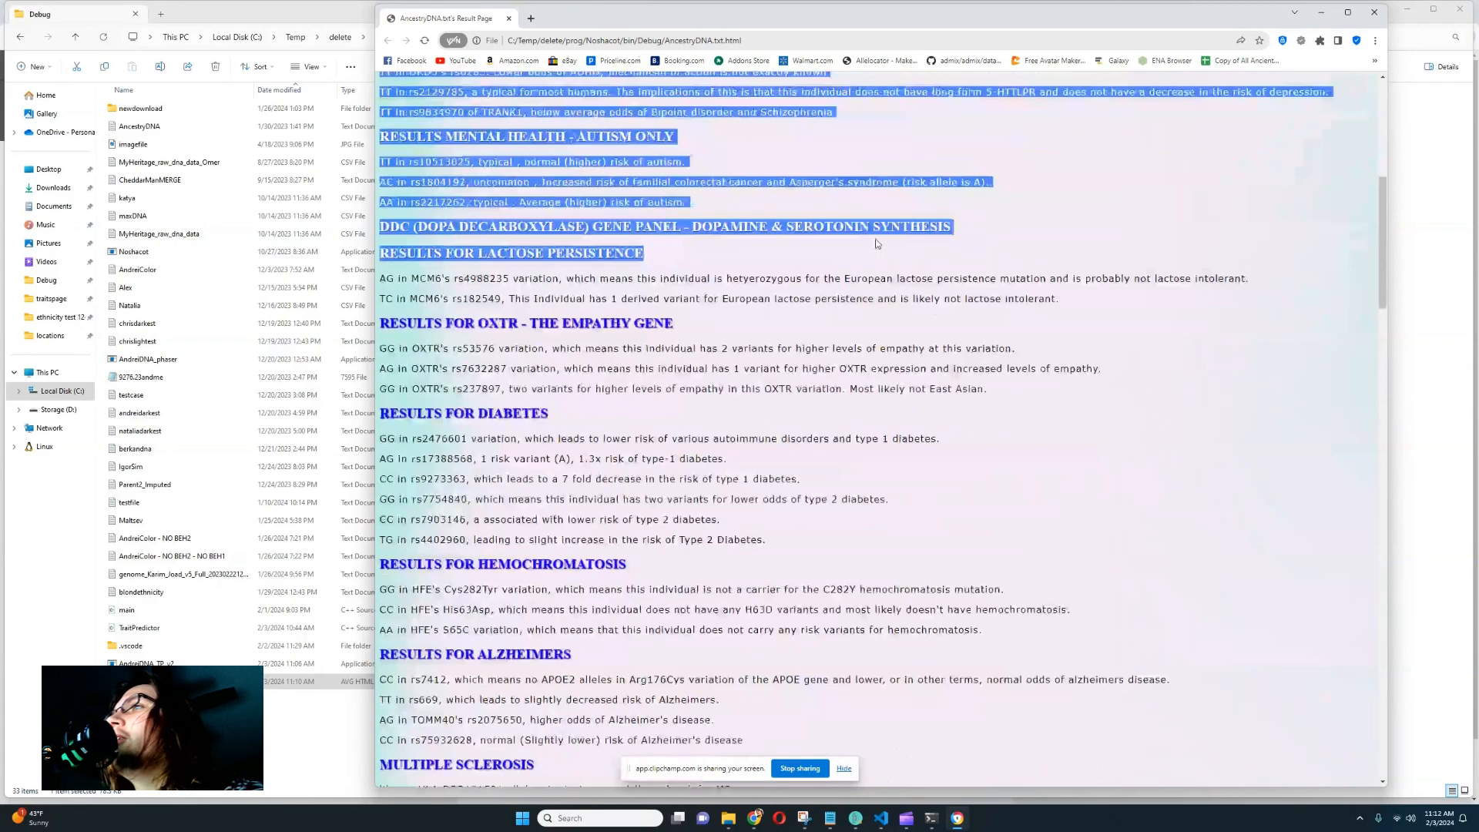
pyautogui.scroll(-3)
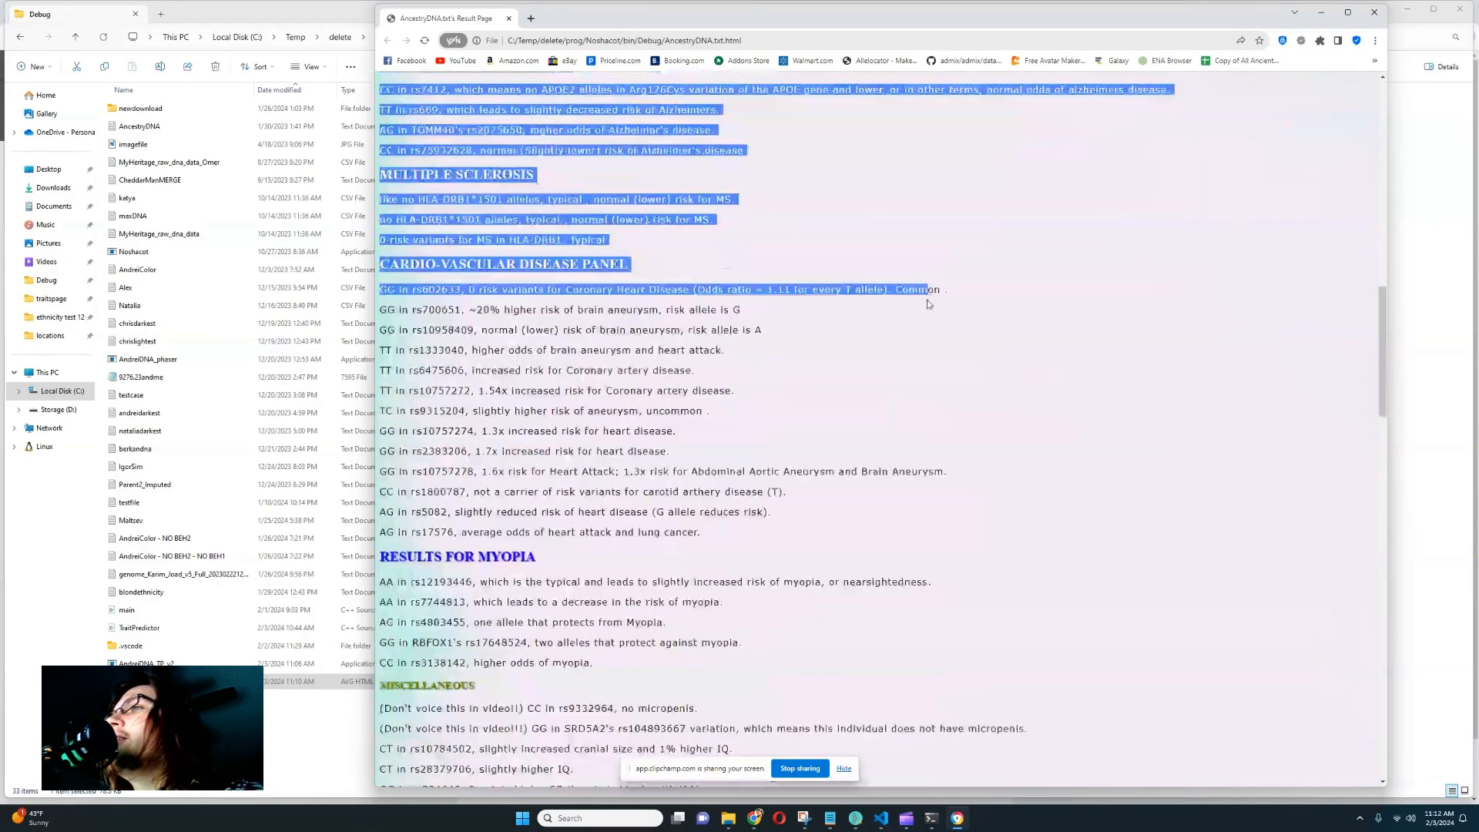
pyautogui.scroll(-3)
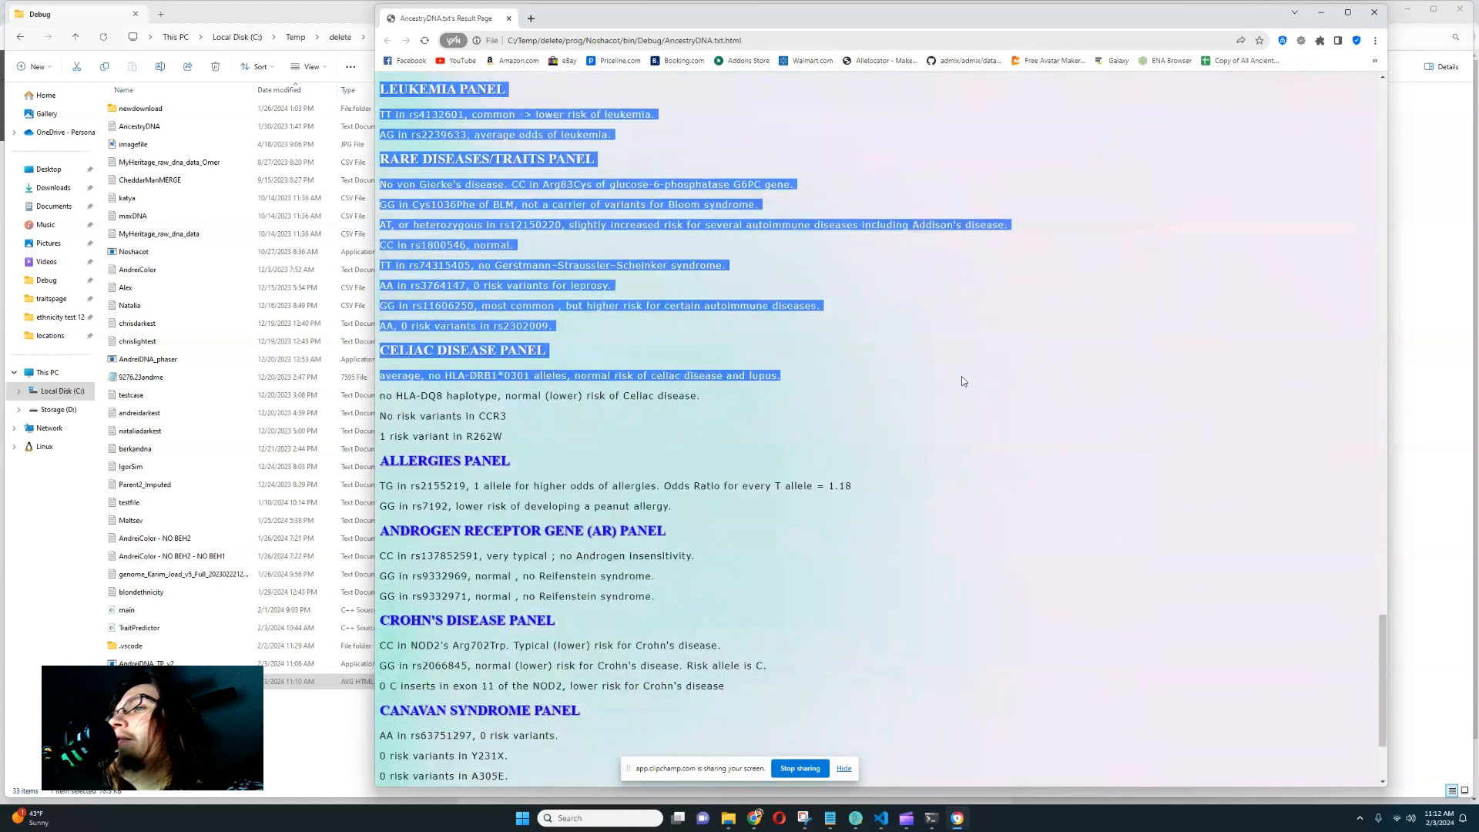
pyautogui.scroll(-3)
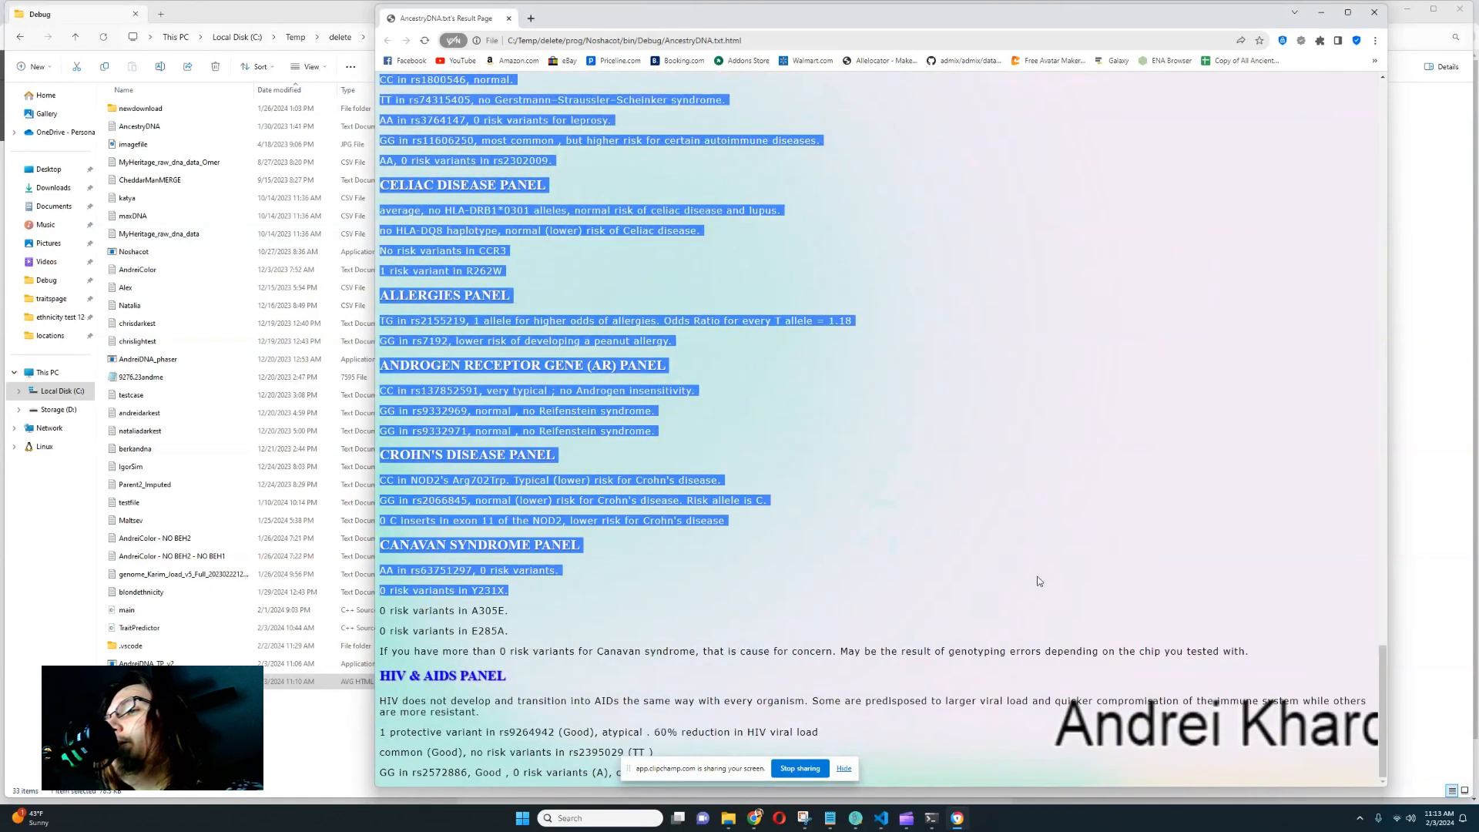
pyautogui.click(701, 647)
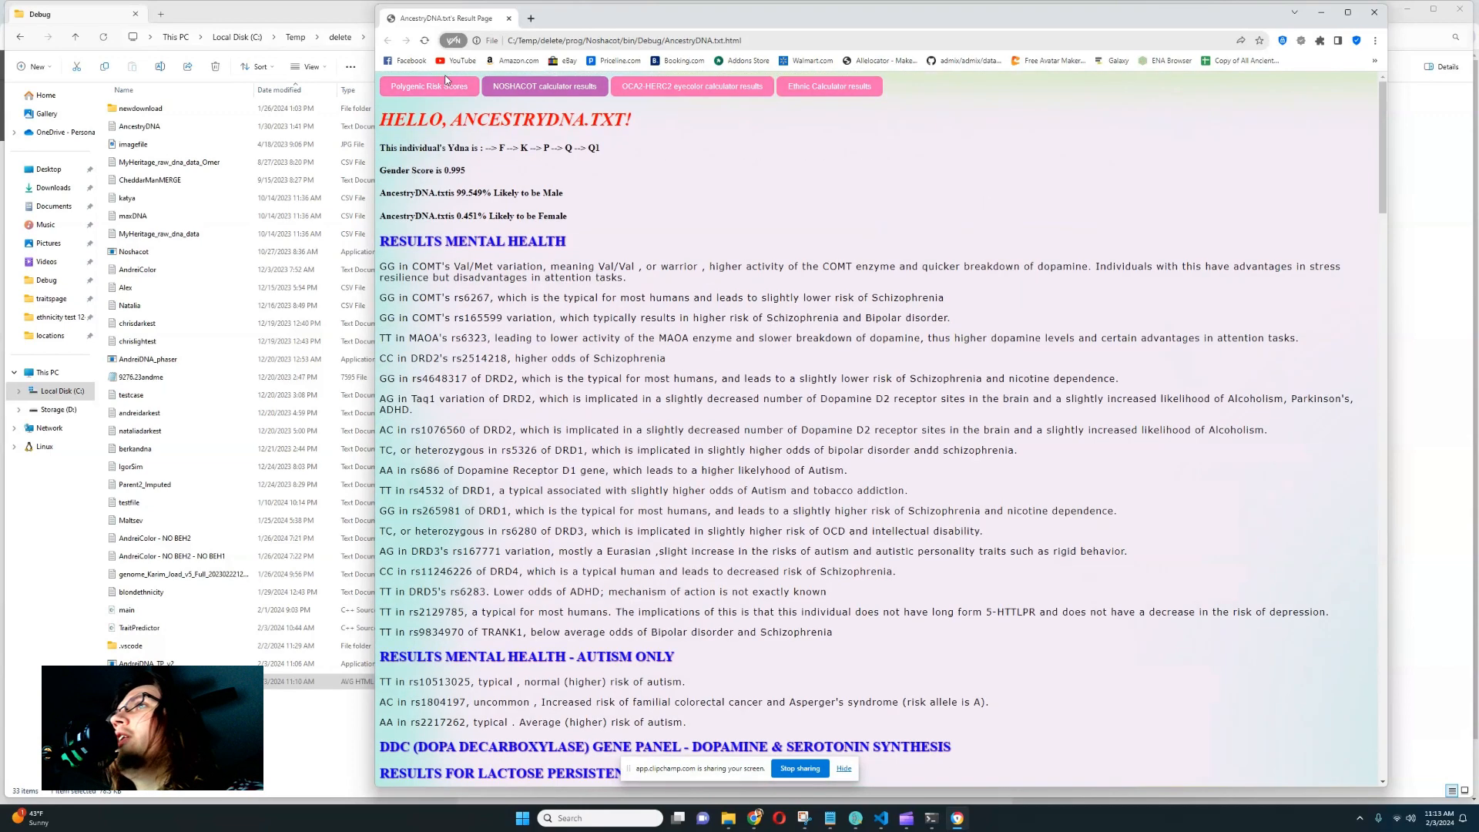
# View the Polygenic Risk Scores popup and scroll through it
pyautogui.click(428, 86)
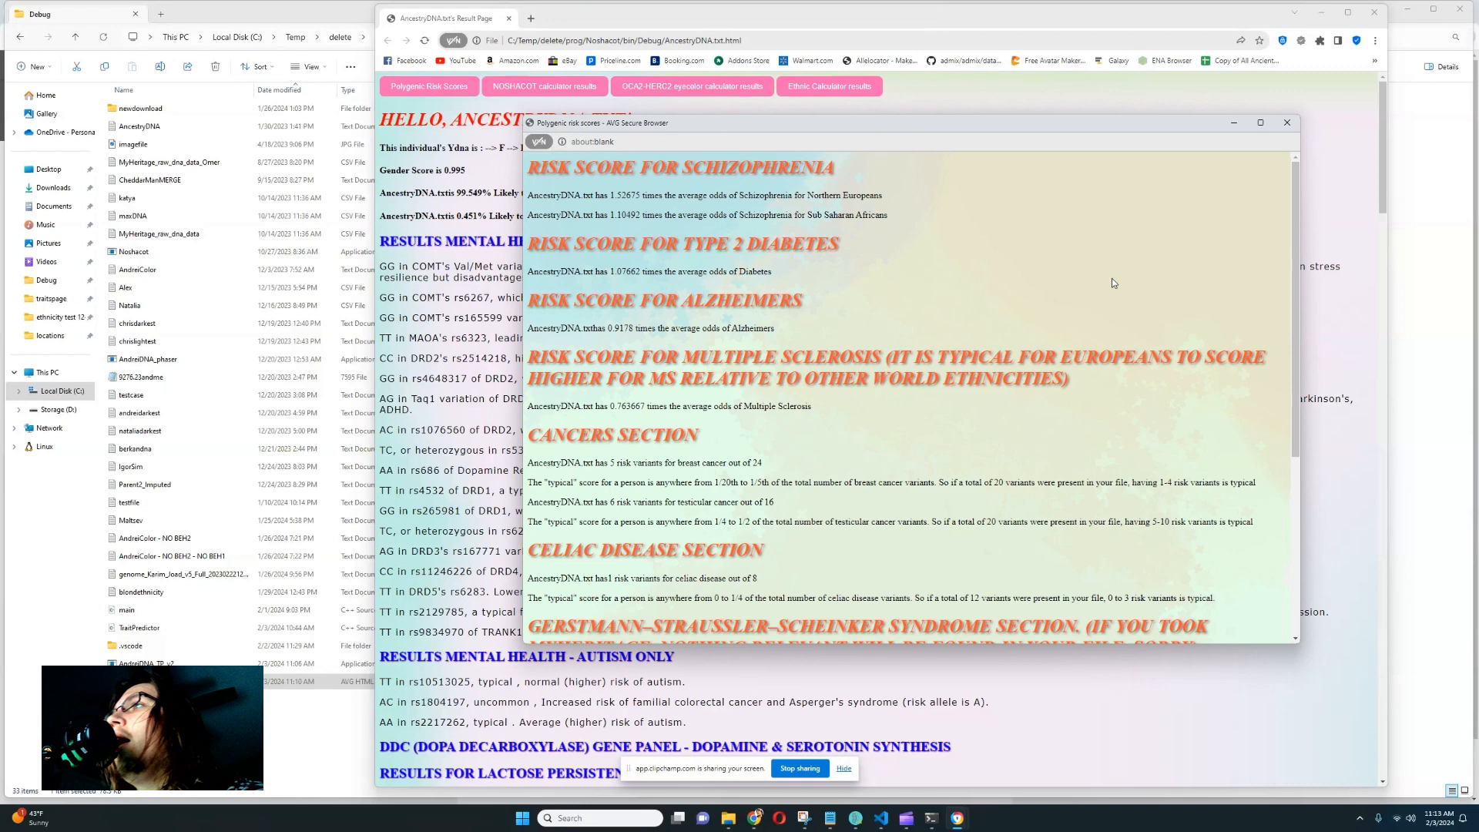
pyautogui.moveTo(1077, 257)
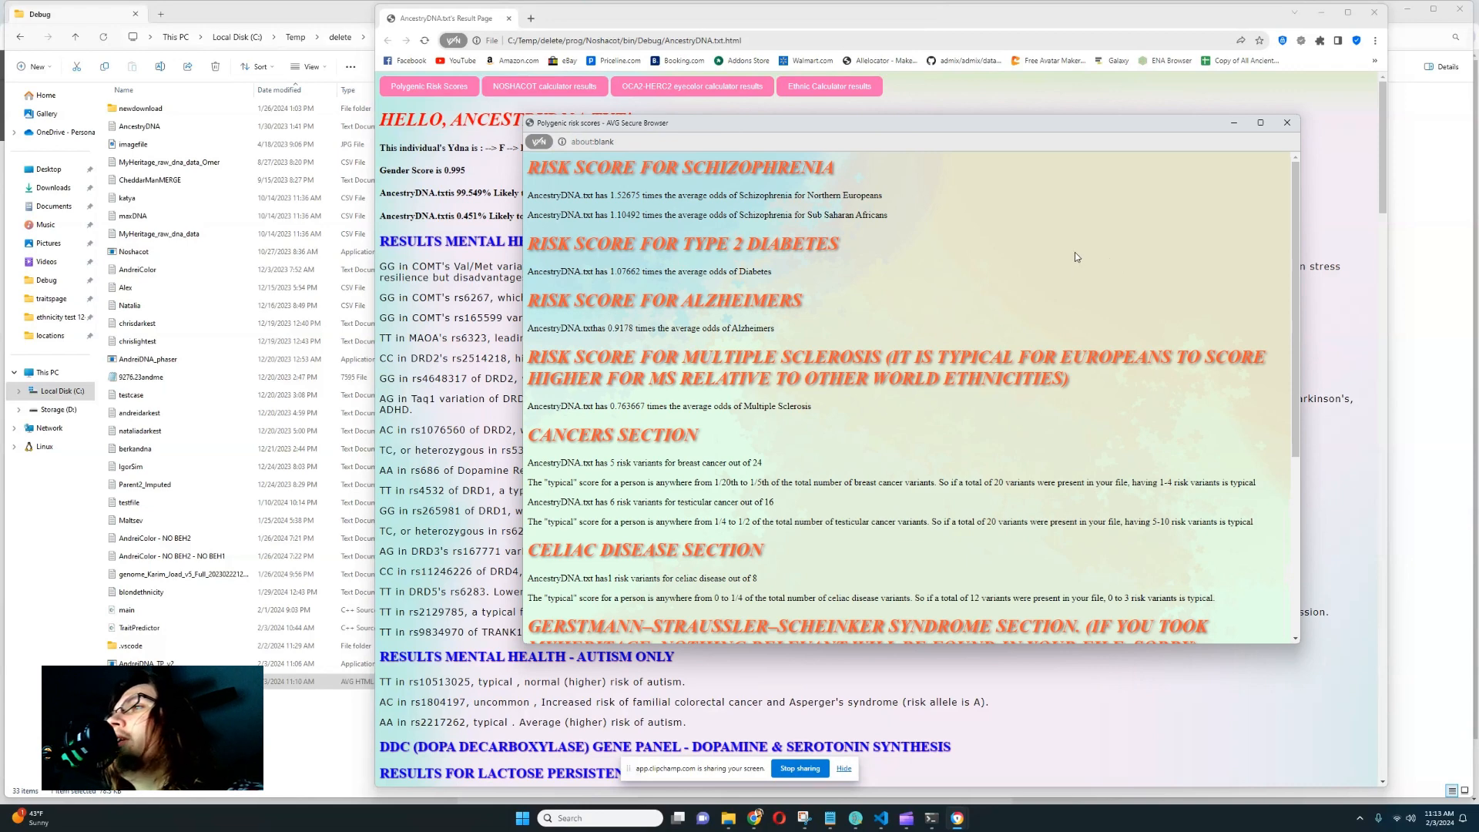
pyautogui.scroll(-3)
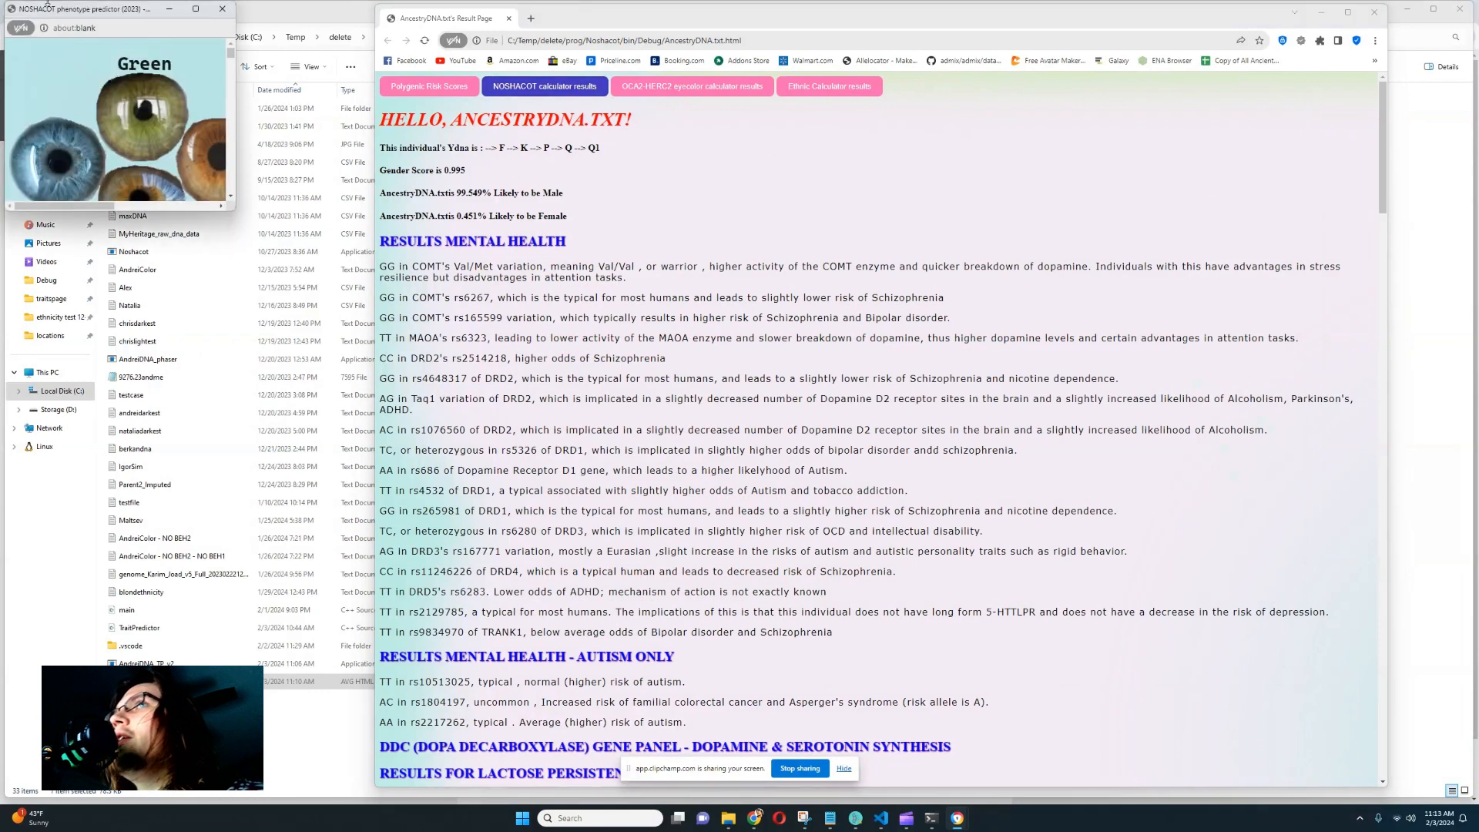
# Maximize the NOSHACOT predictor window and scroll through the eye colour results
pyautogui.moveTo(85, 9); pyautogui.dragTo(566, 130)
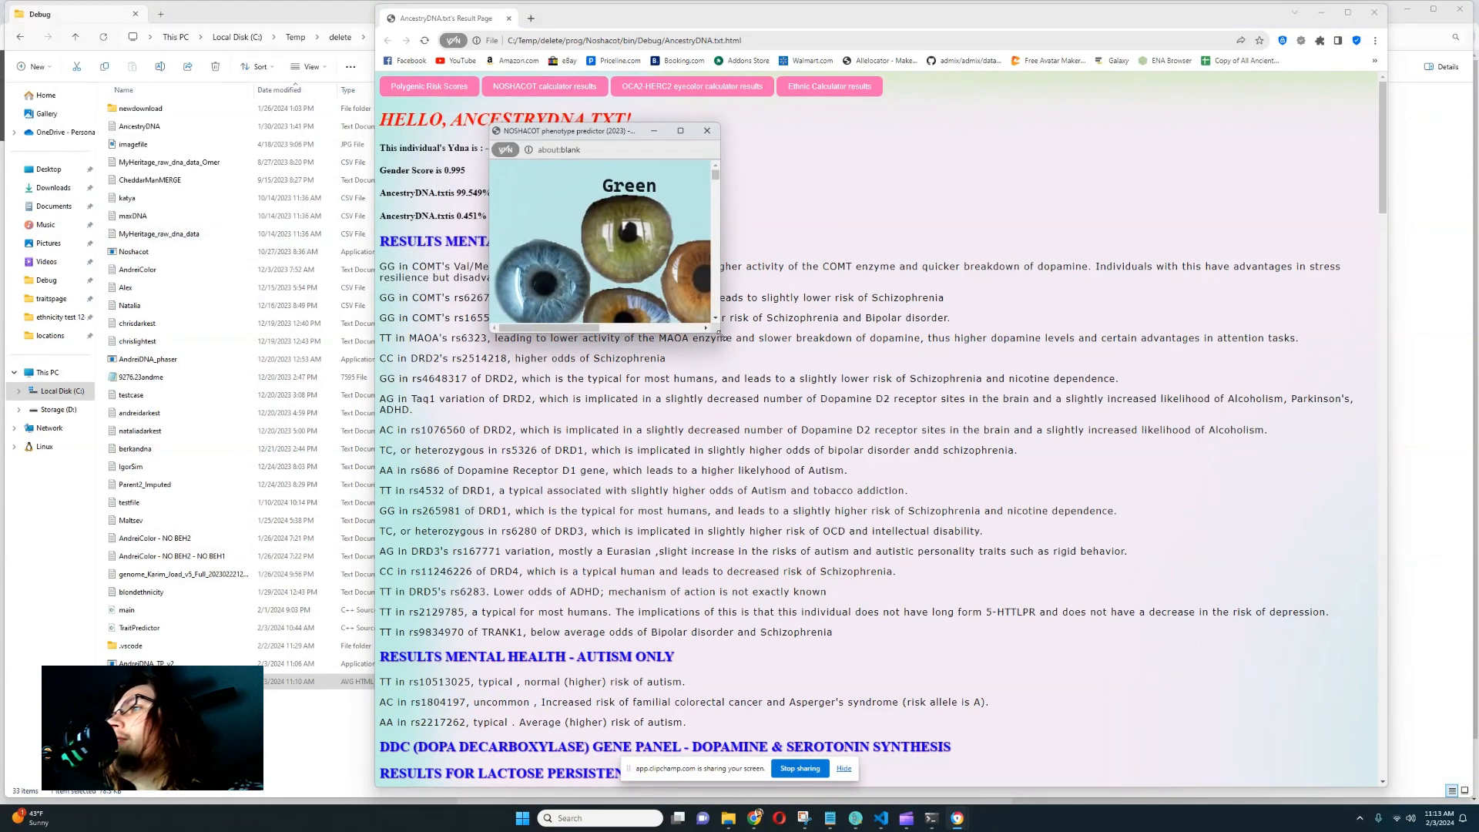
pyautogui.click(680, 131)
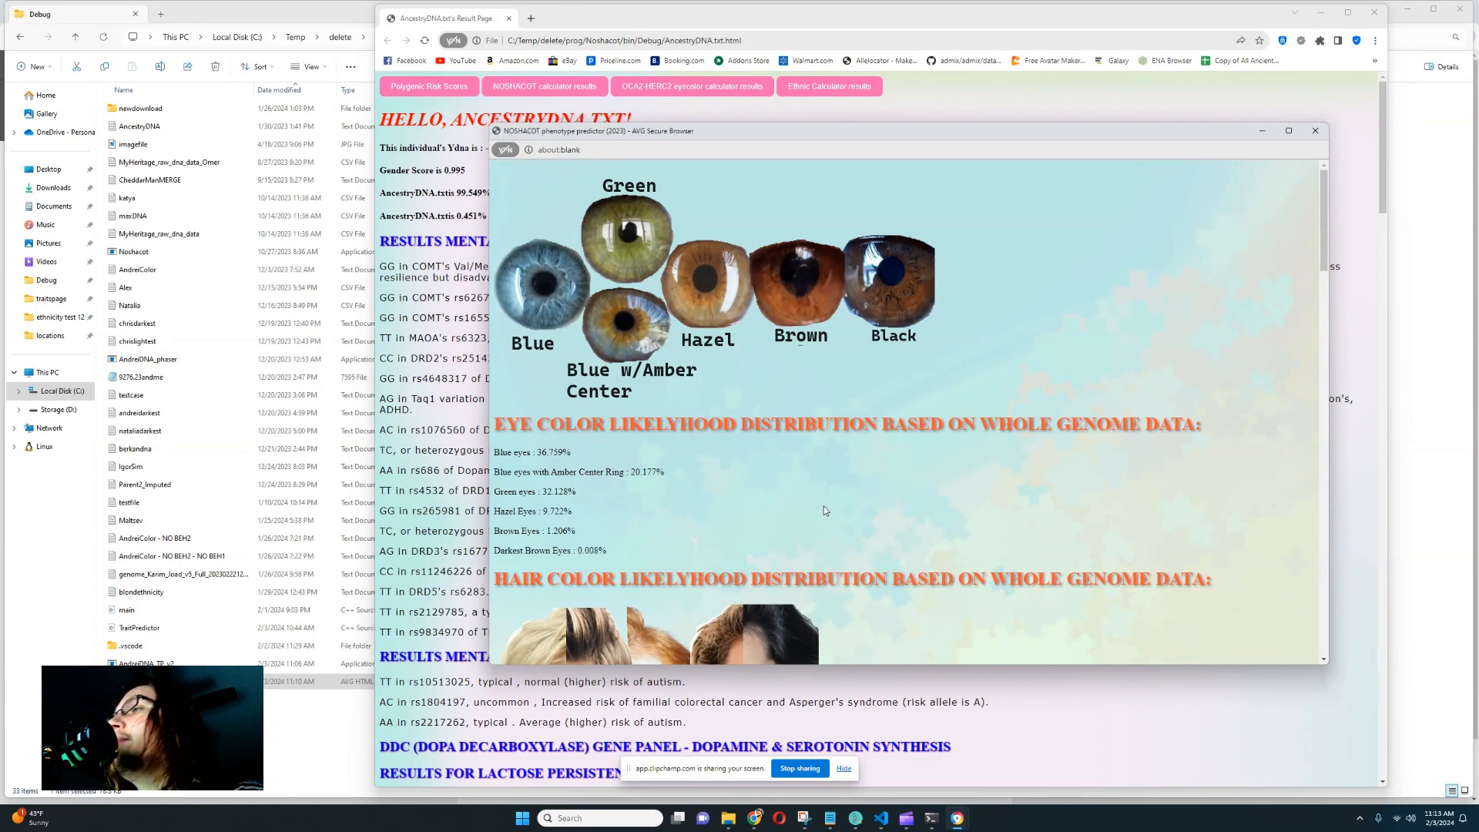
pyautogui.moveTo(802, 490)
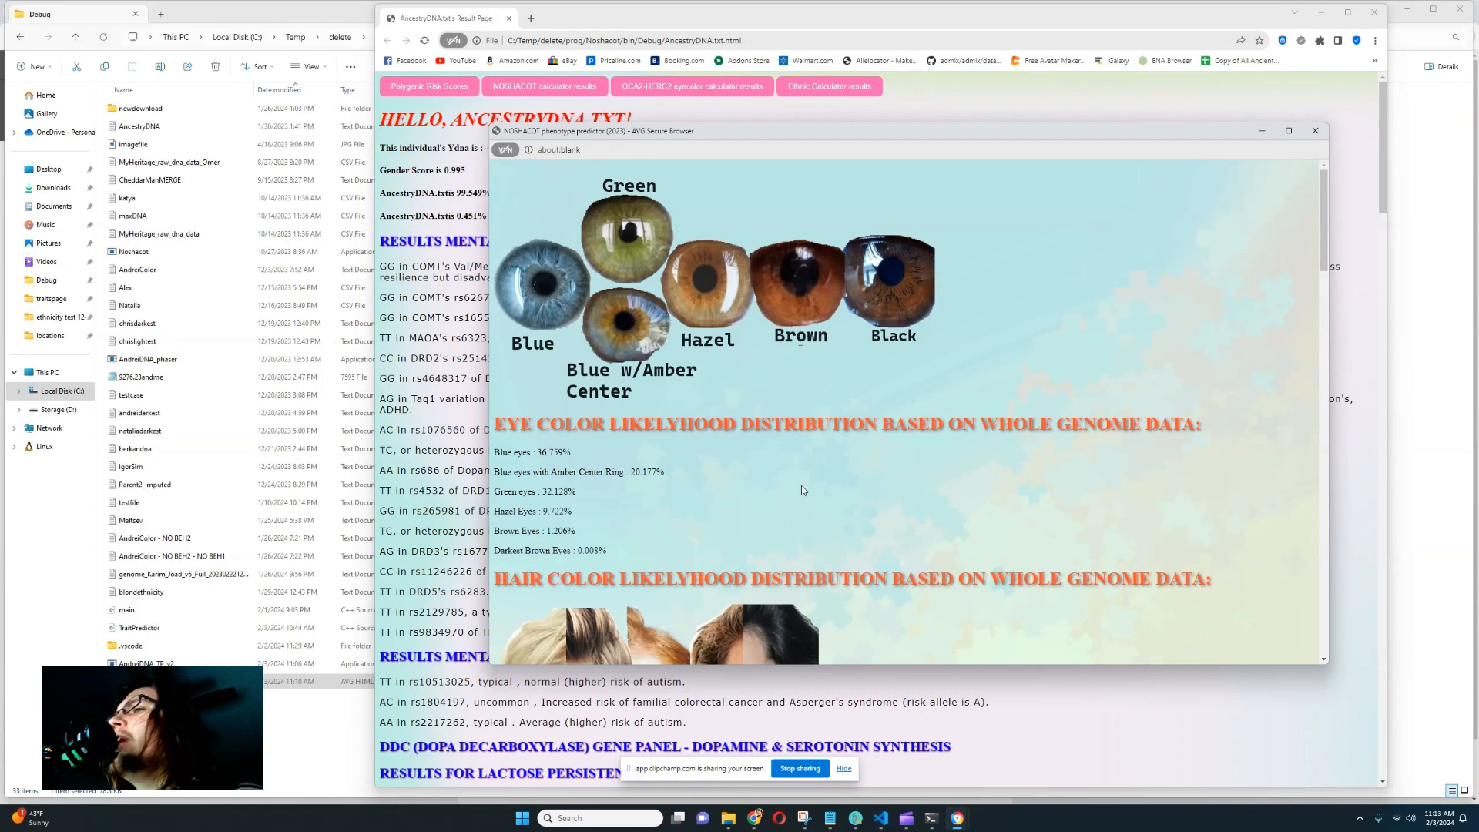
pyautogui.scroll(-3)
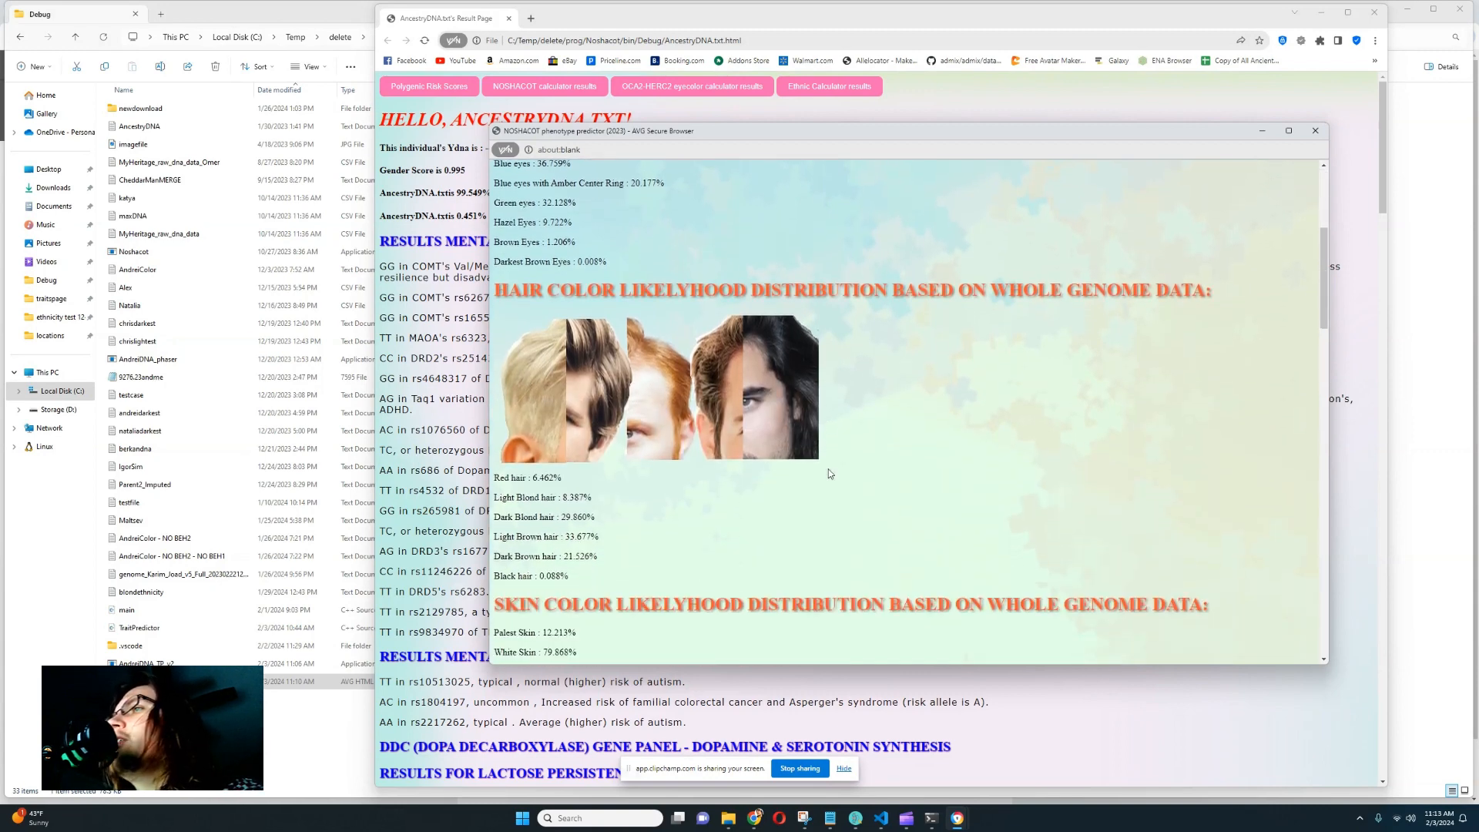
pyautogui.scroll(-3)
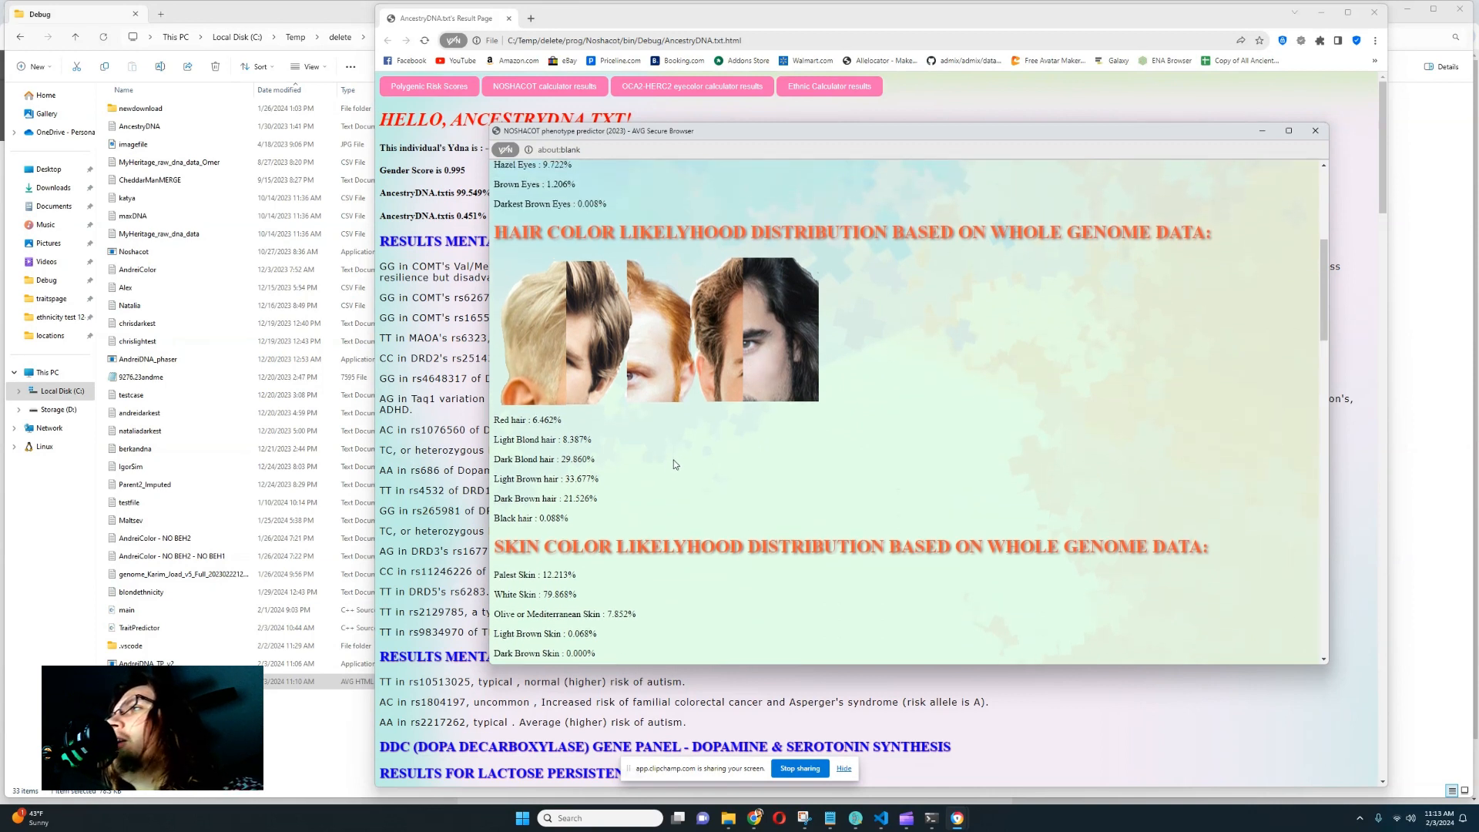
pyautogui.scroll(-3)
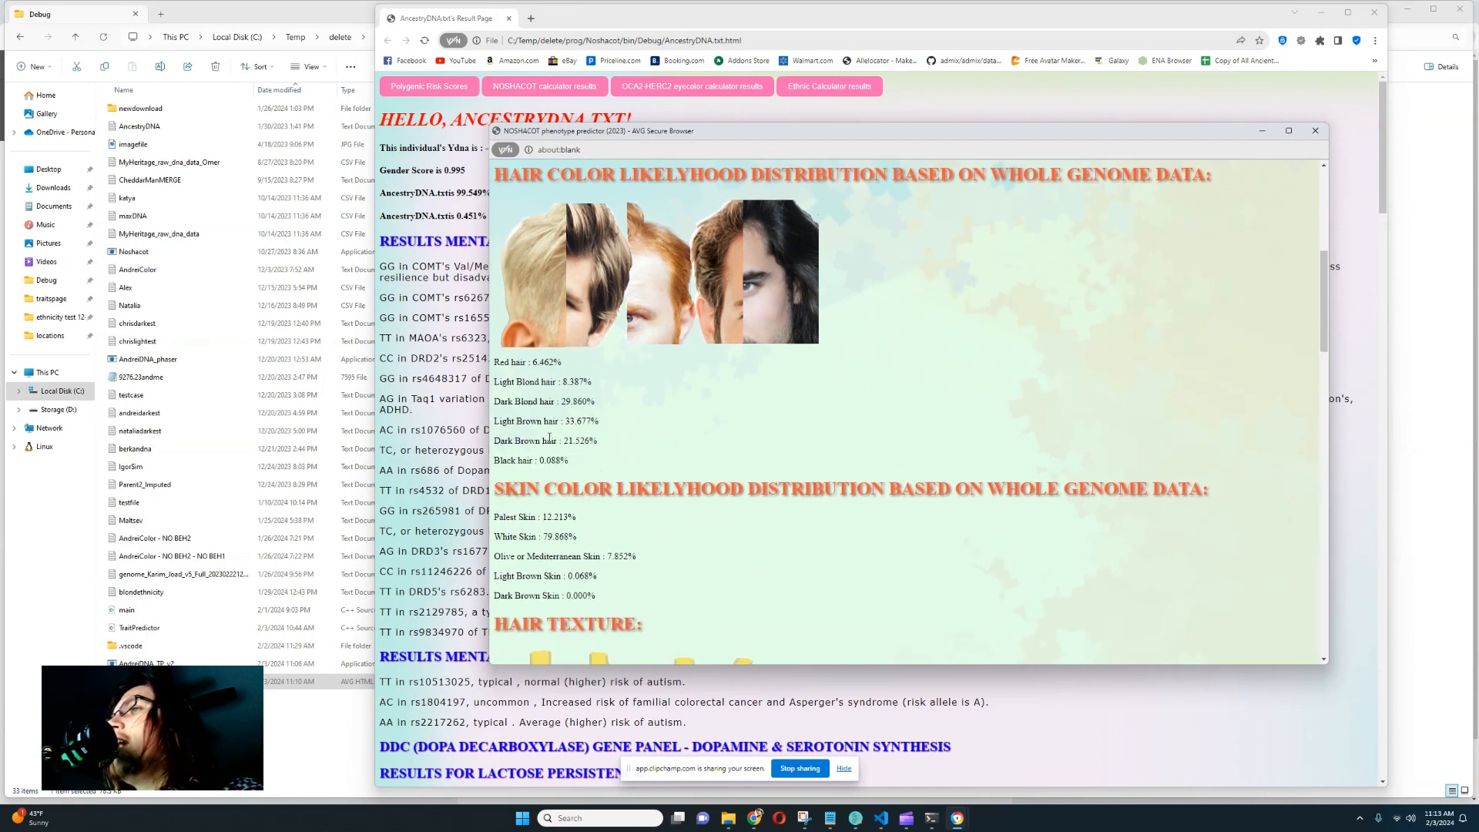
# Review hair colour percentages, skin, texture and variant sections, then close the popup
pyautogui.moveTo(493, 382); pyautogui.dragTo(568, 460)
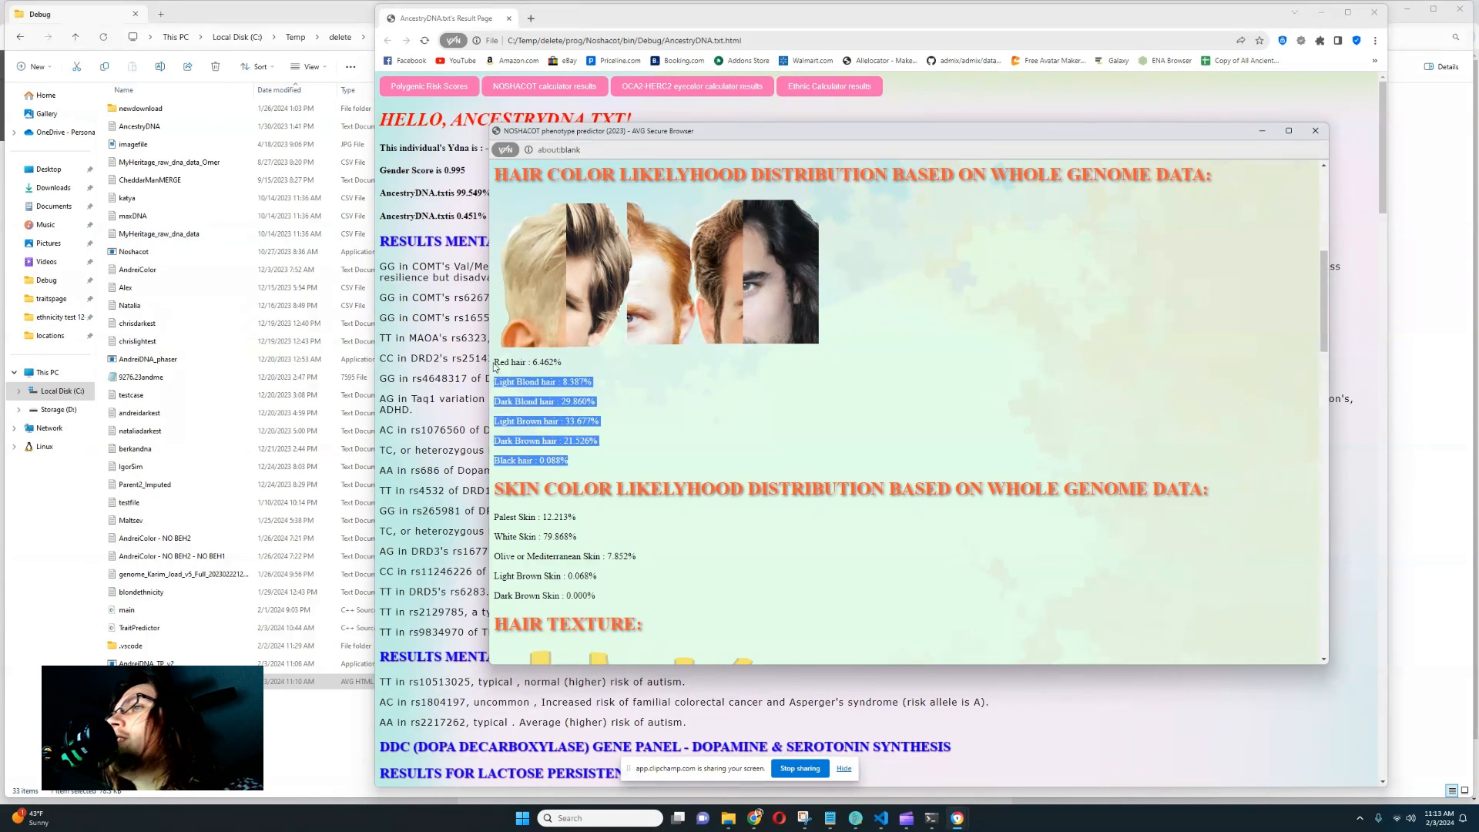
pyautogui.scroll(-3)
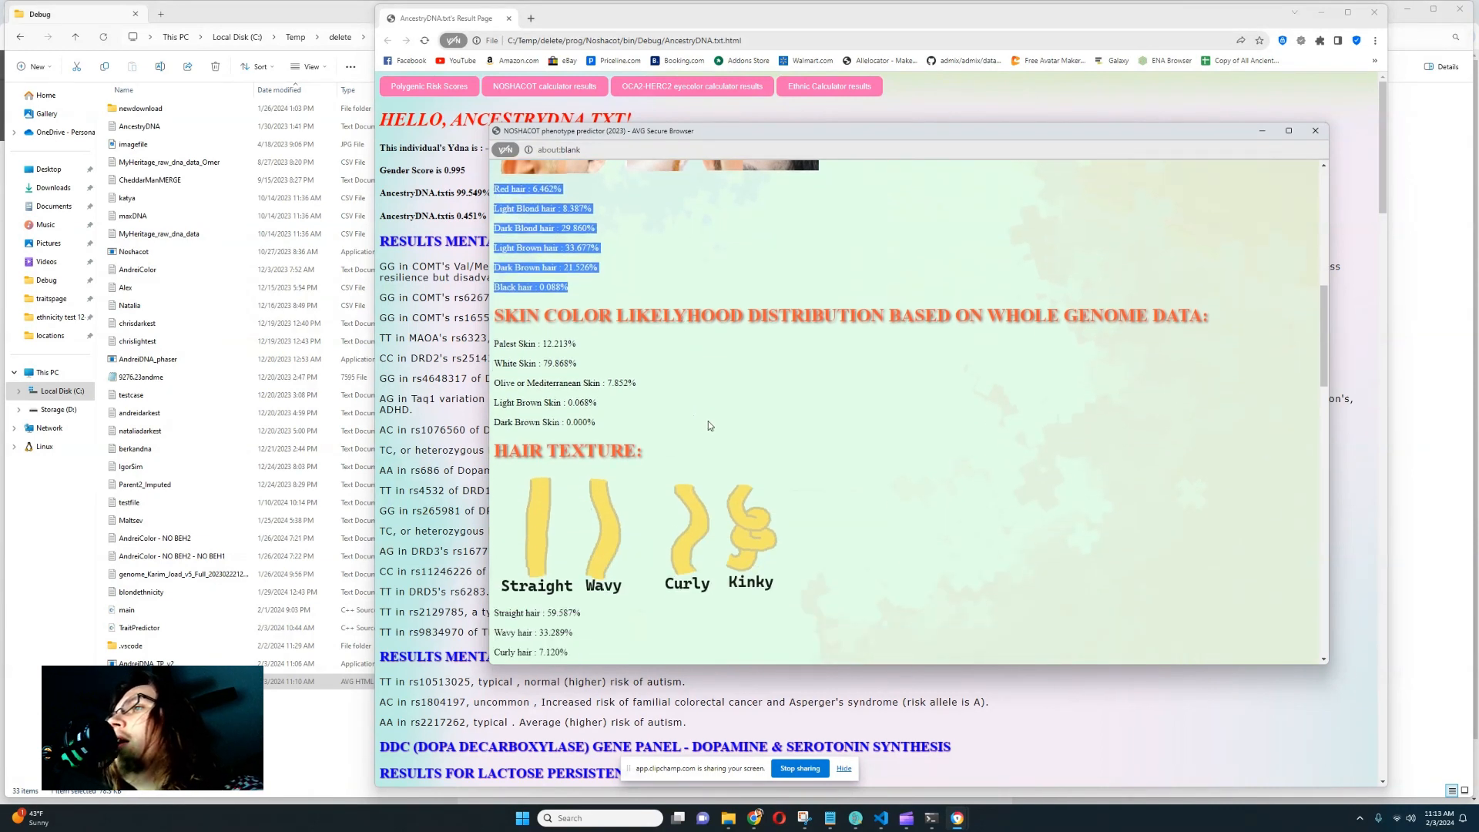
pyautogui.moveTo(757, 386)
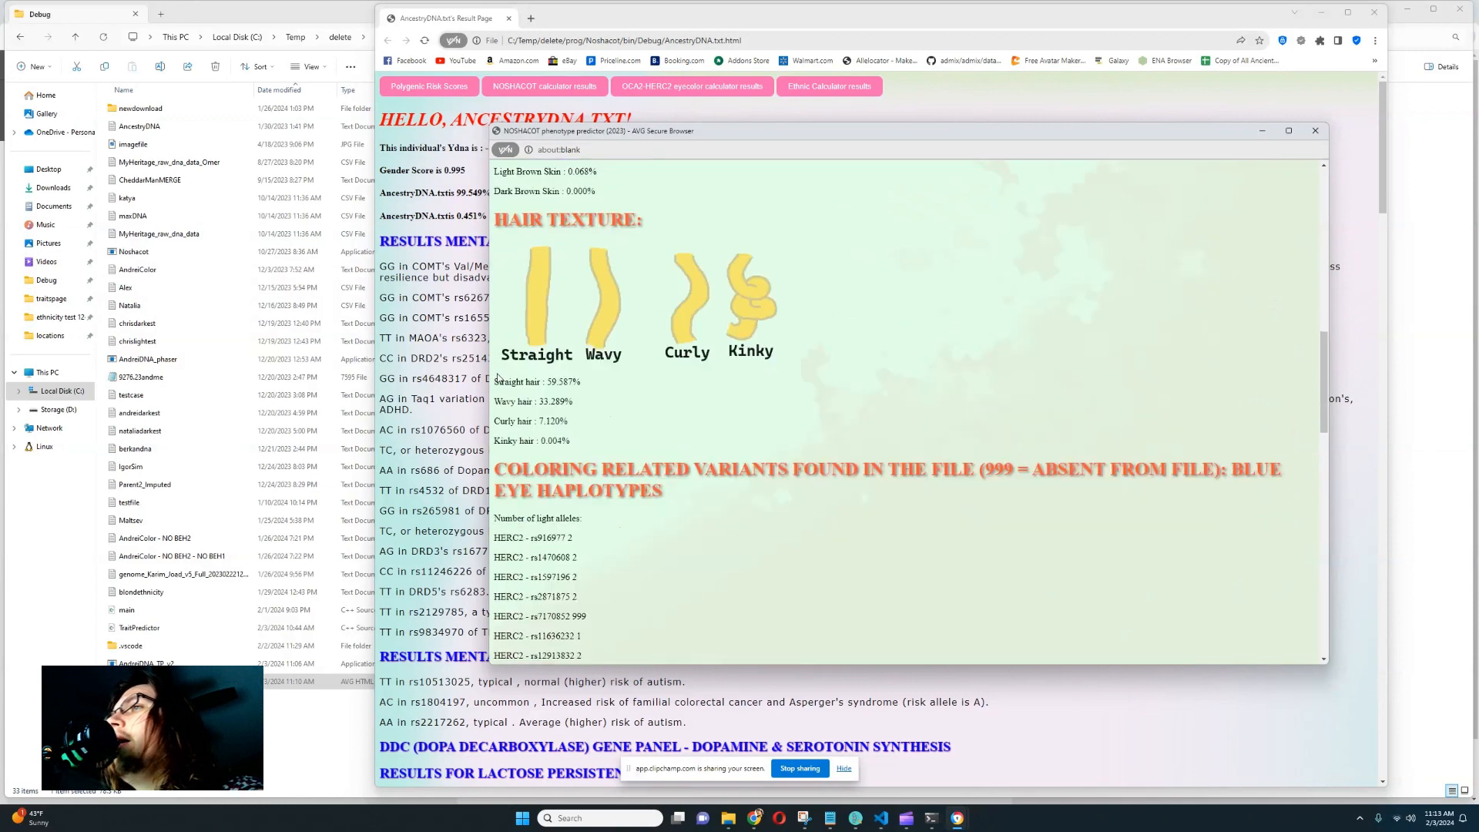
pyautogui.scroll(-3)
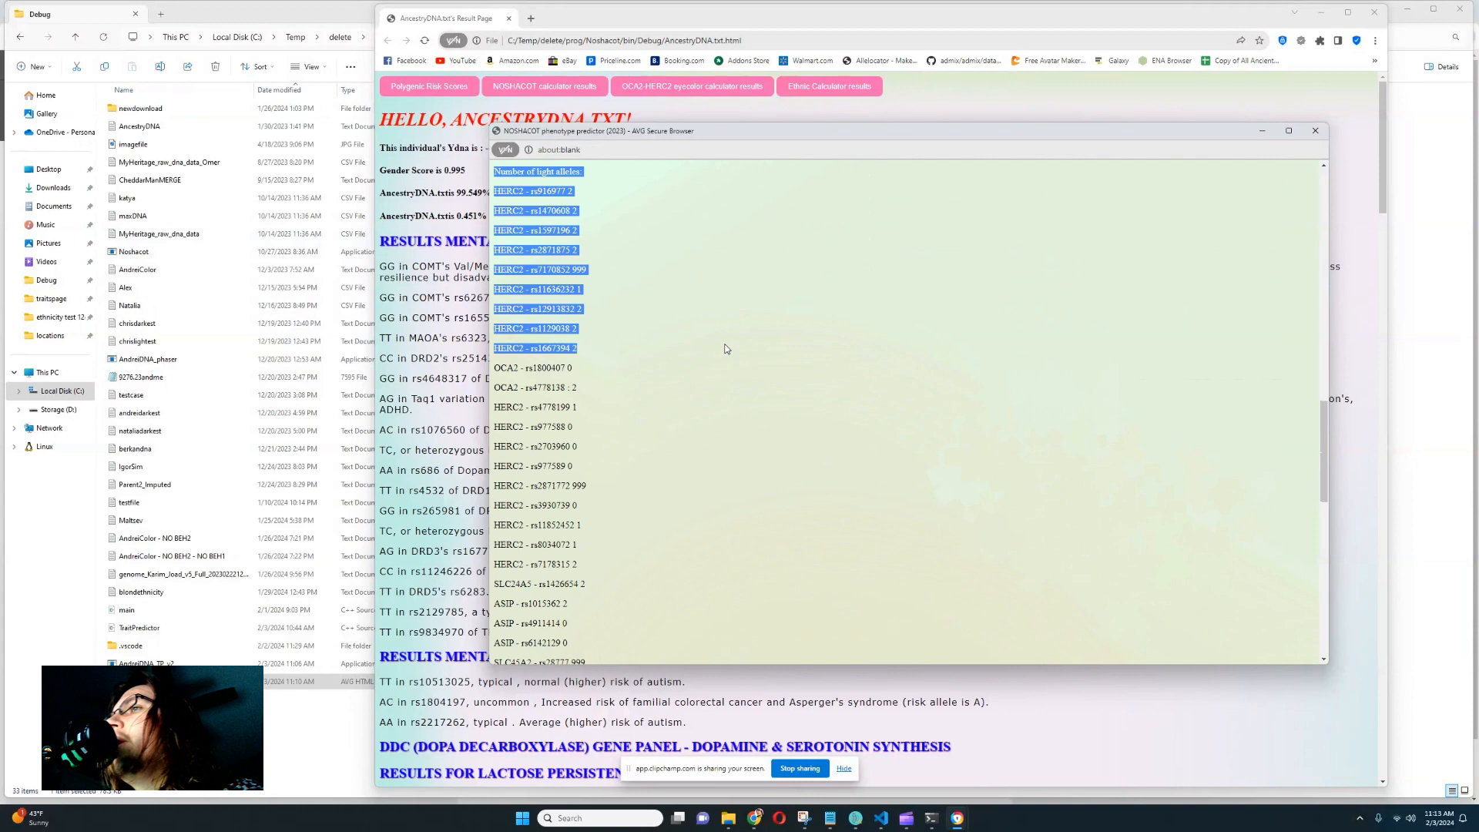
pyautogui.scroll(-3)
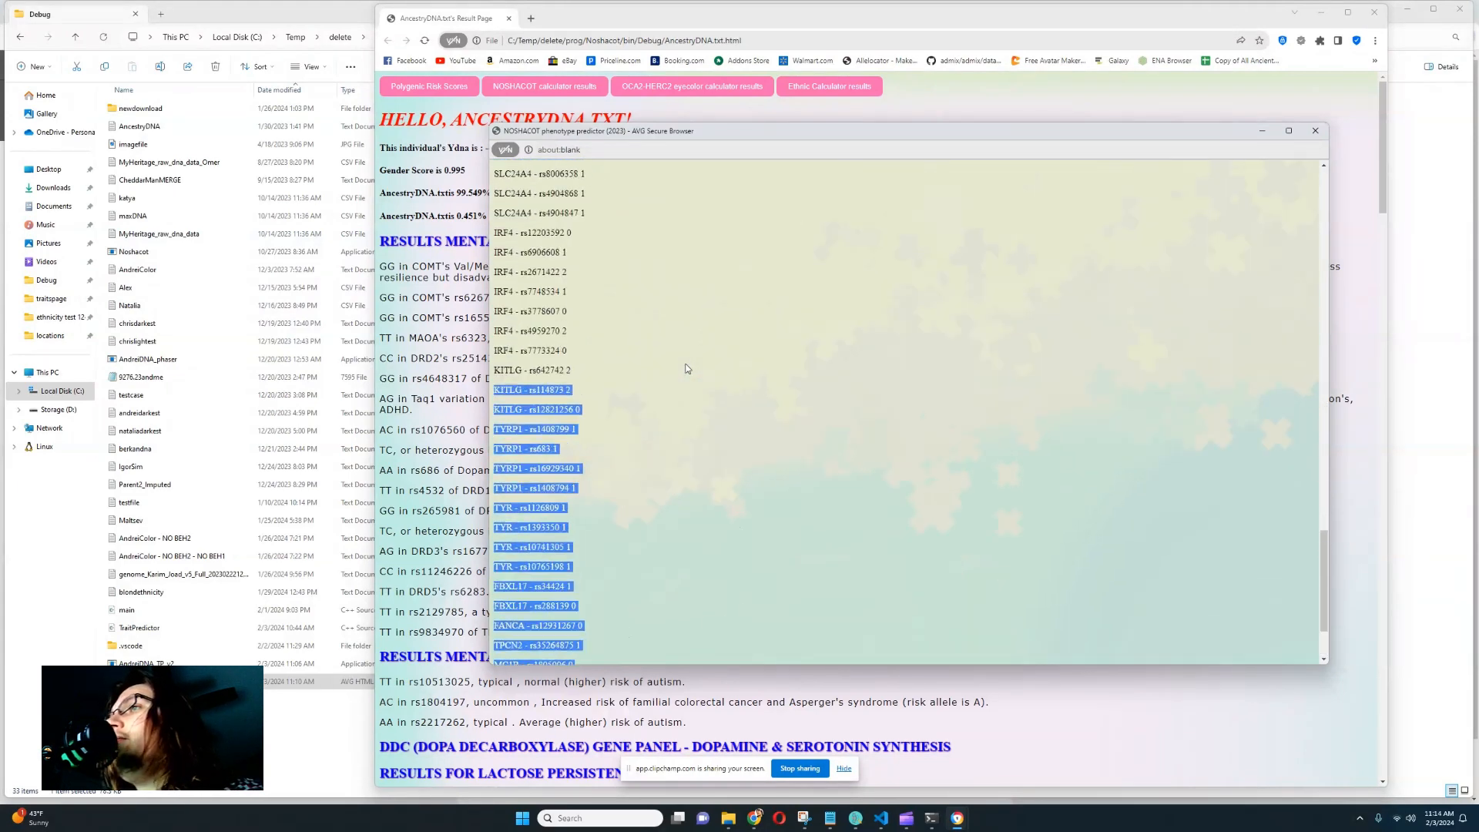
pyautogui.scroll(-3)
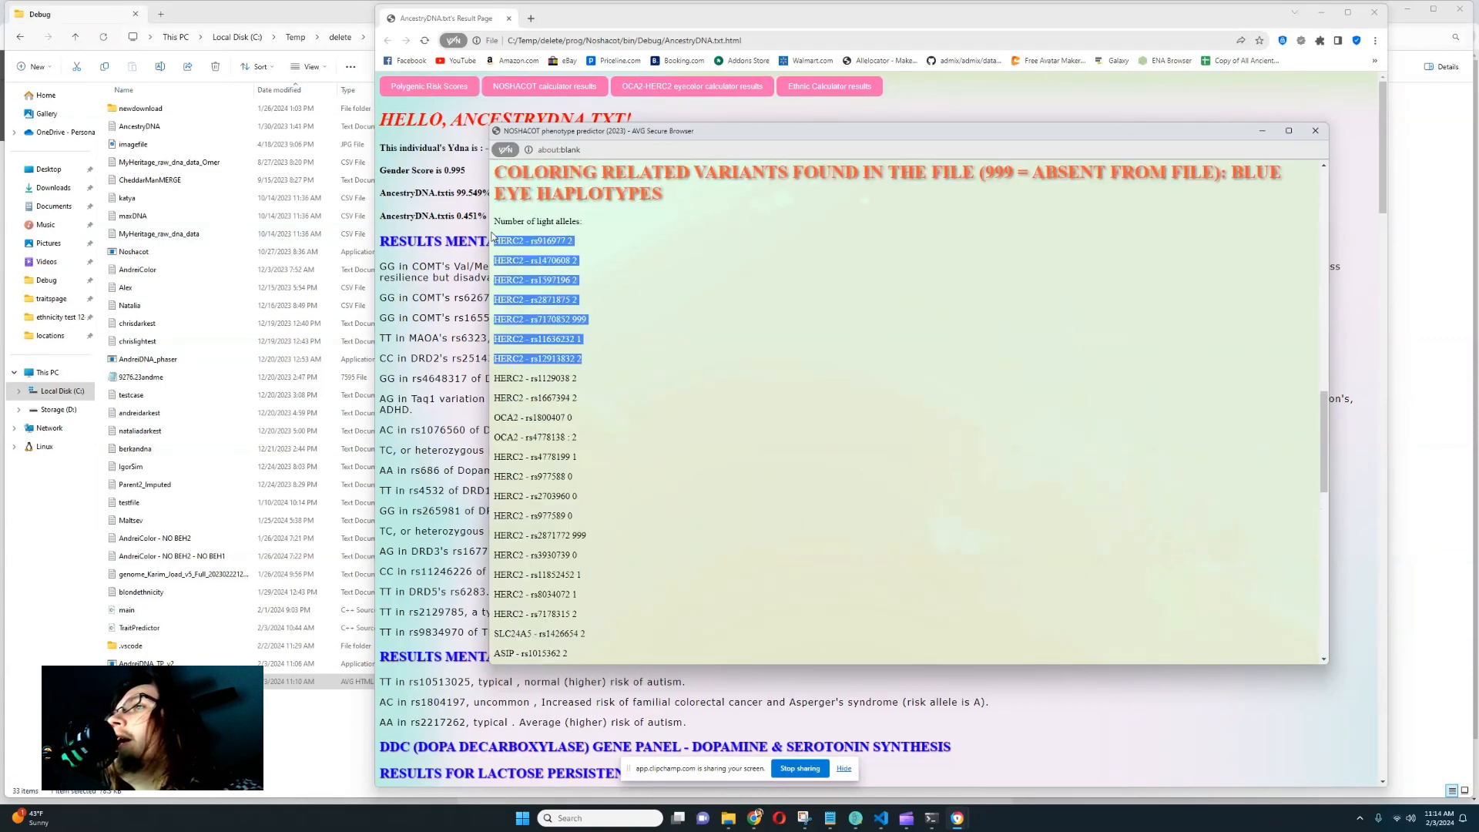
pyautogui.click(622, 276)
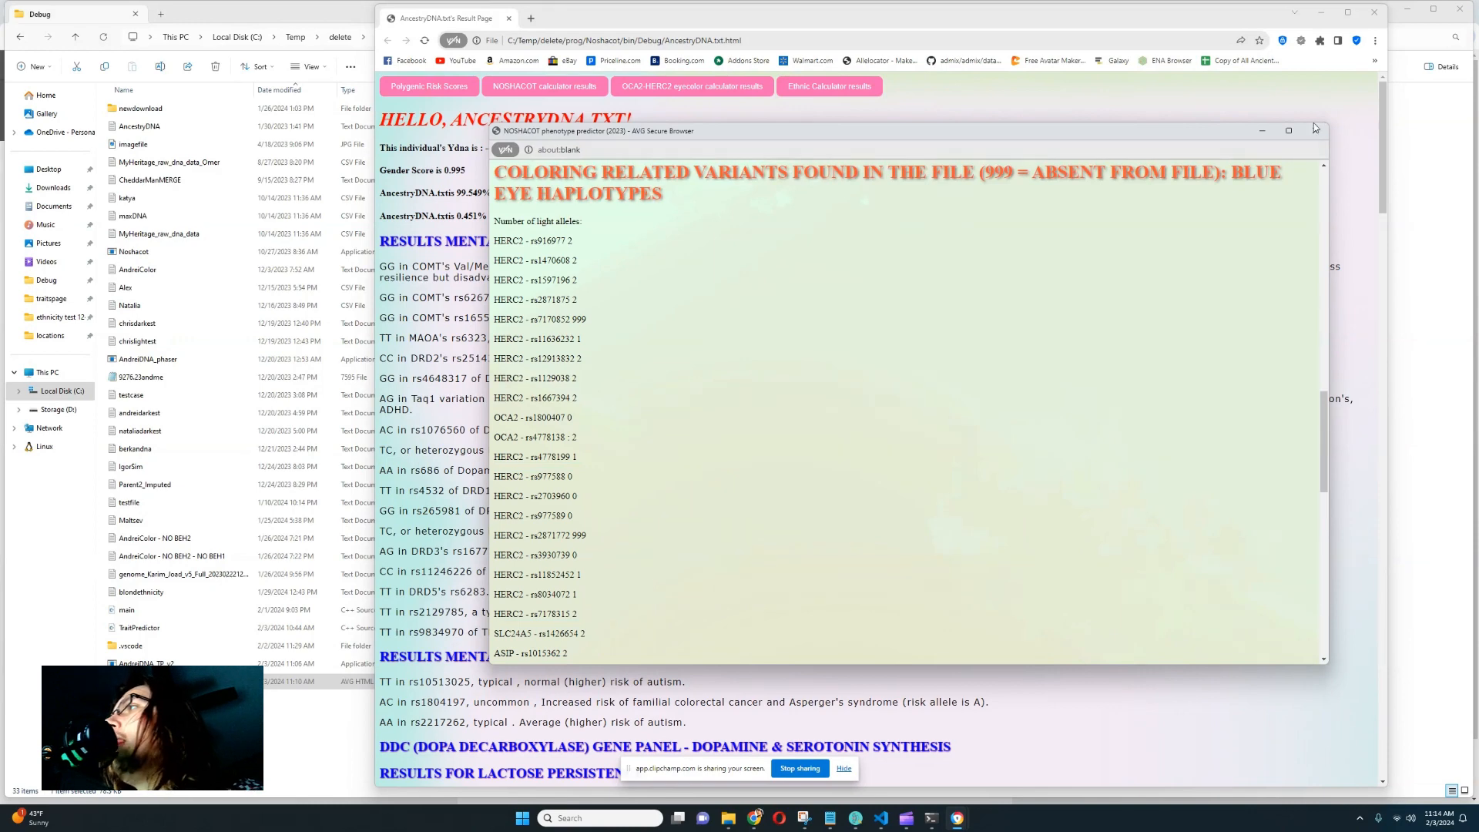
pyautogui.click(1261, 130)
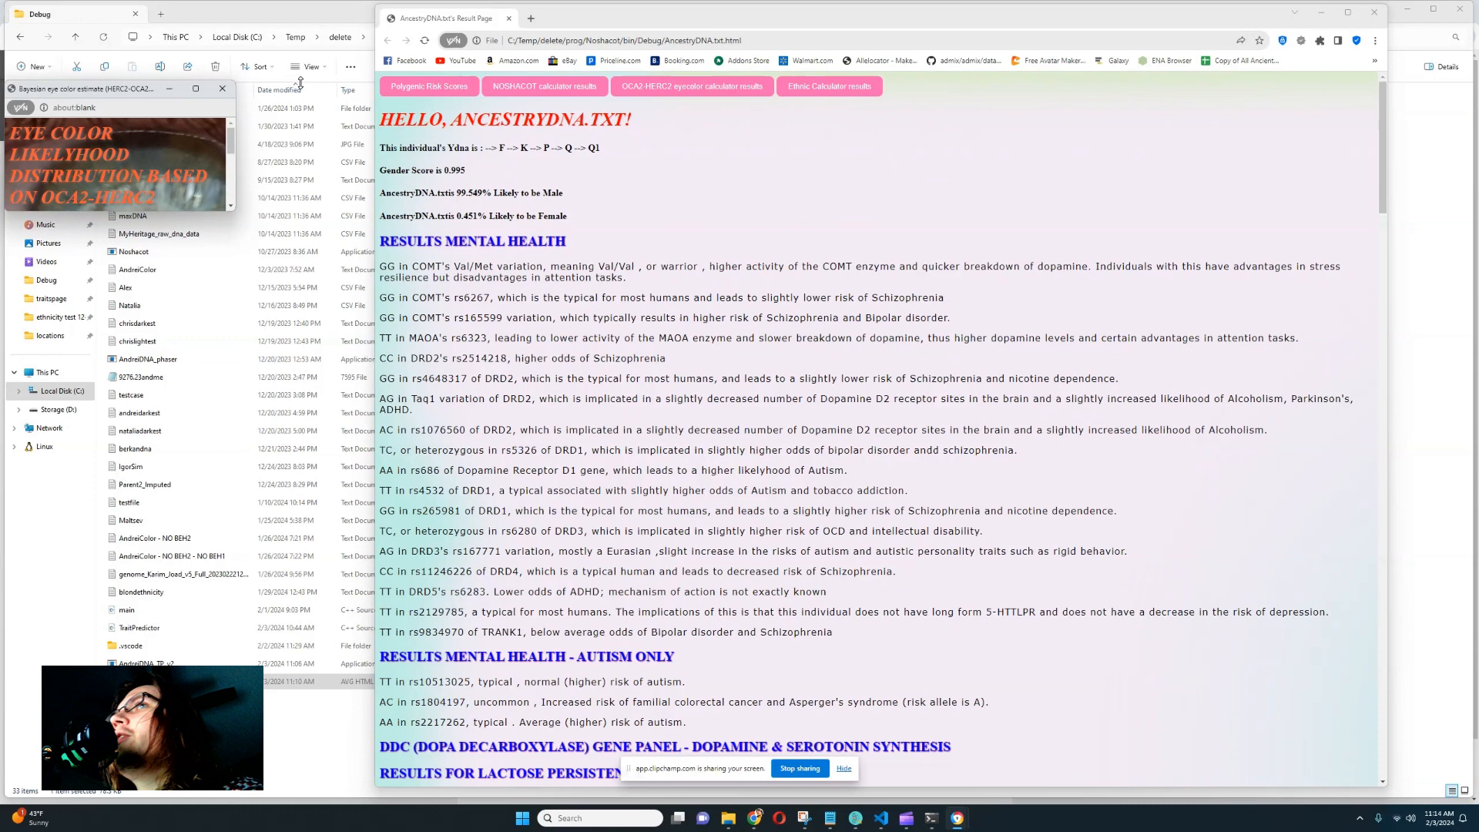
pyautogui.moveTo(120, 89); pyautogui.dragTo(613, 149)
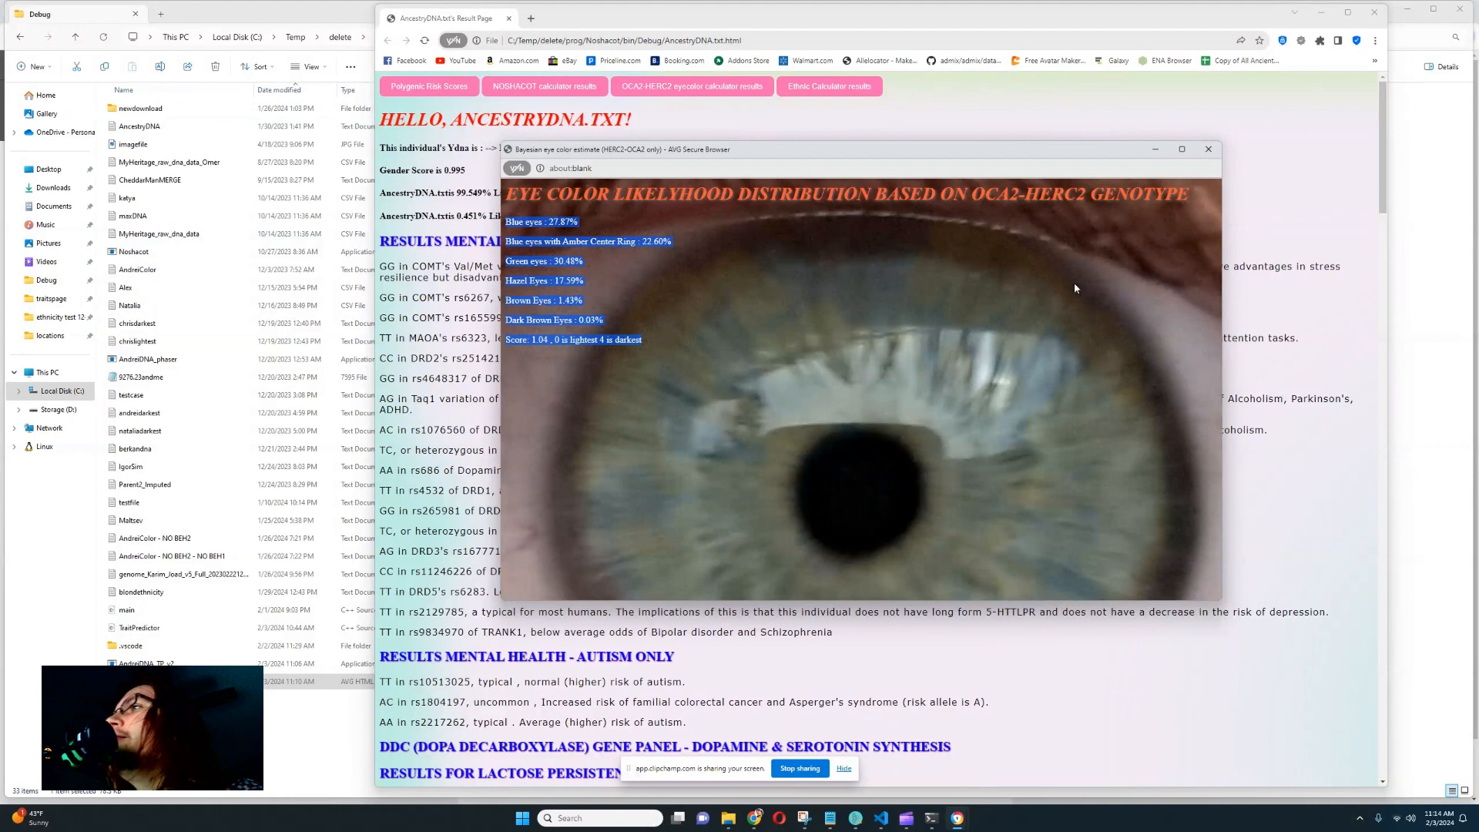
pyautogui.click(1206, 149)
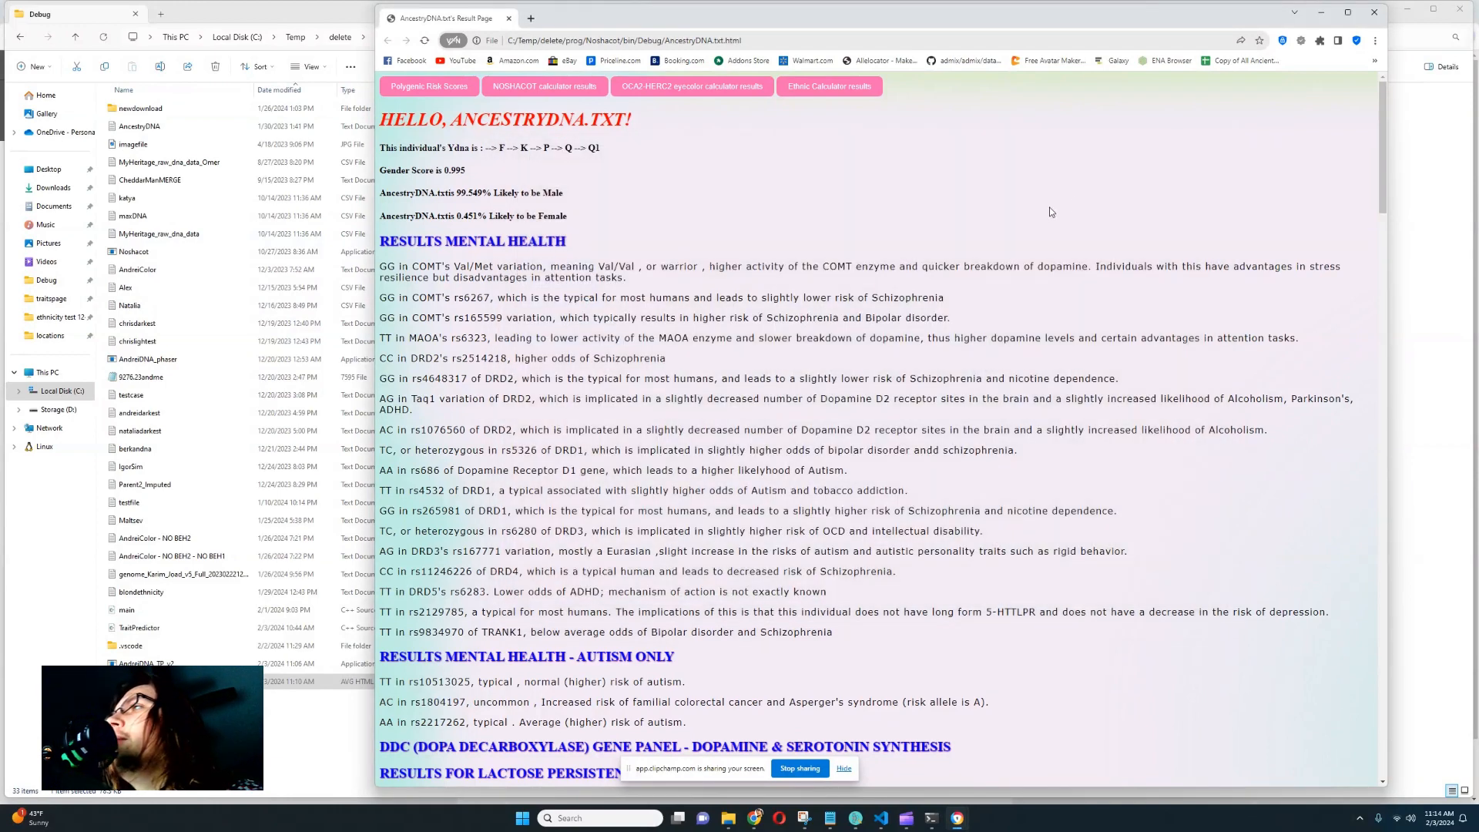
pyautogui.click(828, 85)
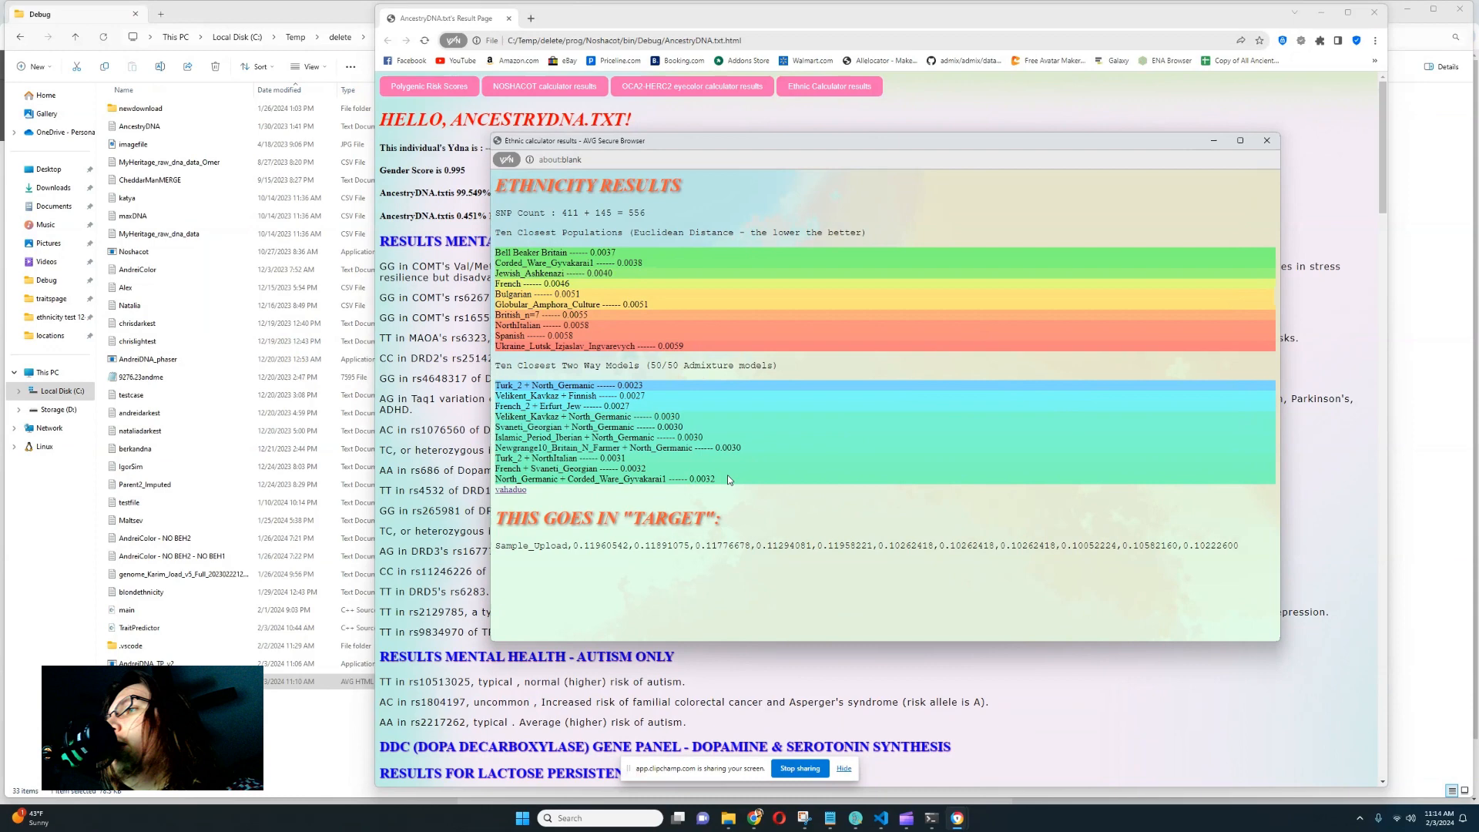
# Select the ethnicity and closest-population results, then close the Ethnic calculator popup
pyautogui.moveTo(496, 251); pyautogui.dragTo(715, 481)
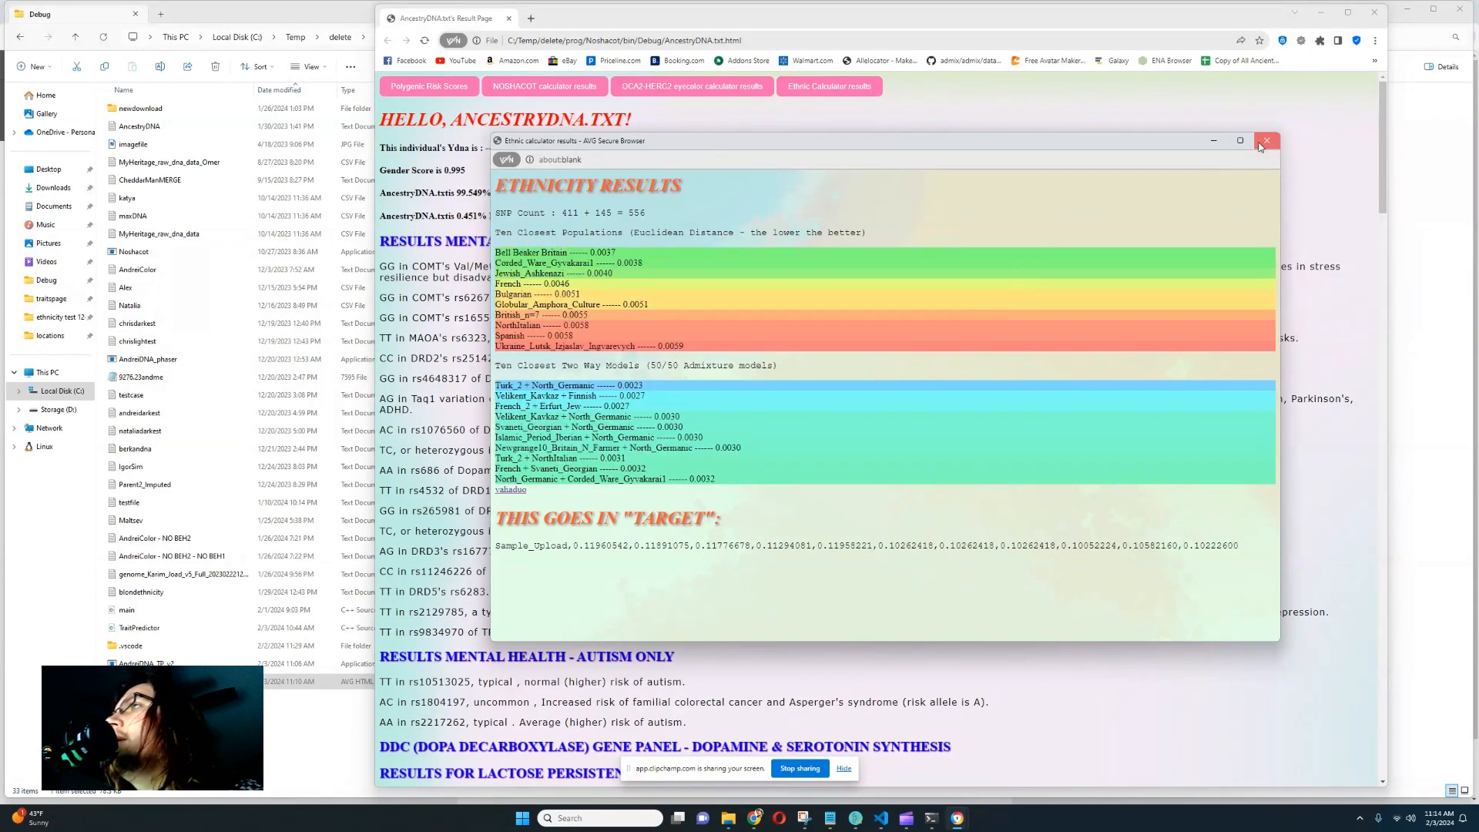
pyautogui.click(1266, 140)
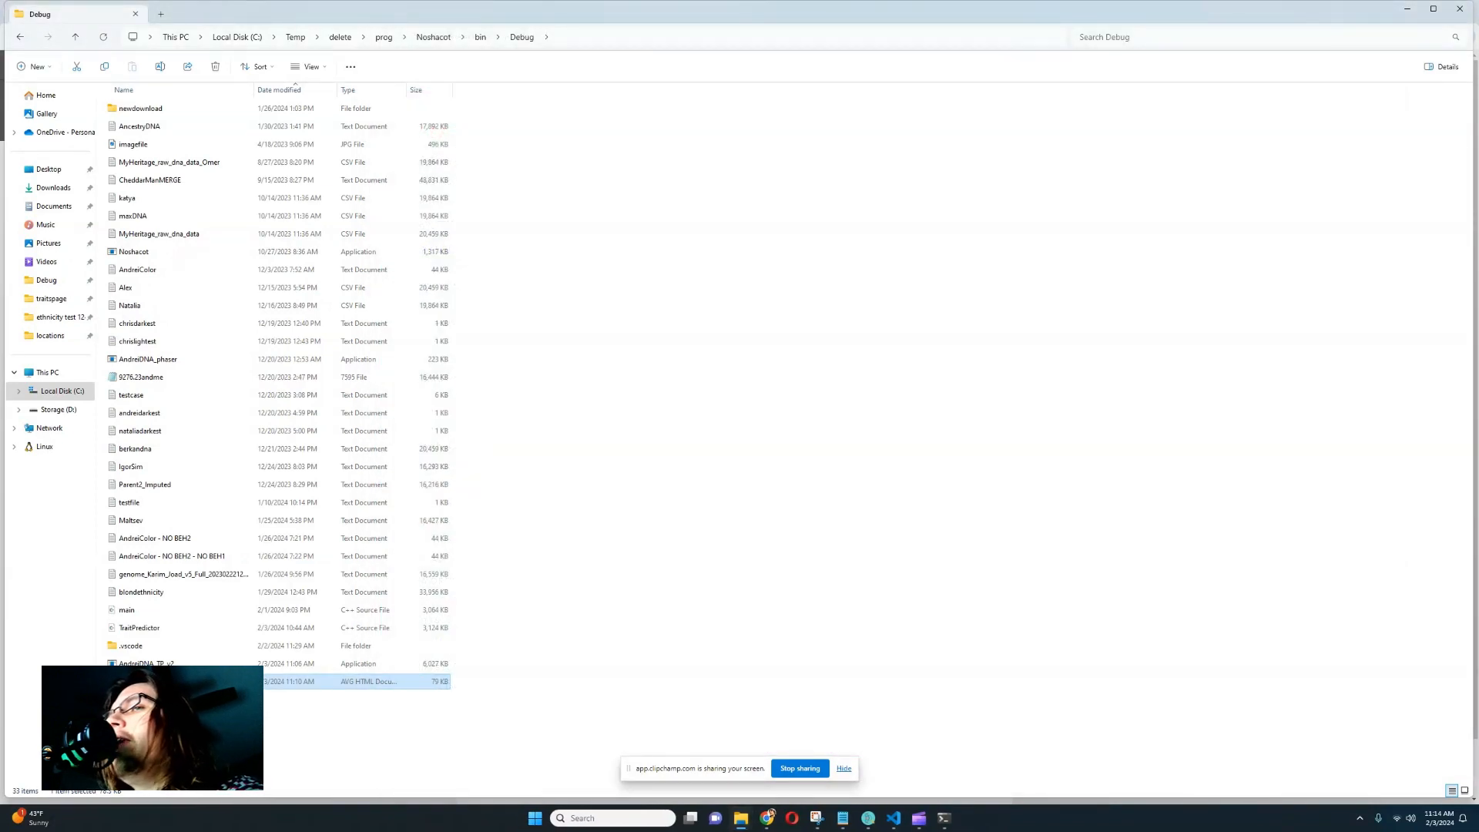
pyautogui.moveTo(471, 715)
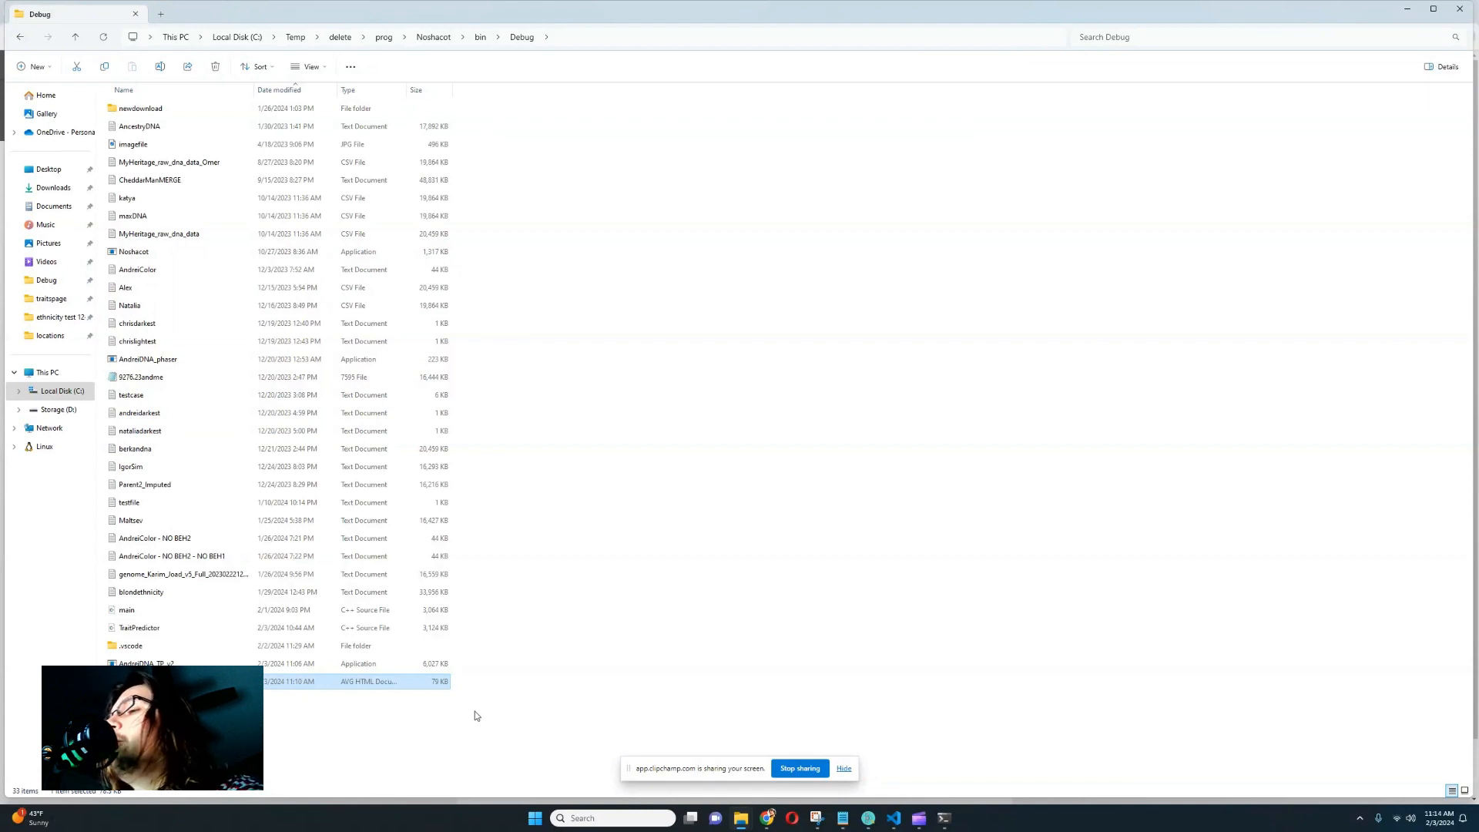
pyautogui.moveTo(748, 696)
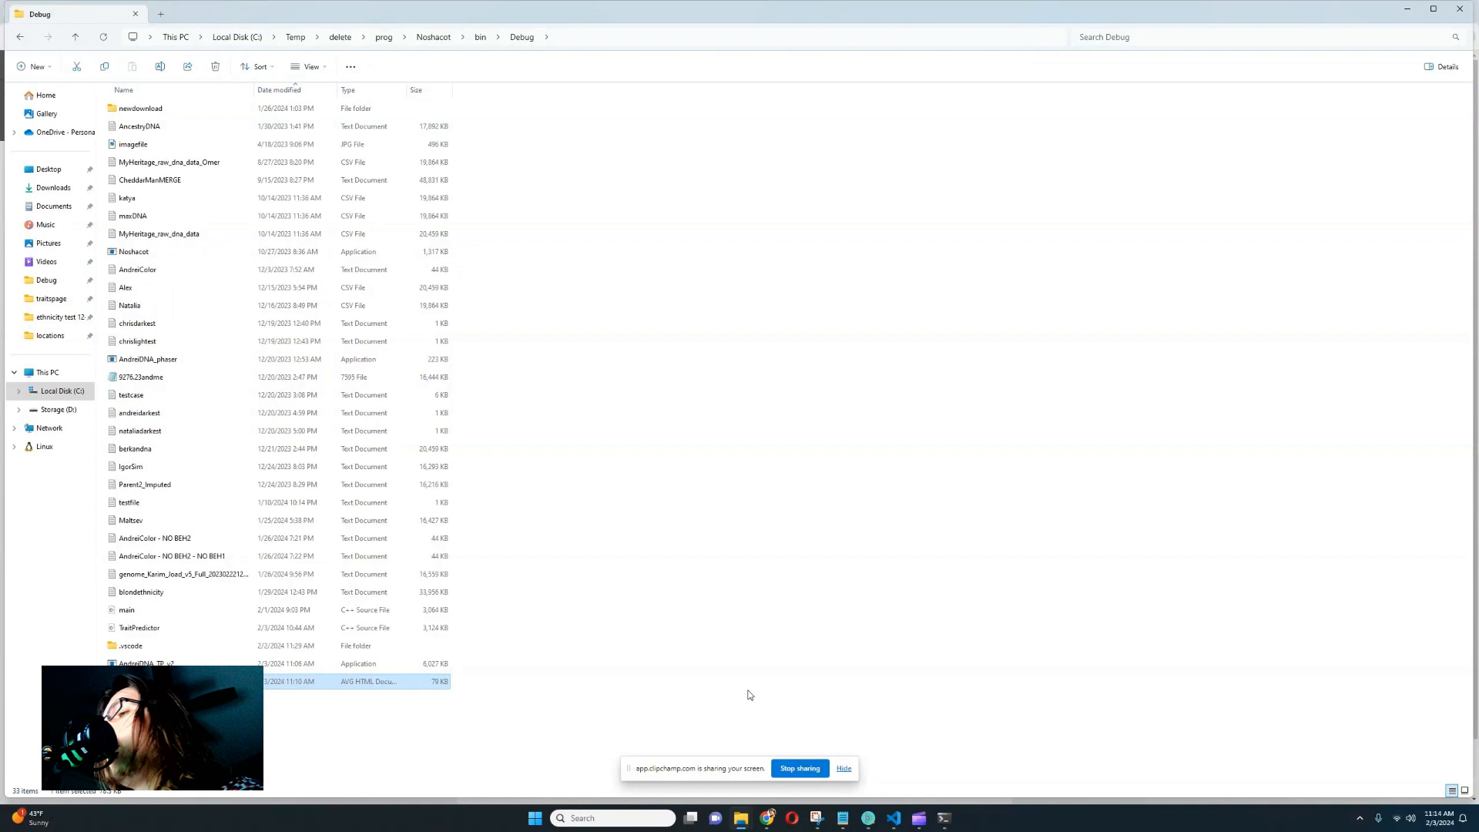
pyautogui.moveTo(878, 708)
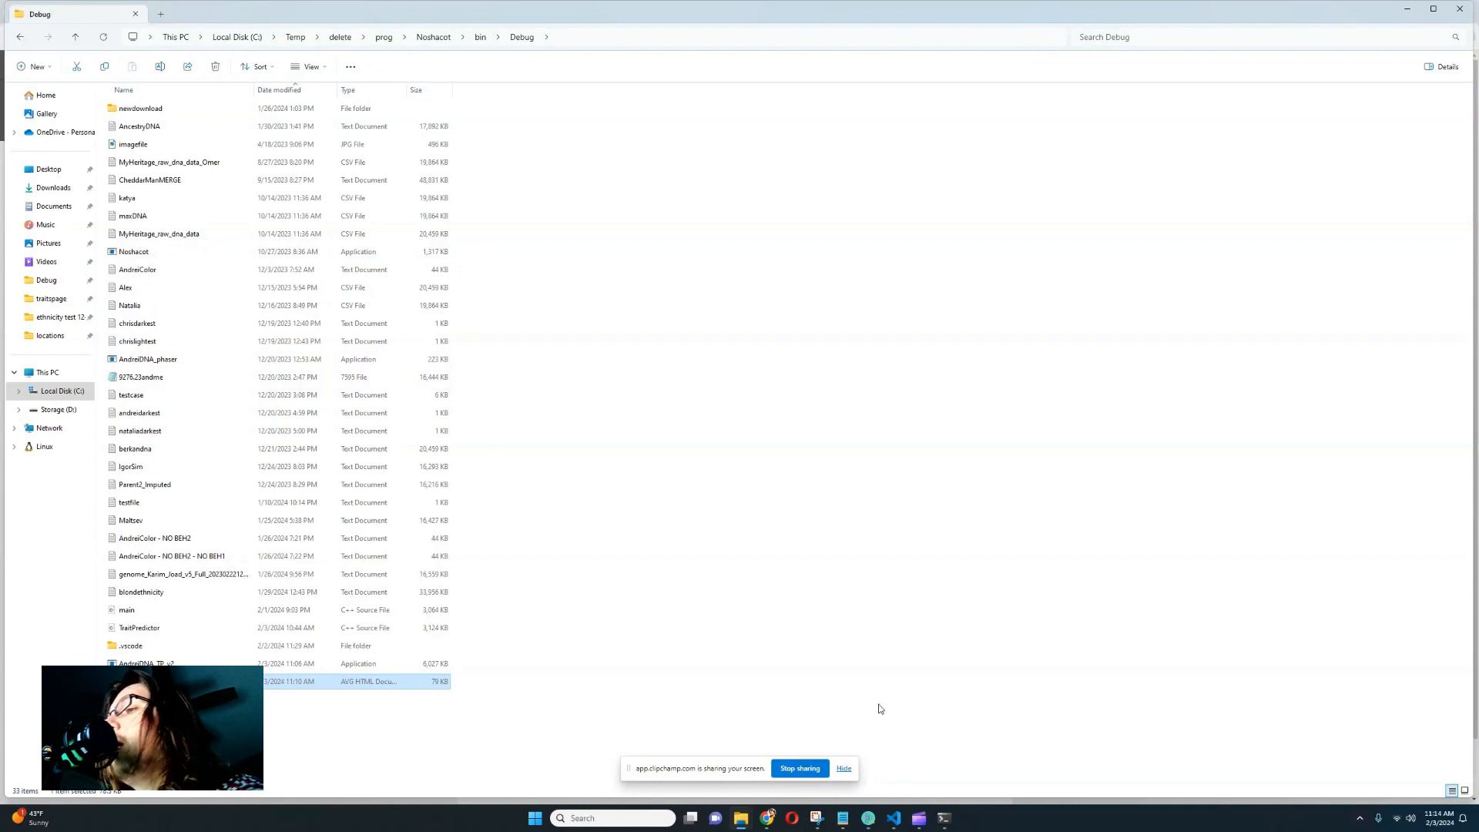